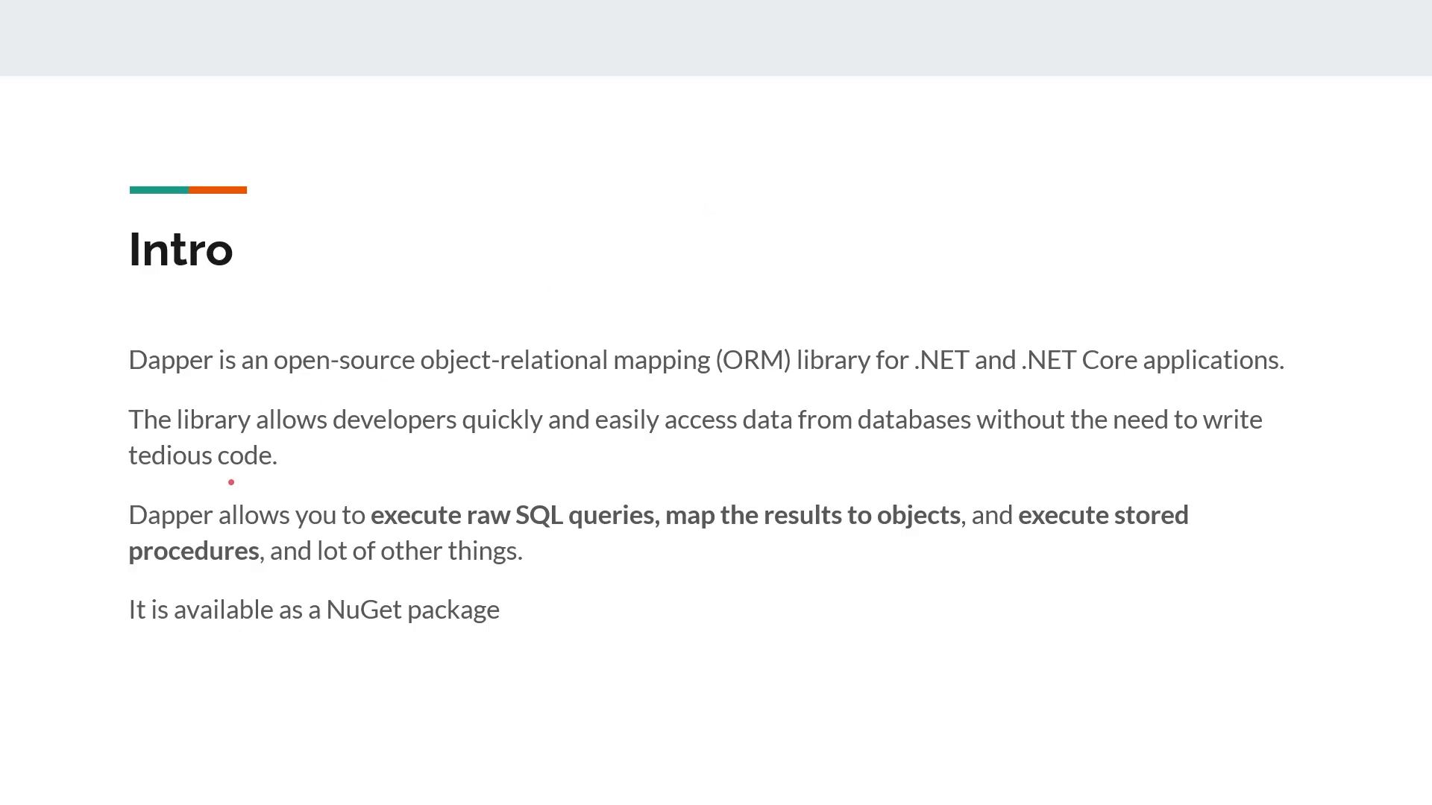
mouse_move(512, 390)
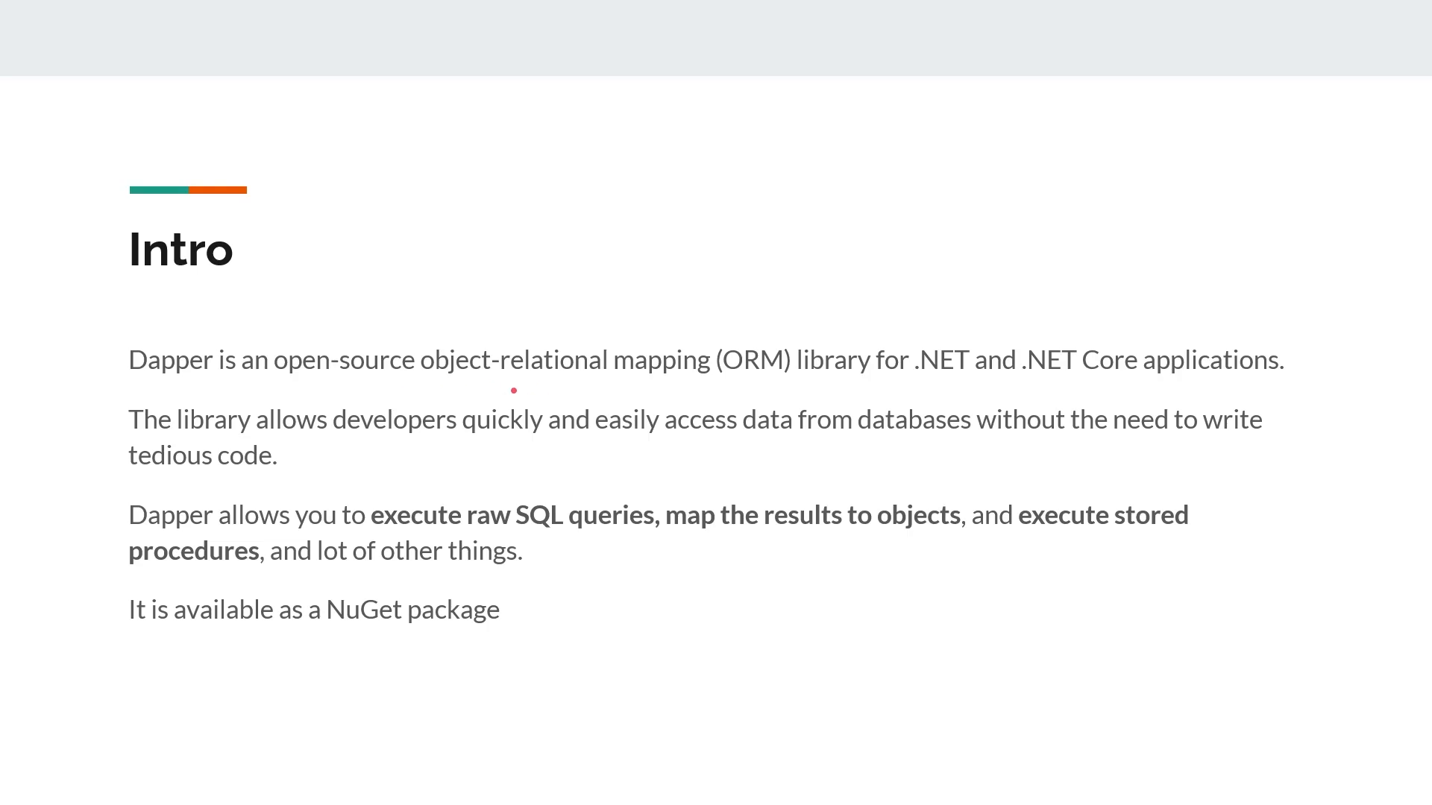
Step: Underline 'ORM library for .NET', 'tedious code' and 'execute stored procedures' in red
drag(411, 391, 977, 392)
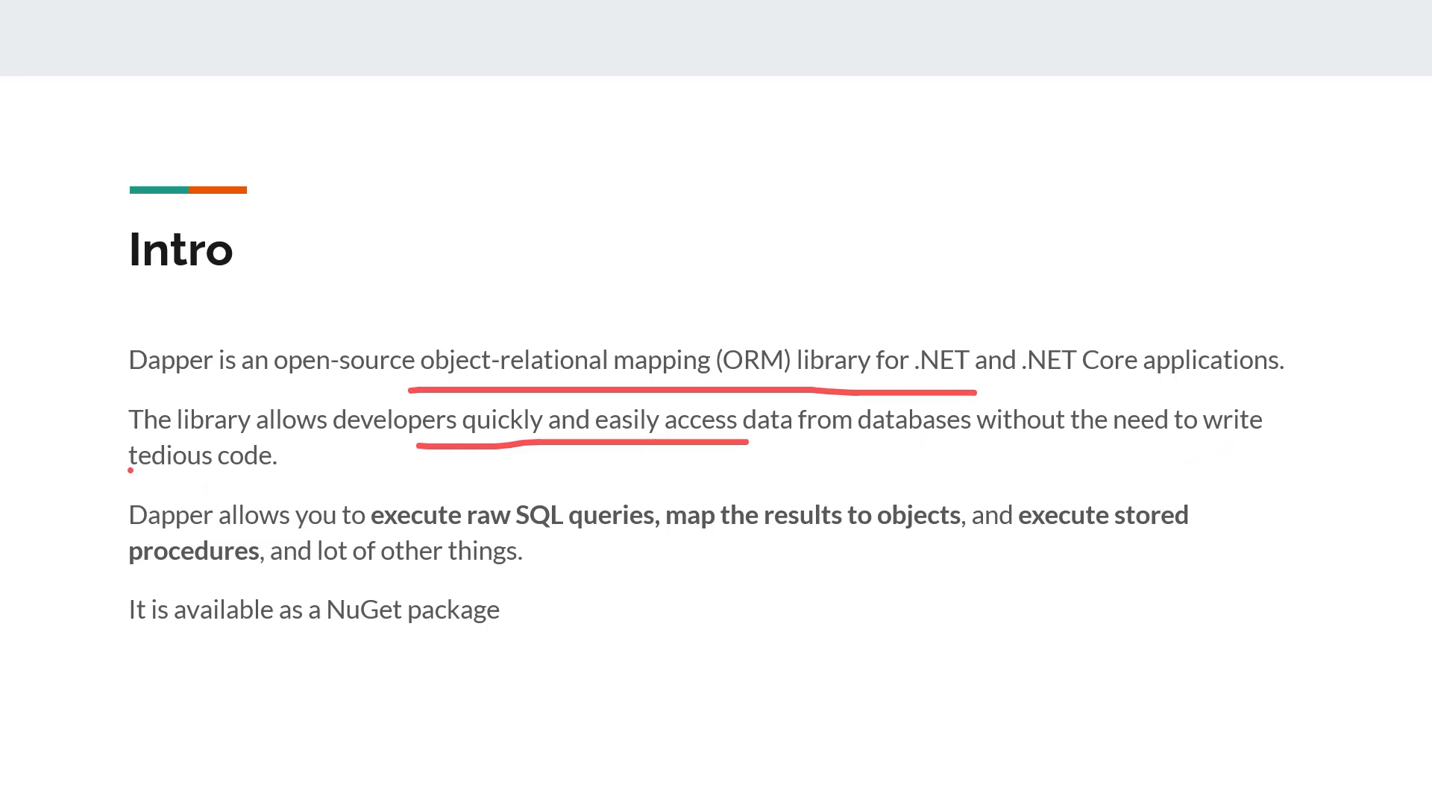
drag(128, 471, 352, 471)
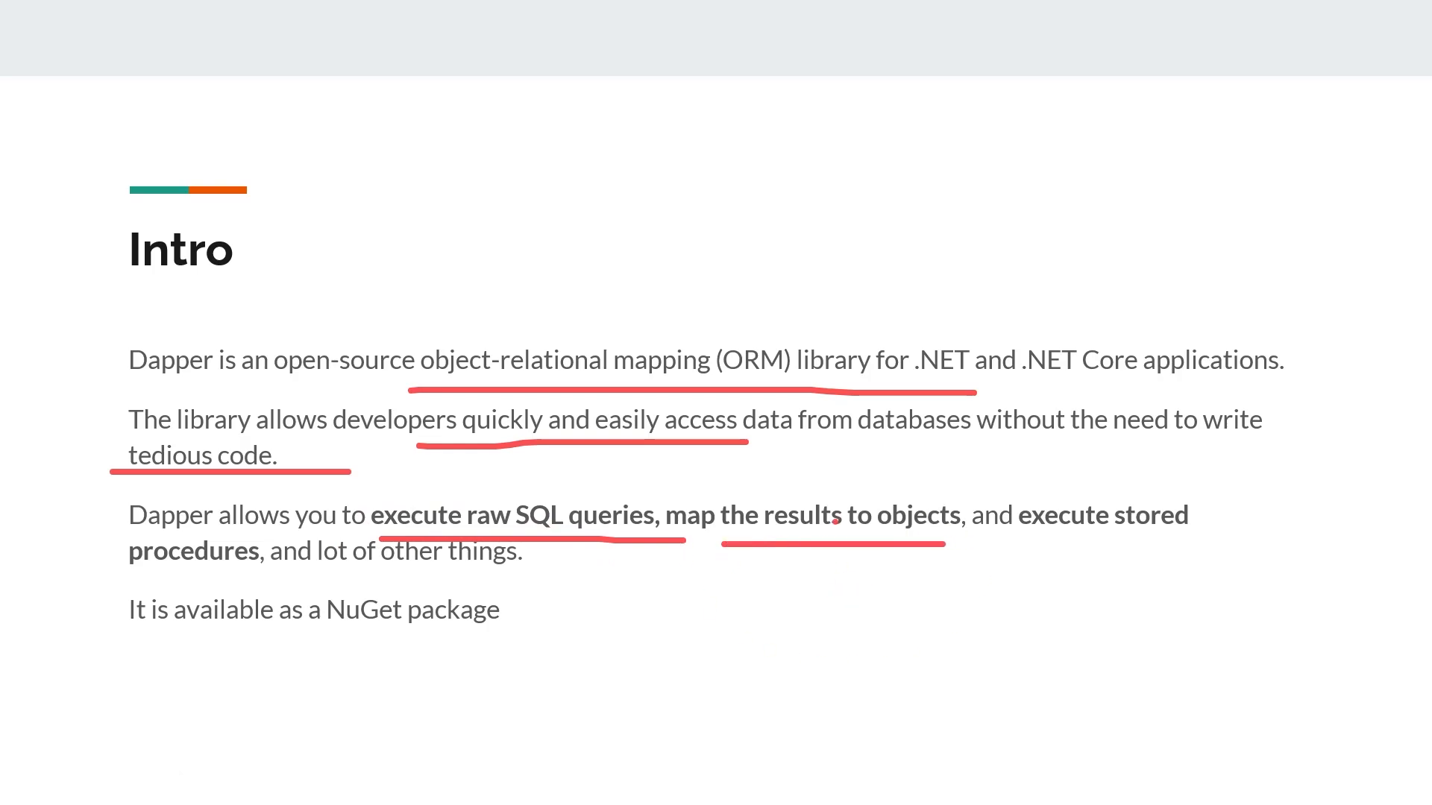
drag(1050, 542, 1151, 539)
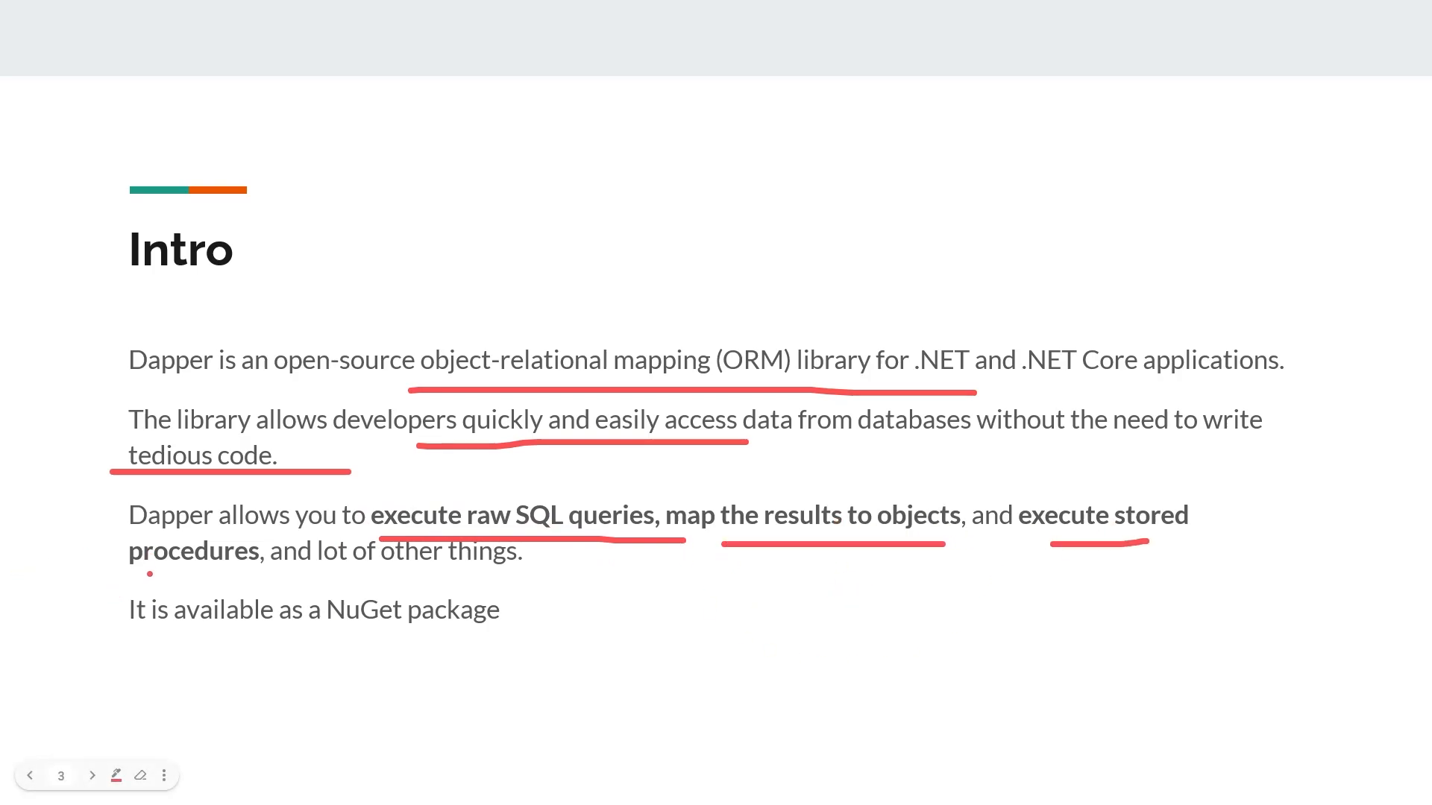
drag(146, 573, 259, 577)
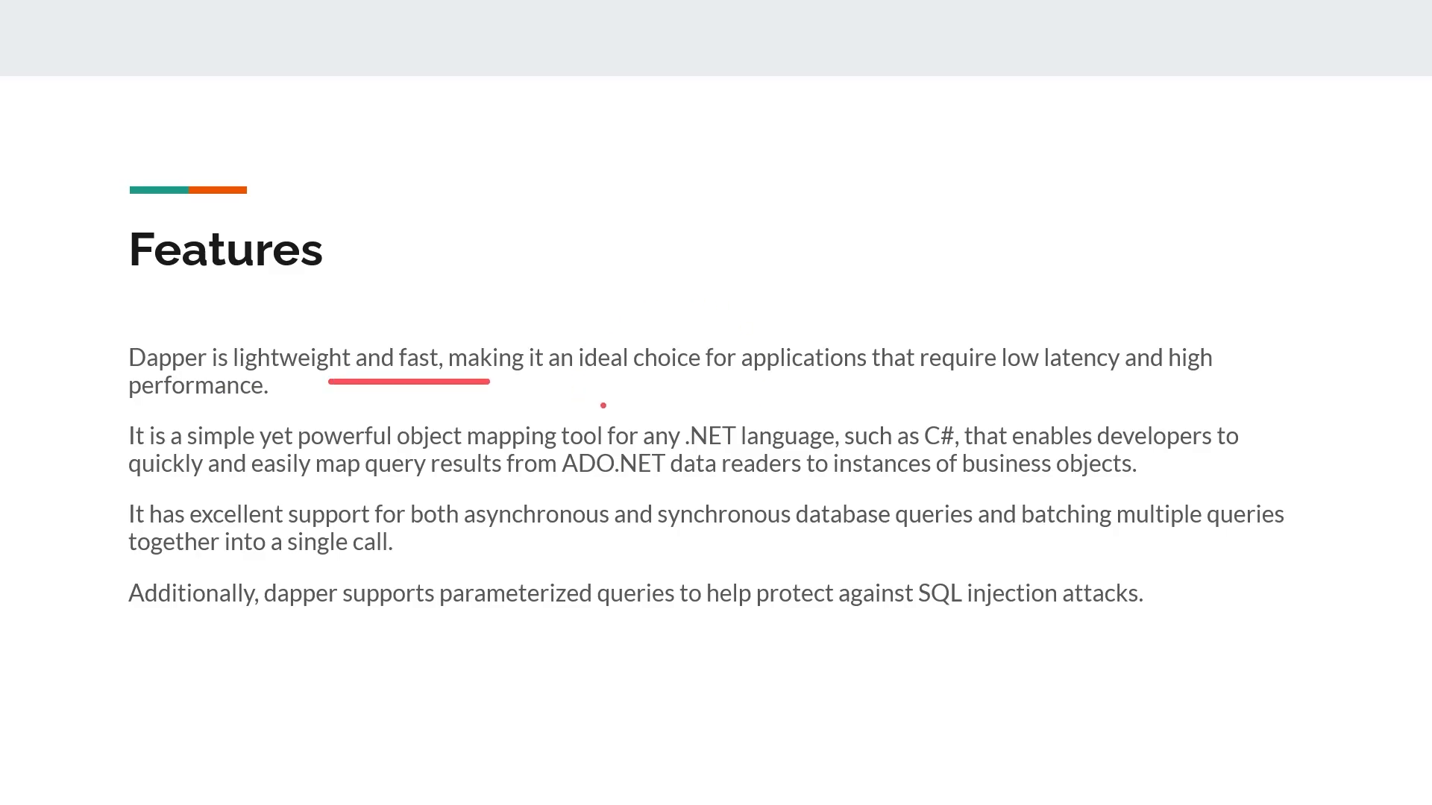
Step: Underline 'lightweight and fast', data readers, business objects and async queries, then clear the ink
drag(591, 367, 801, 367)
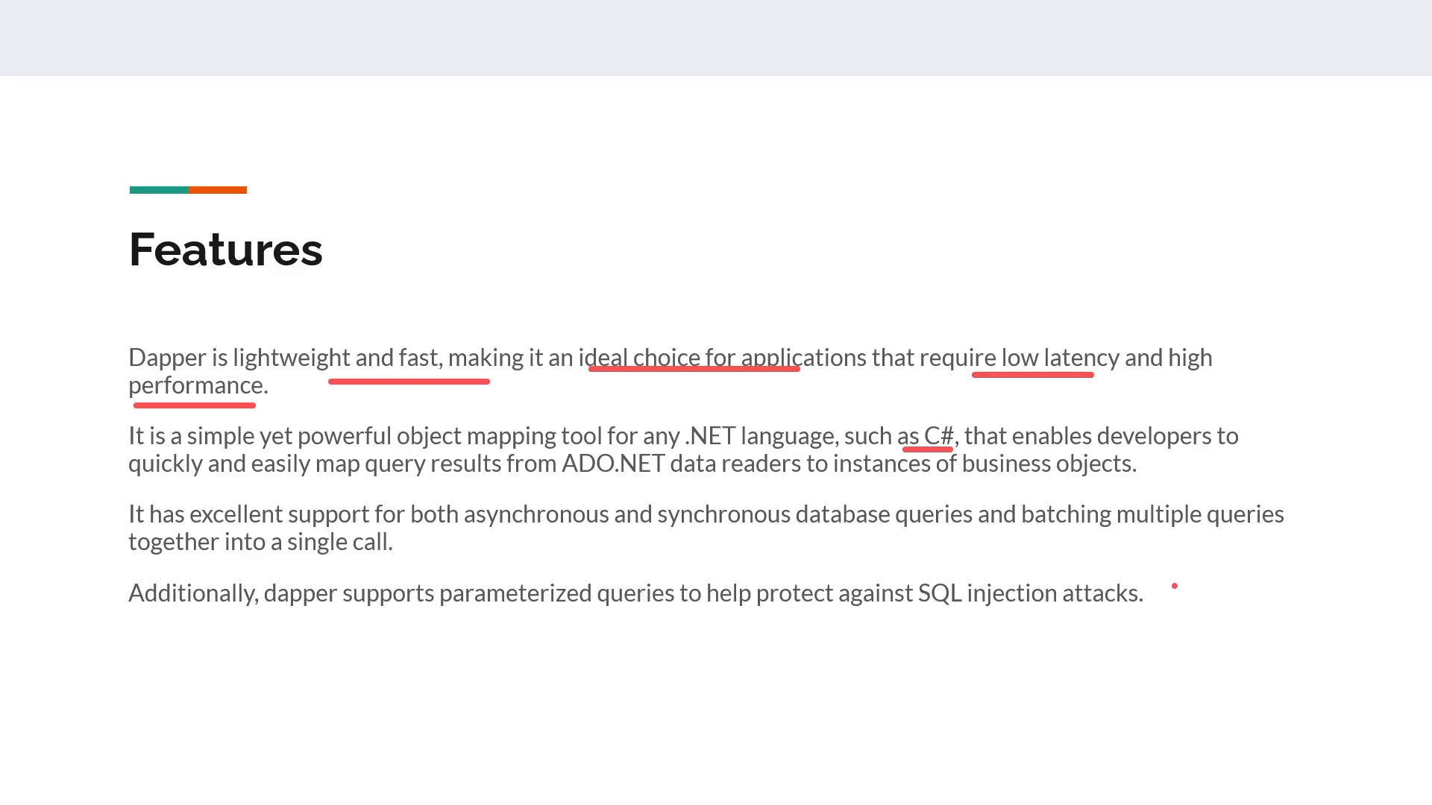
mouse_move(345, 528)
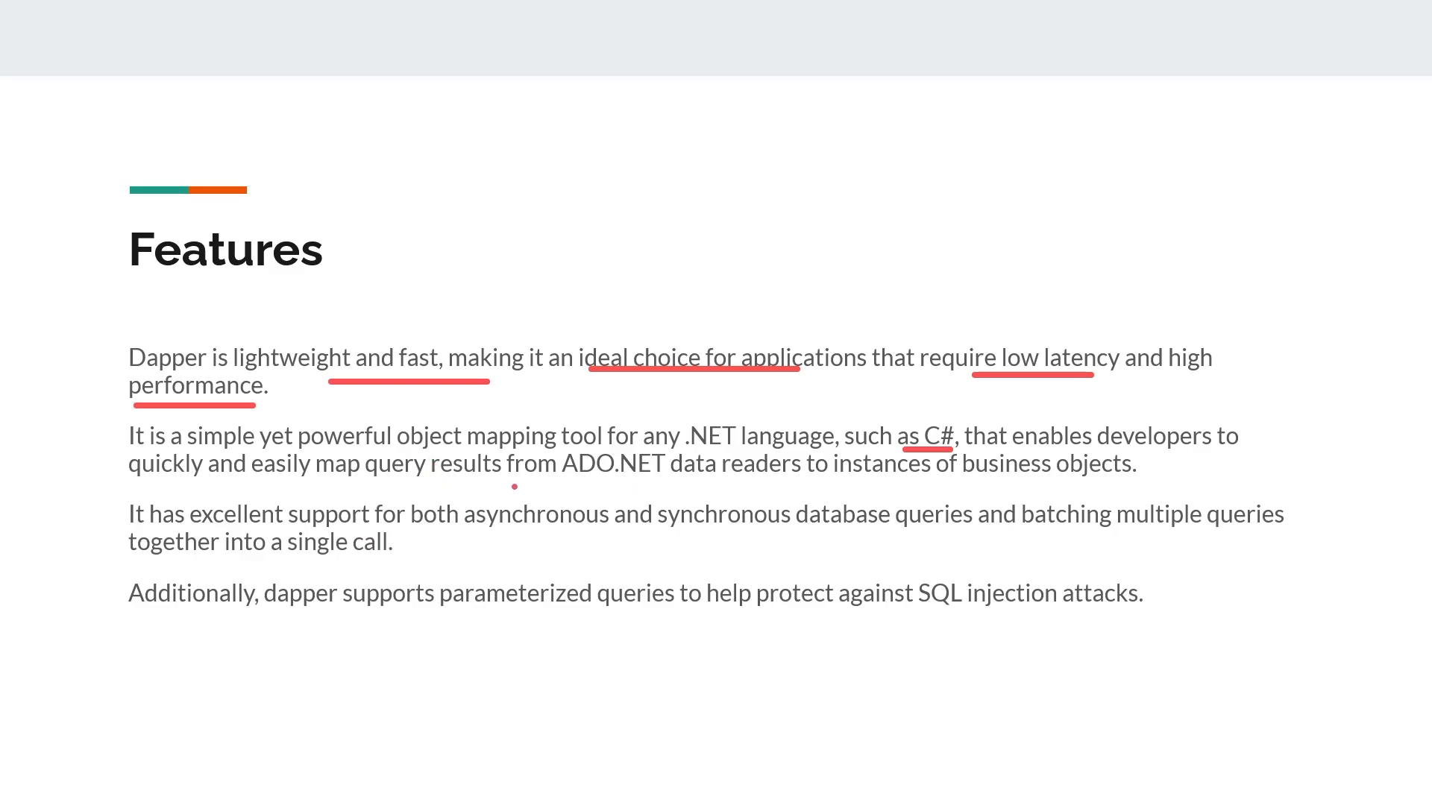
drag(516, 485, 829, 493)
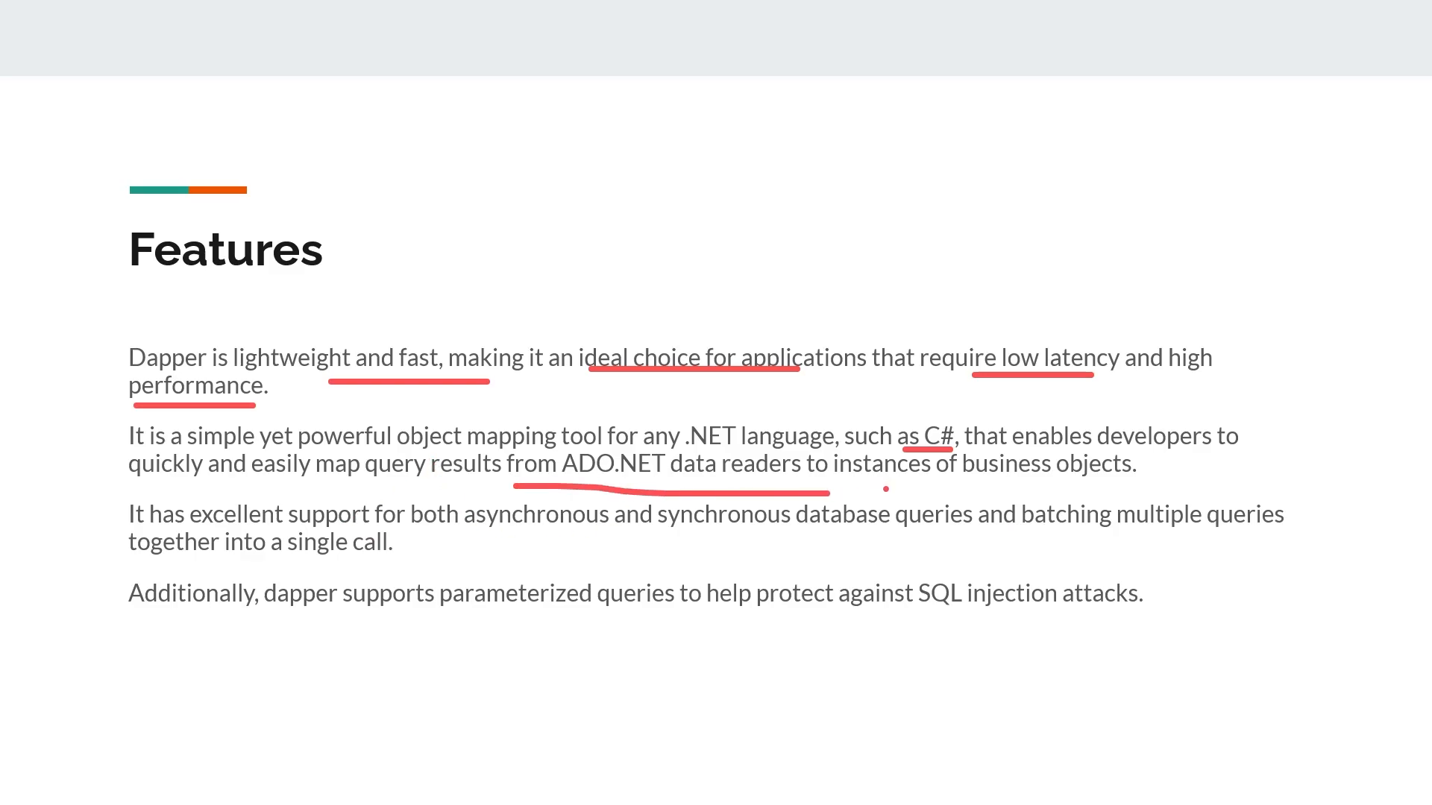
drag(868, 487, 1067, 487)
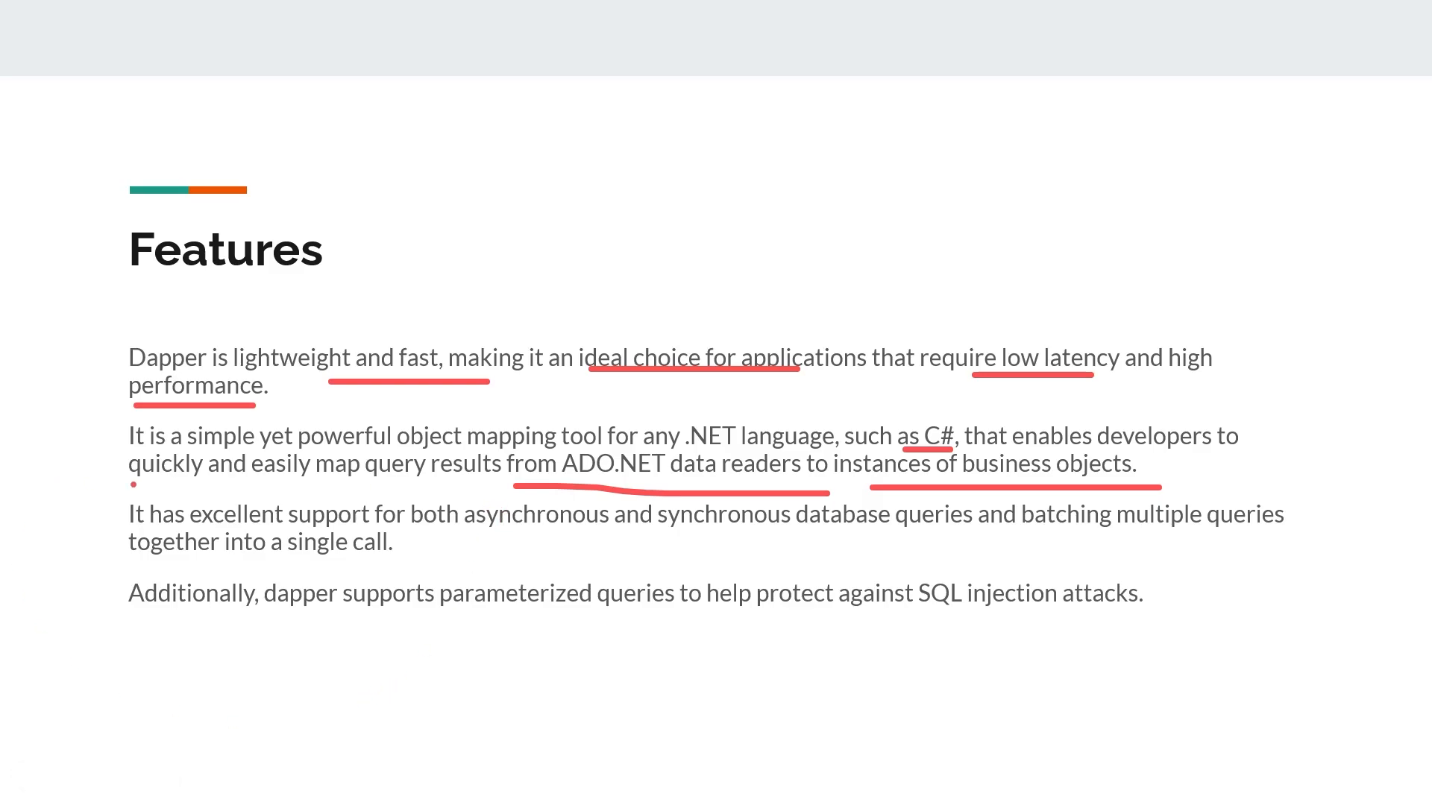
drag(448, 525, 621, 525)
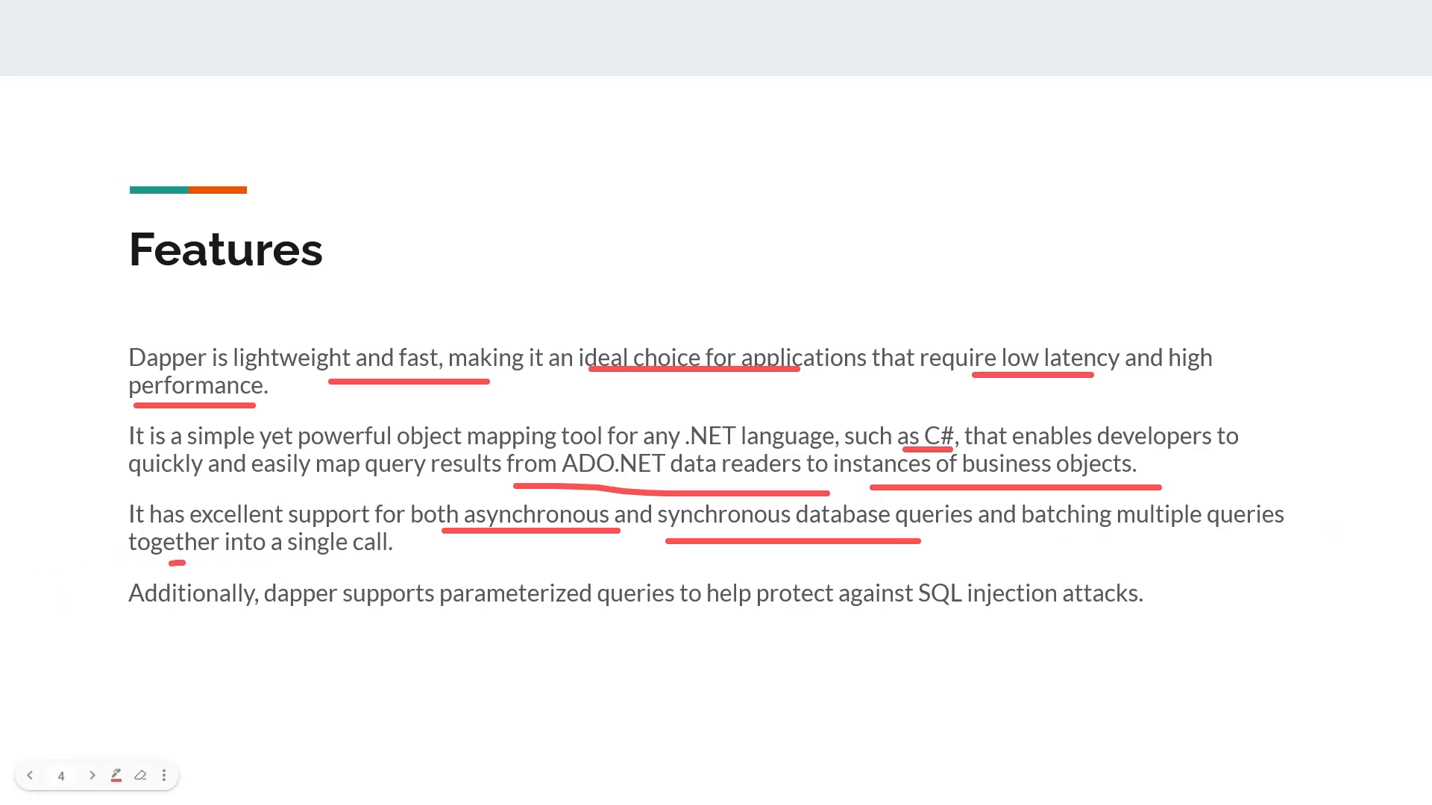
click(141, 775)
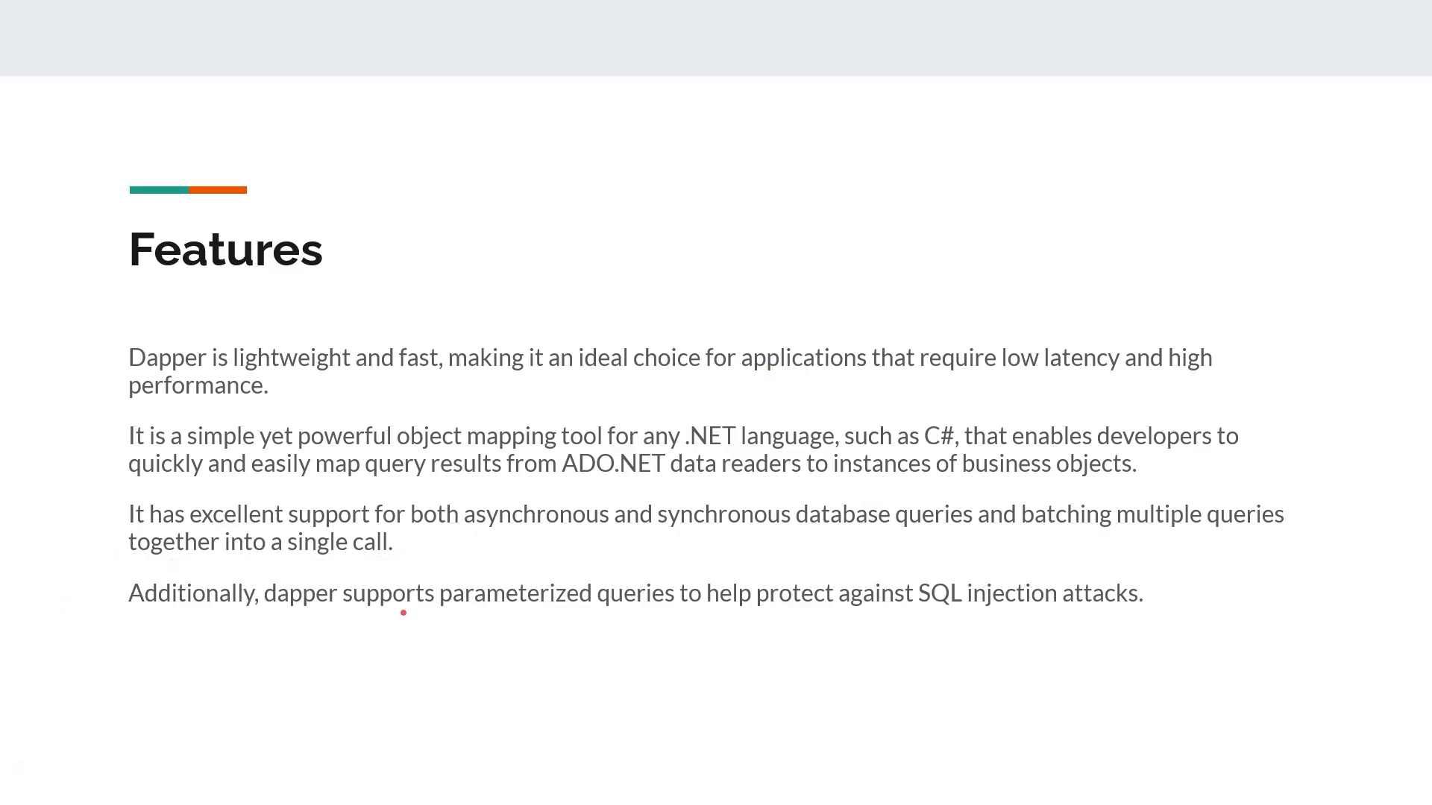
drag(411, 627, 705, 626)
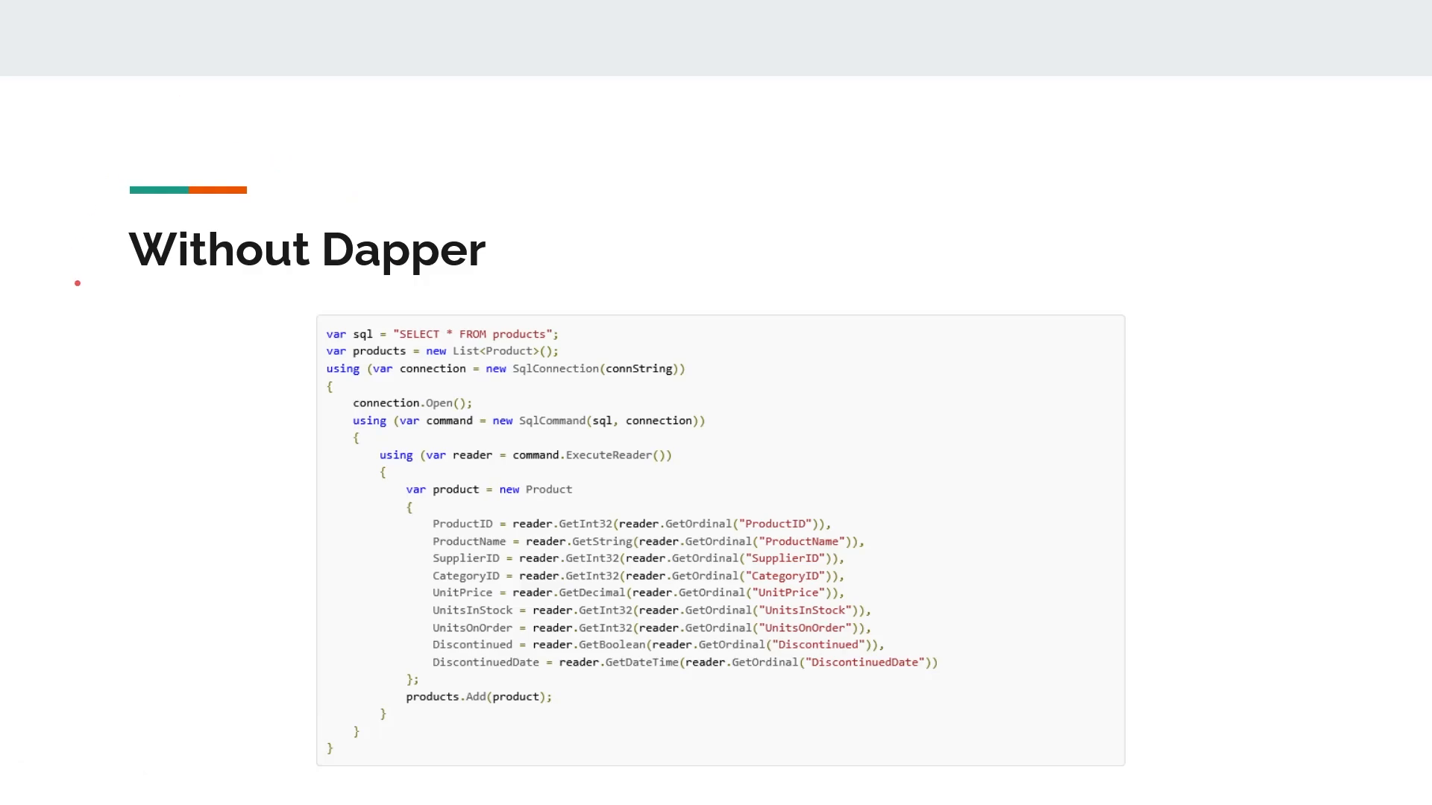
Step: Mark the SELECT query line and bracket the SqlDataReader code block in red
drag(110, 290, 342, 320)
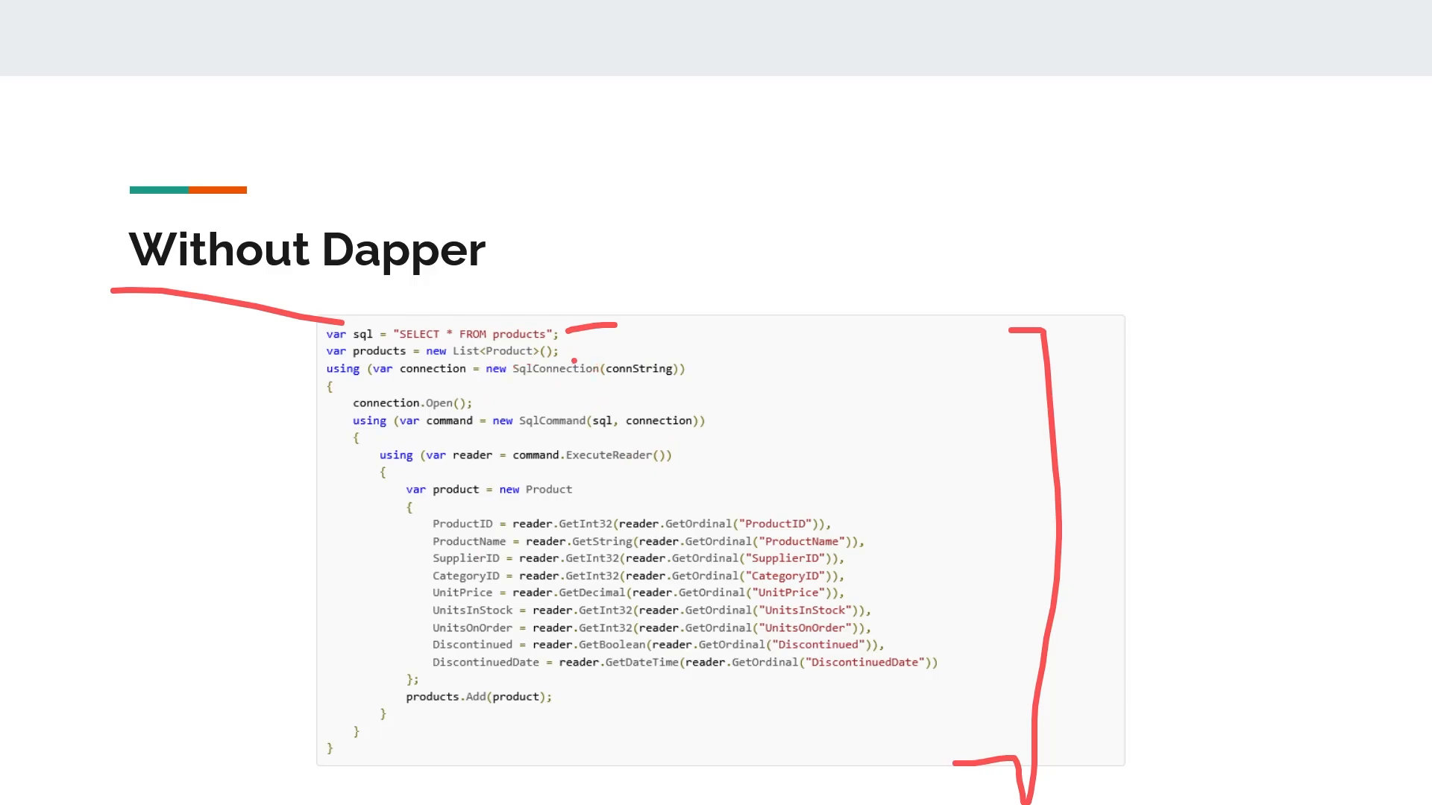
drag(393, 381, 436, 381)
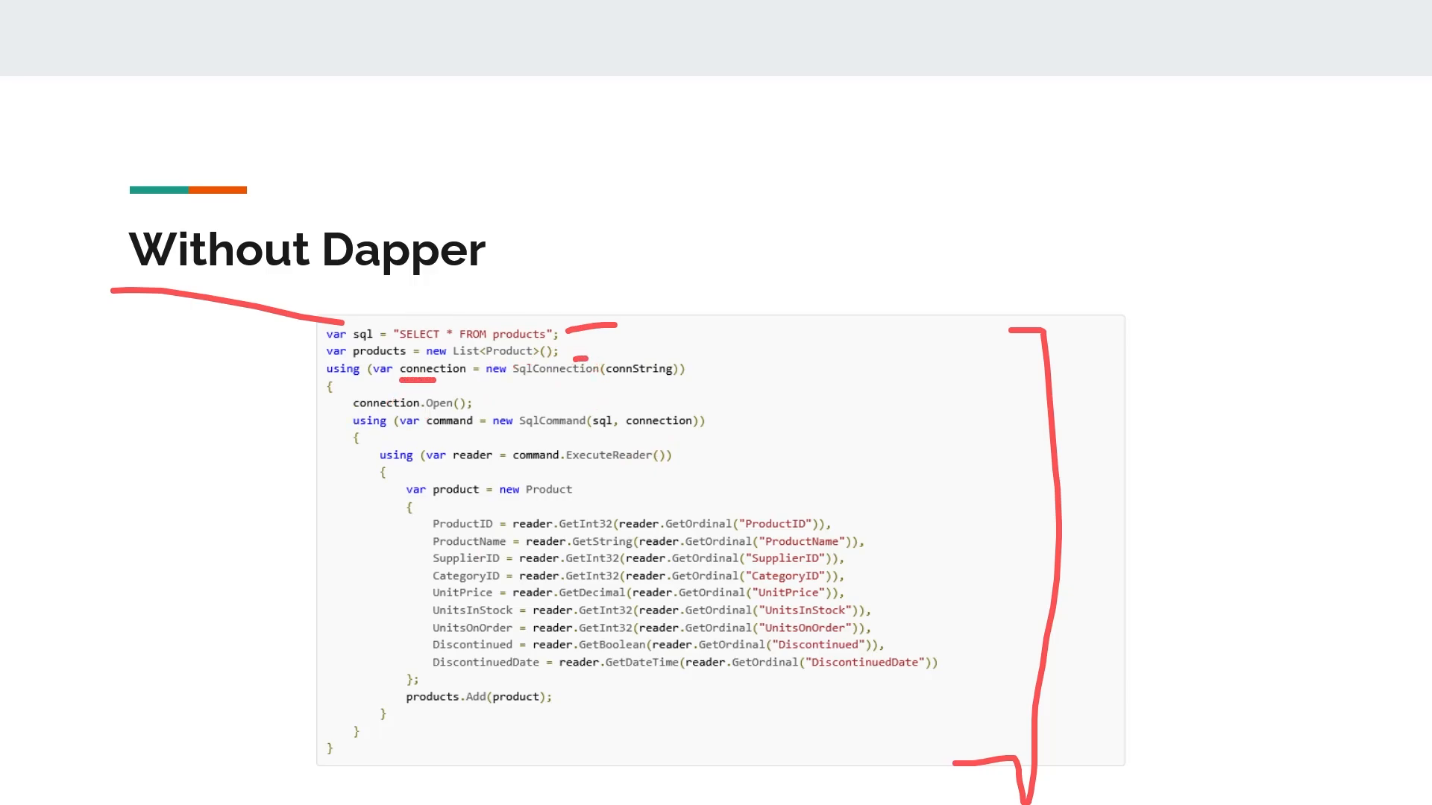
drag(411, 382, 653, 382)
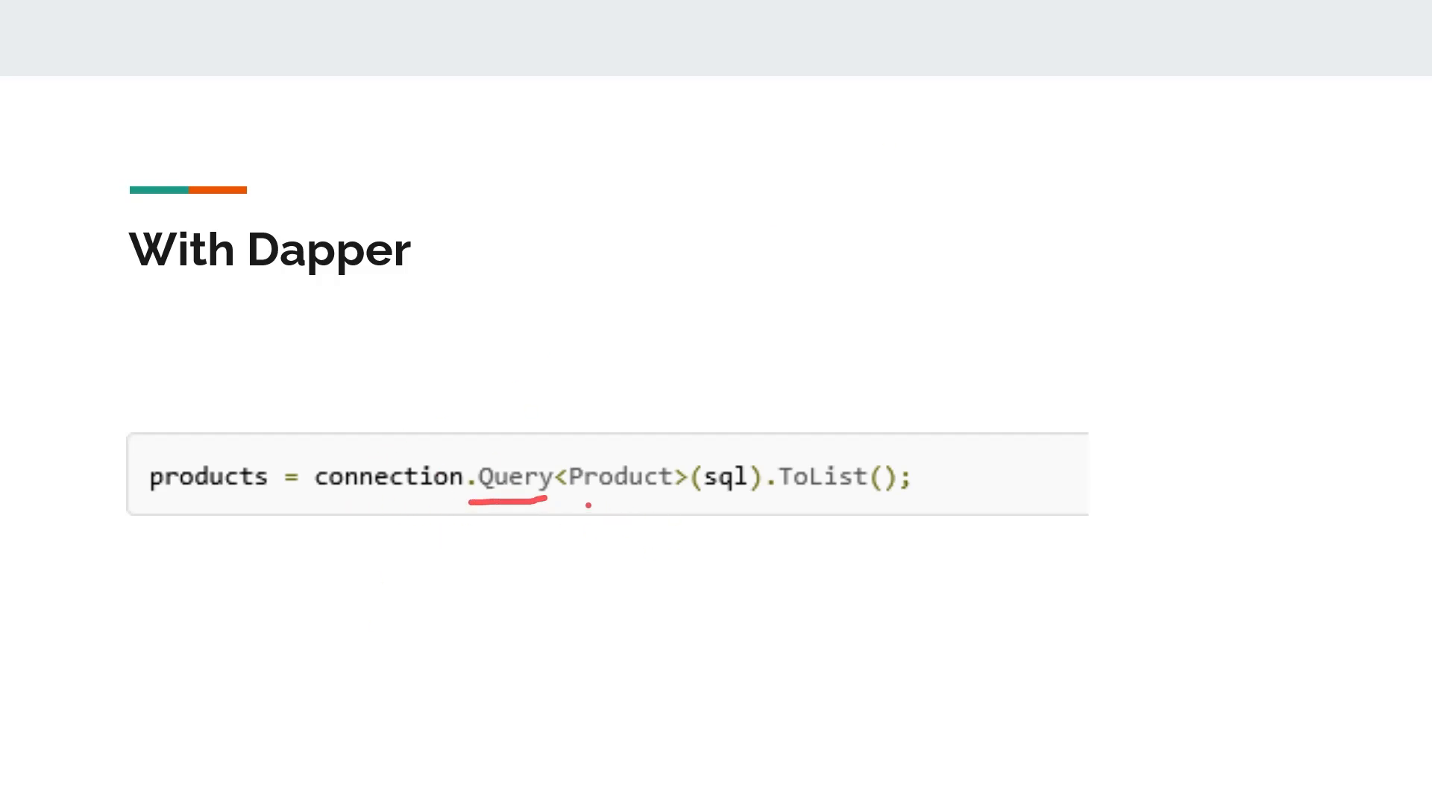
Step: Draw a red line under .Query in the Dapper one-liner
drag(584, 507, 704, 507)
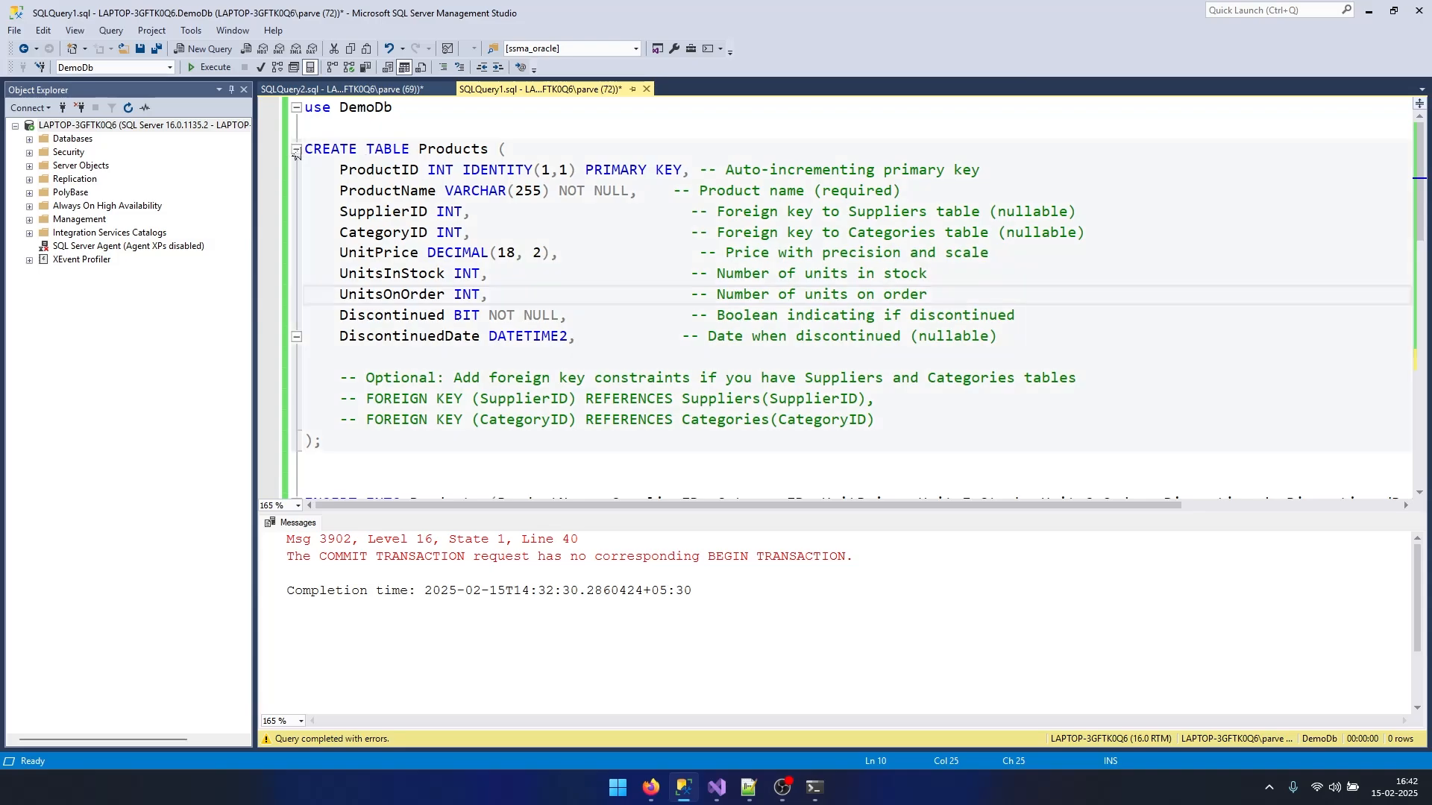
Step: Run 'select * from Products' and review the 11 product rows in the results grid
drag(306, 148, 320, 440)
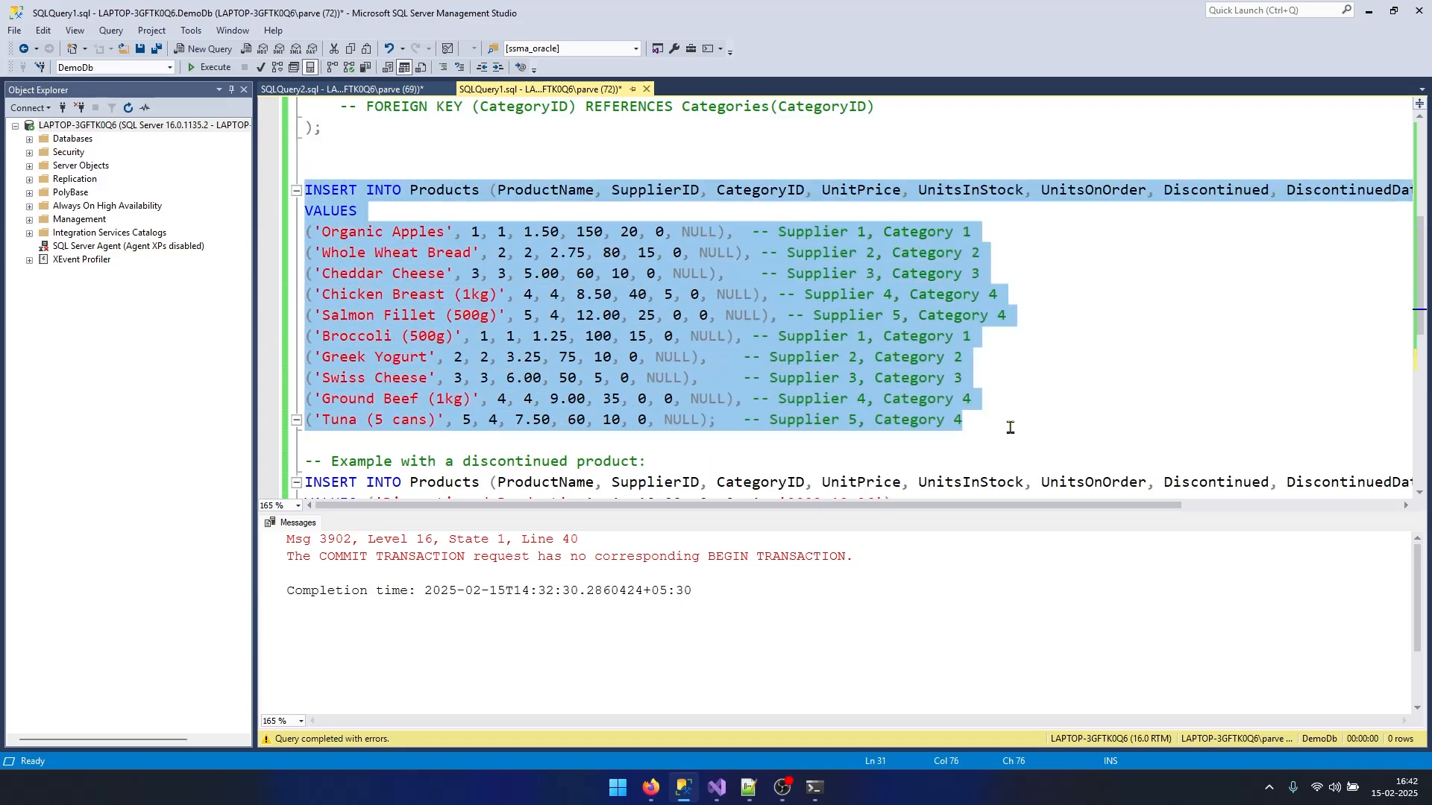
scroll(down, 3)
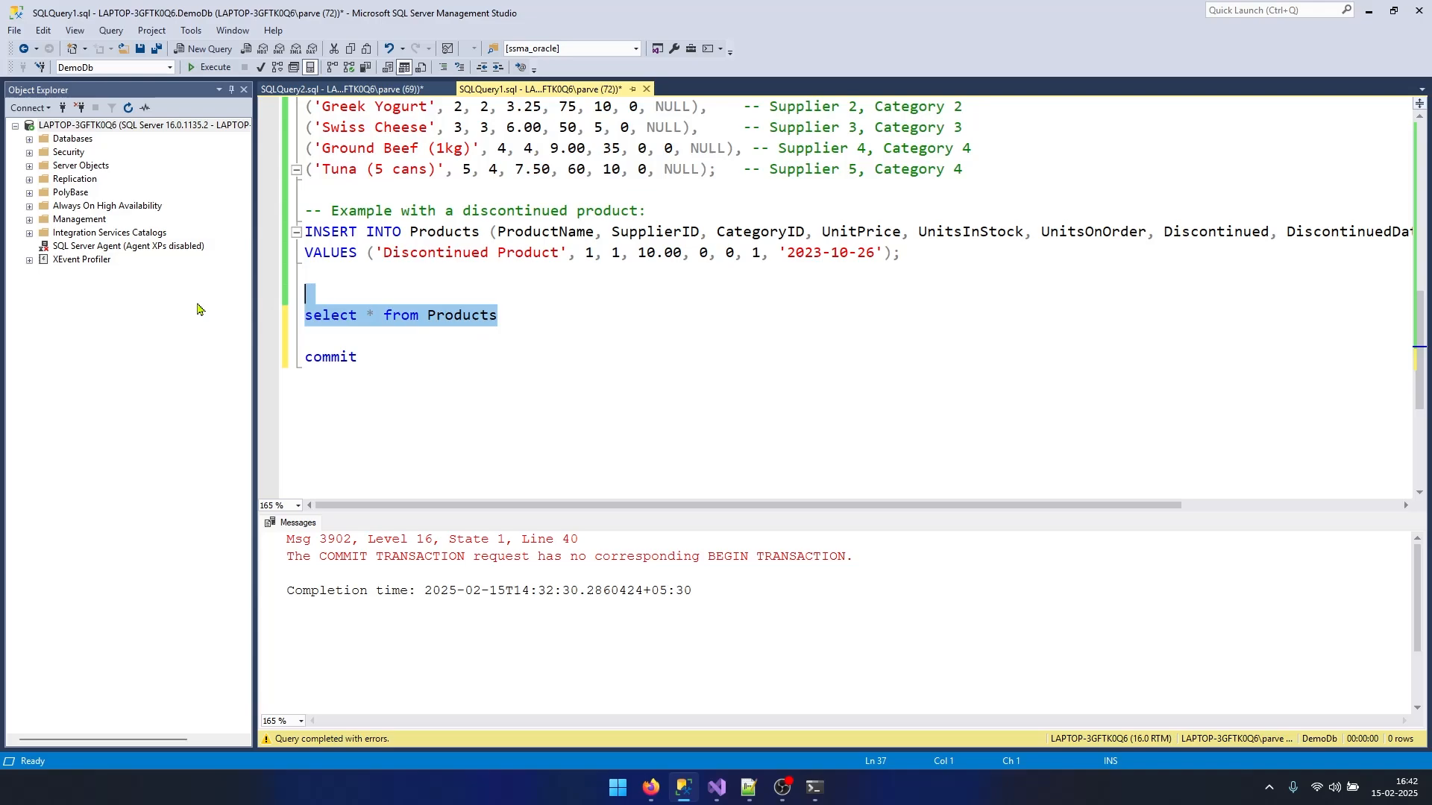
click(211, 66)
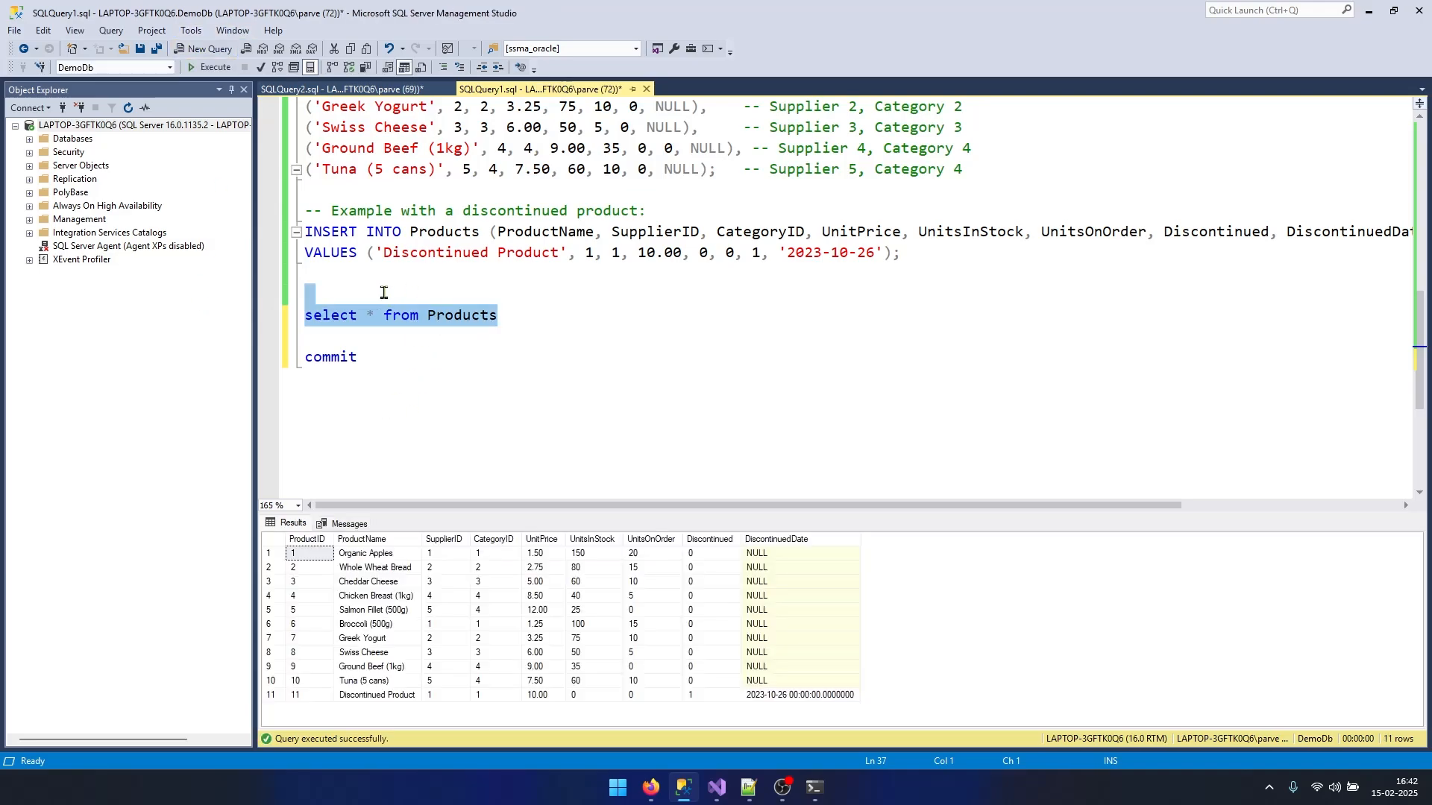
click(361, 539)
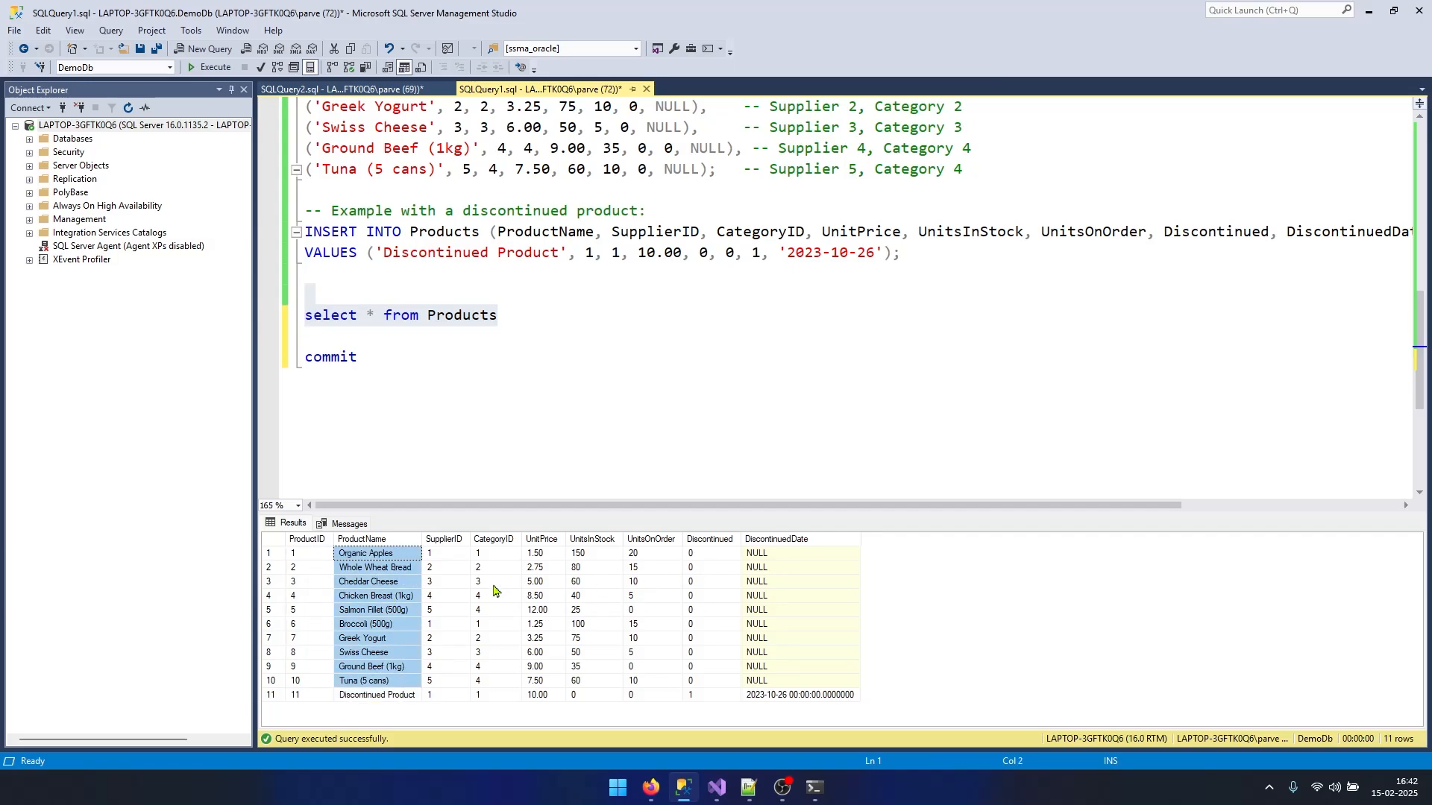
click(443, 582)
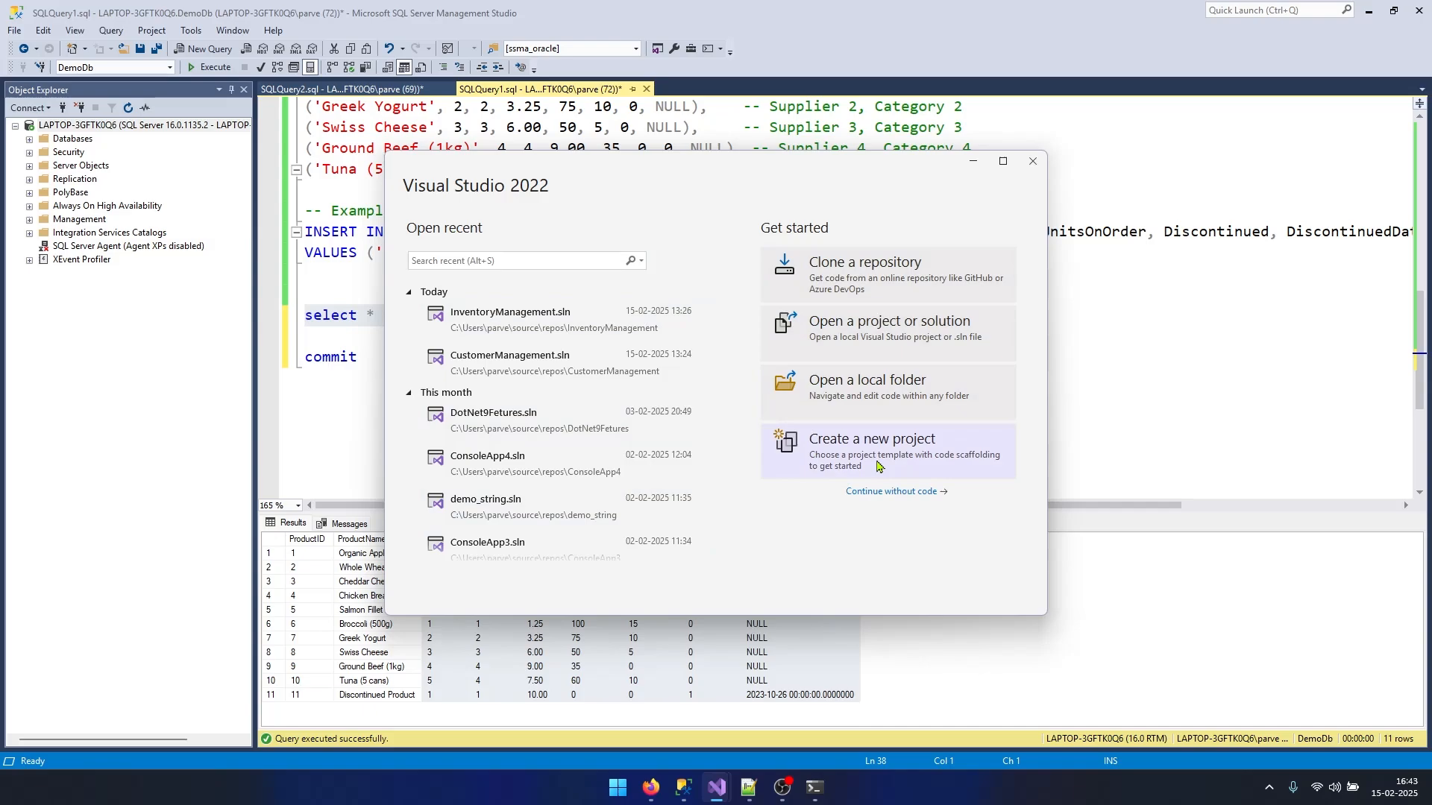
Step: Create an ASP.NET Core Web App (Model-View-Controller) project 'ProductManager' on .NET 9.0
click(870, 439)
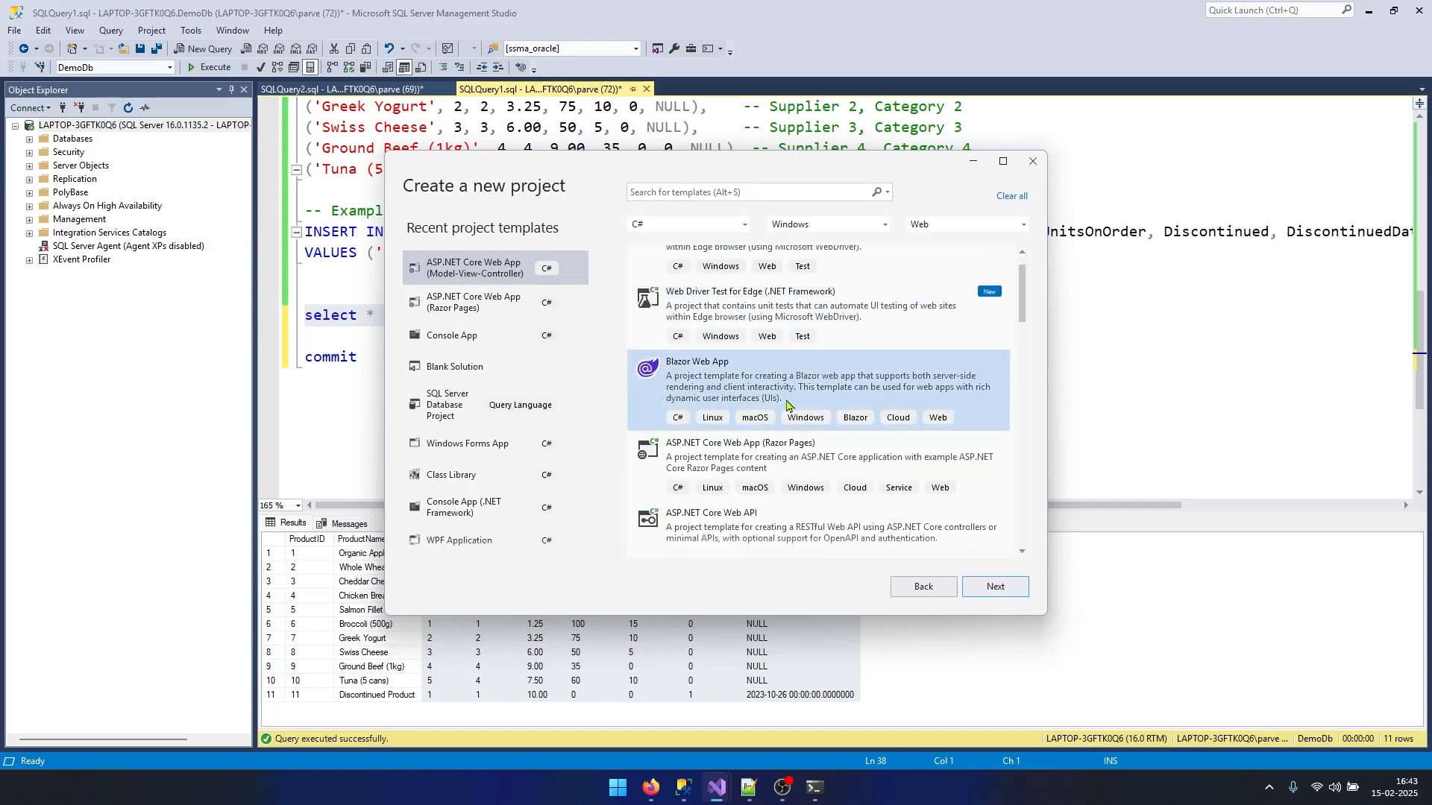
scroll(down, 3)
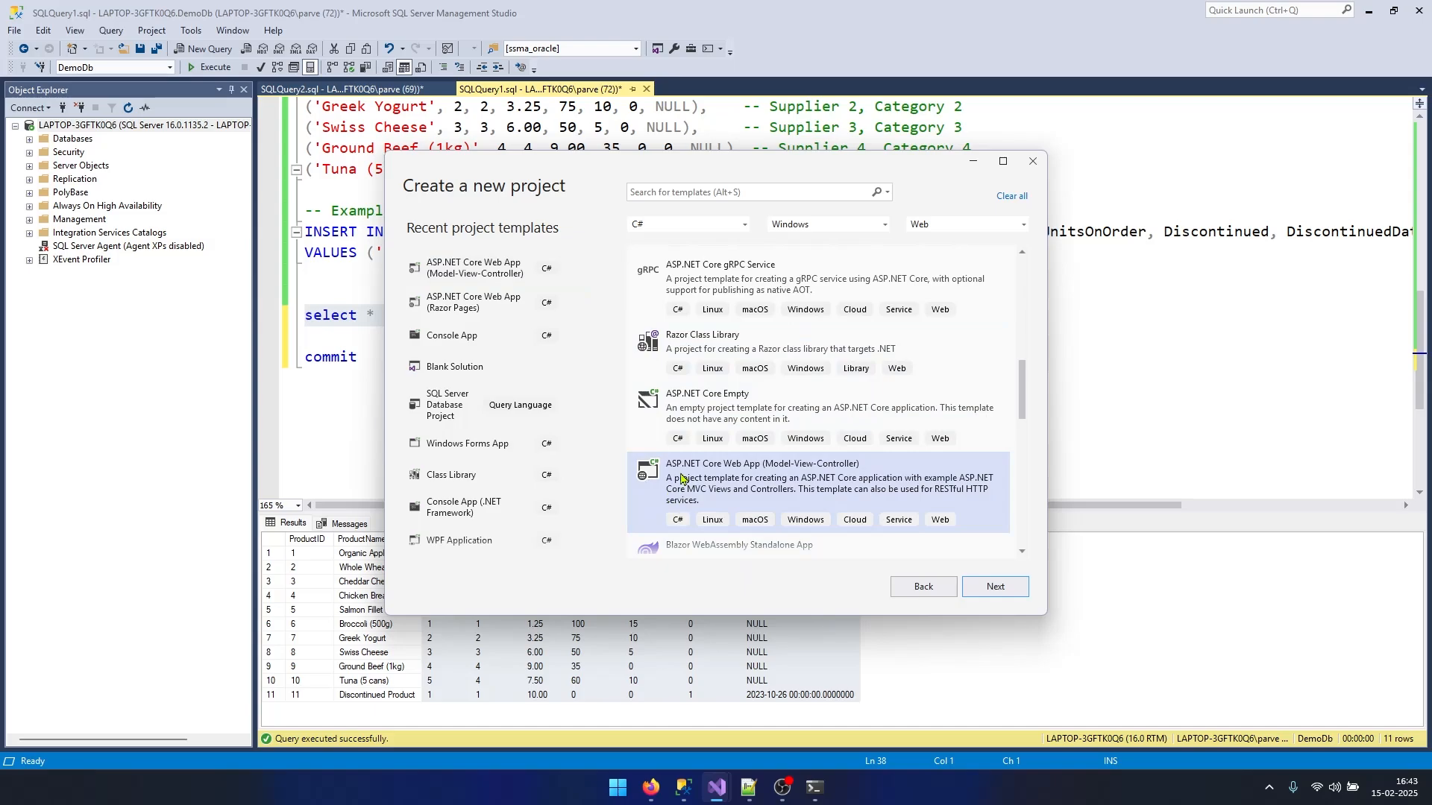
mouse_move(780, 479)
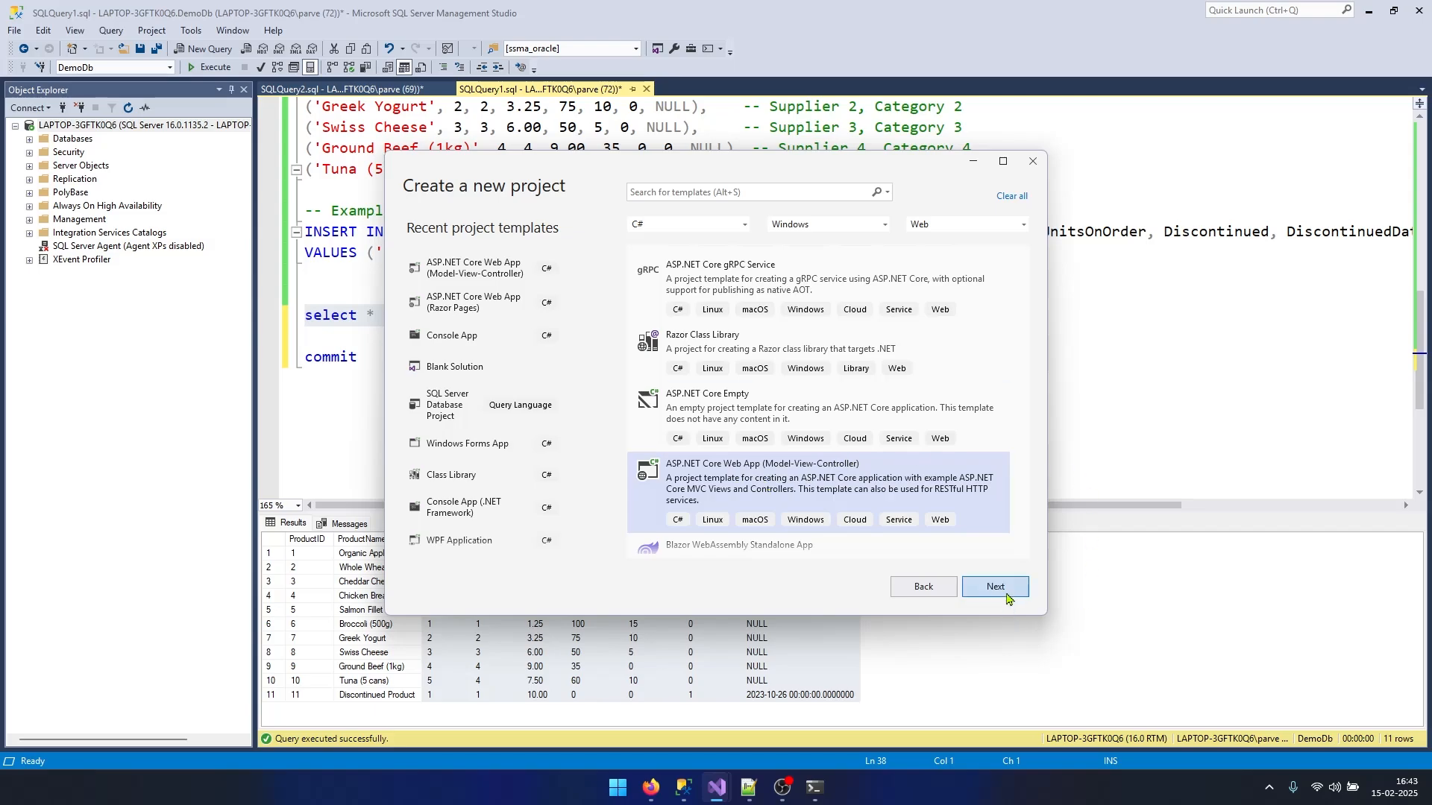
click(994, 586)
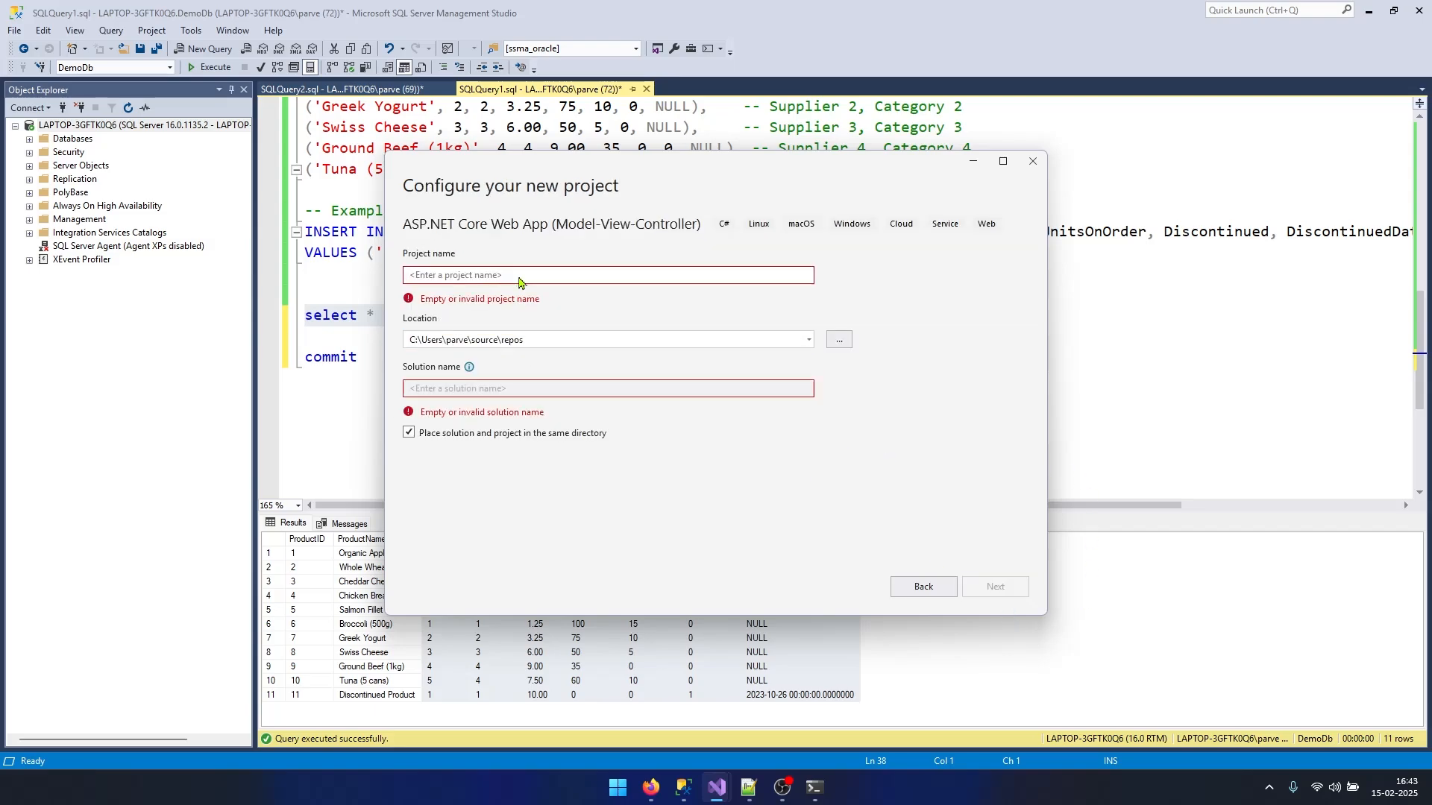
text(ProductManager)
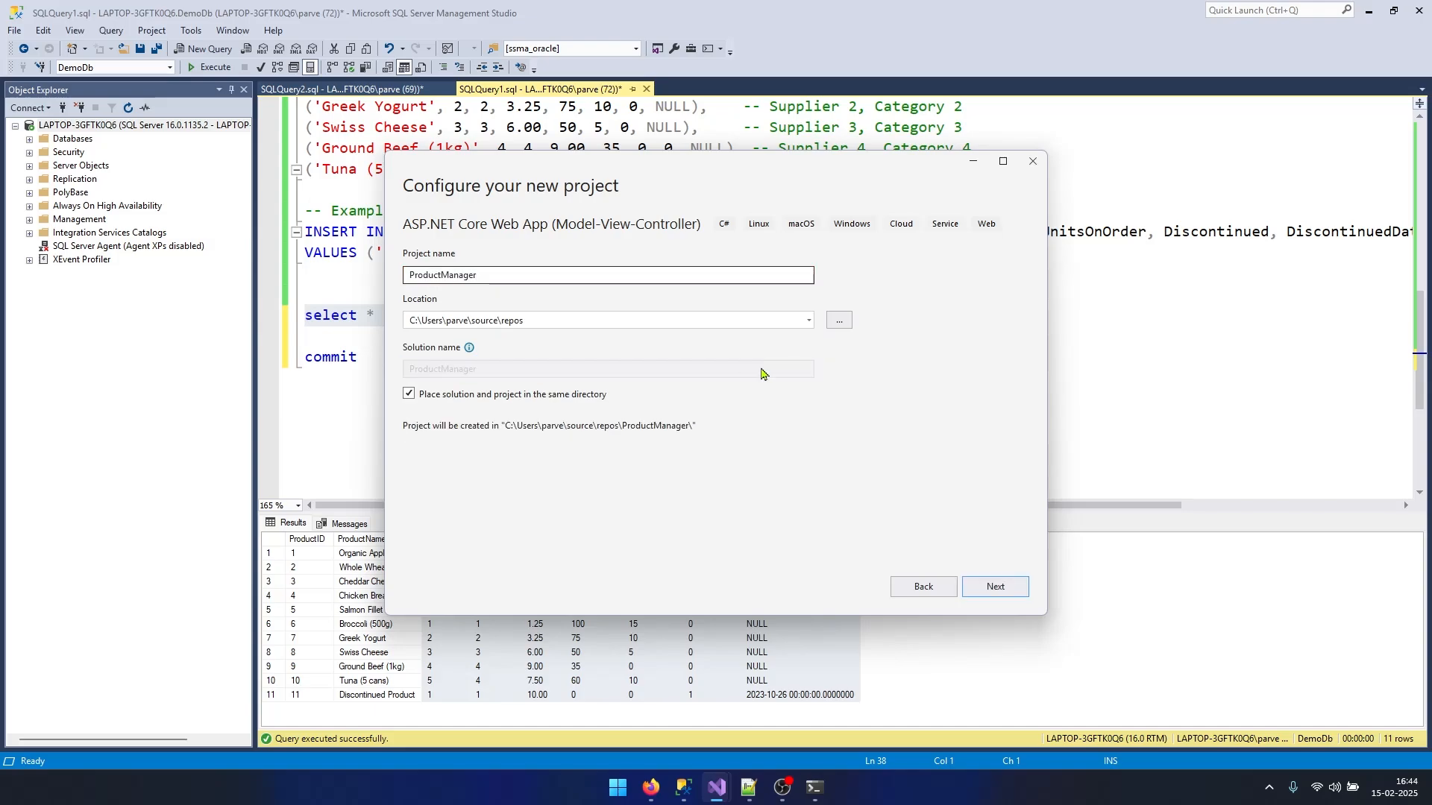
click(994, 586)
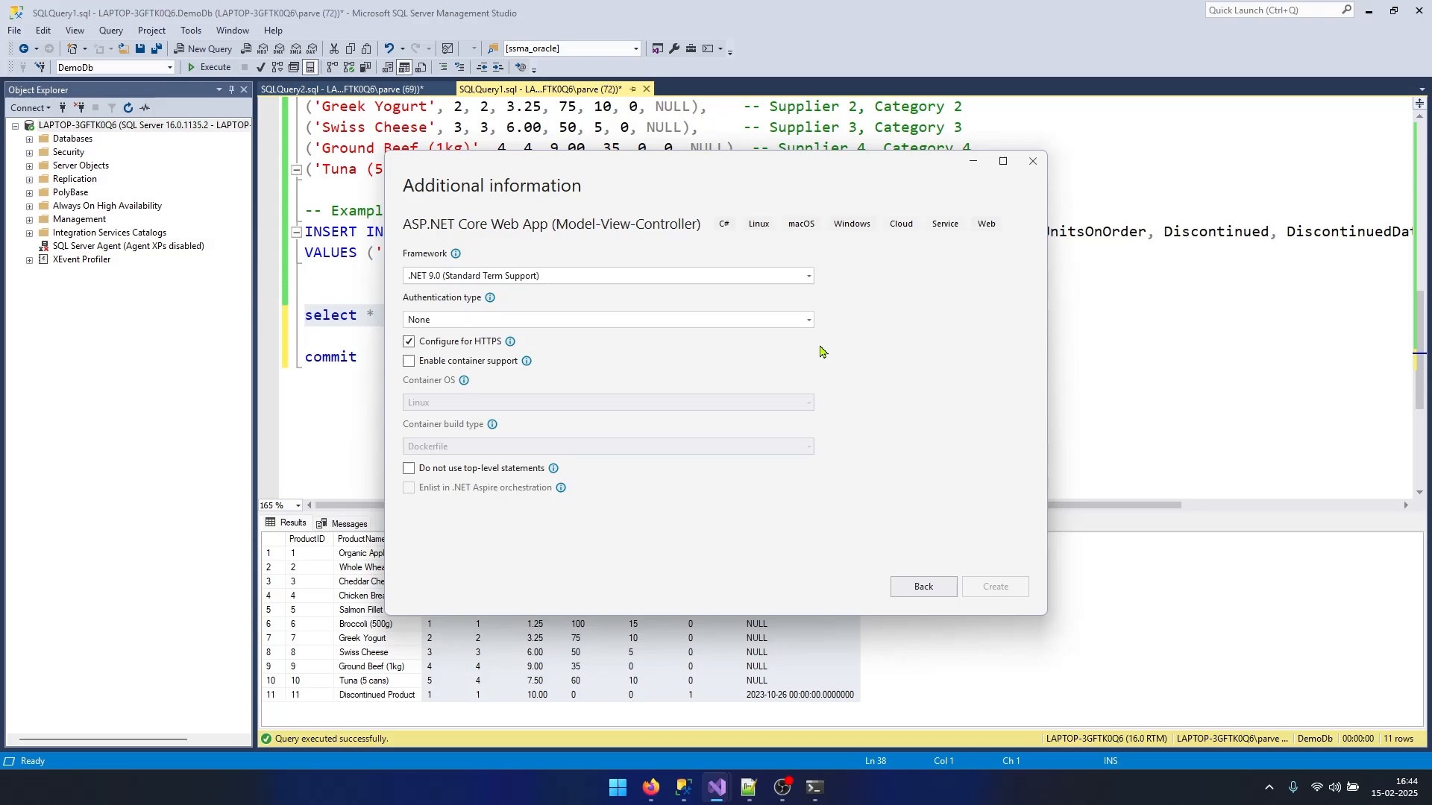
click(994, 586)
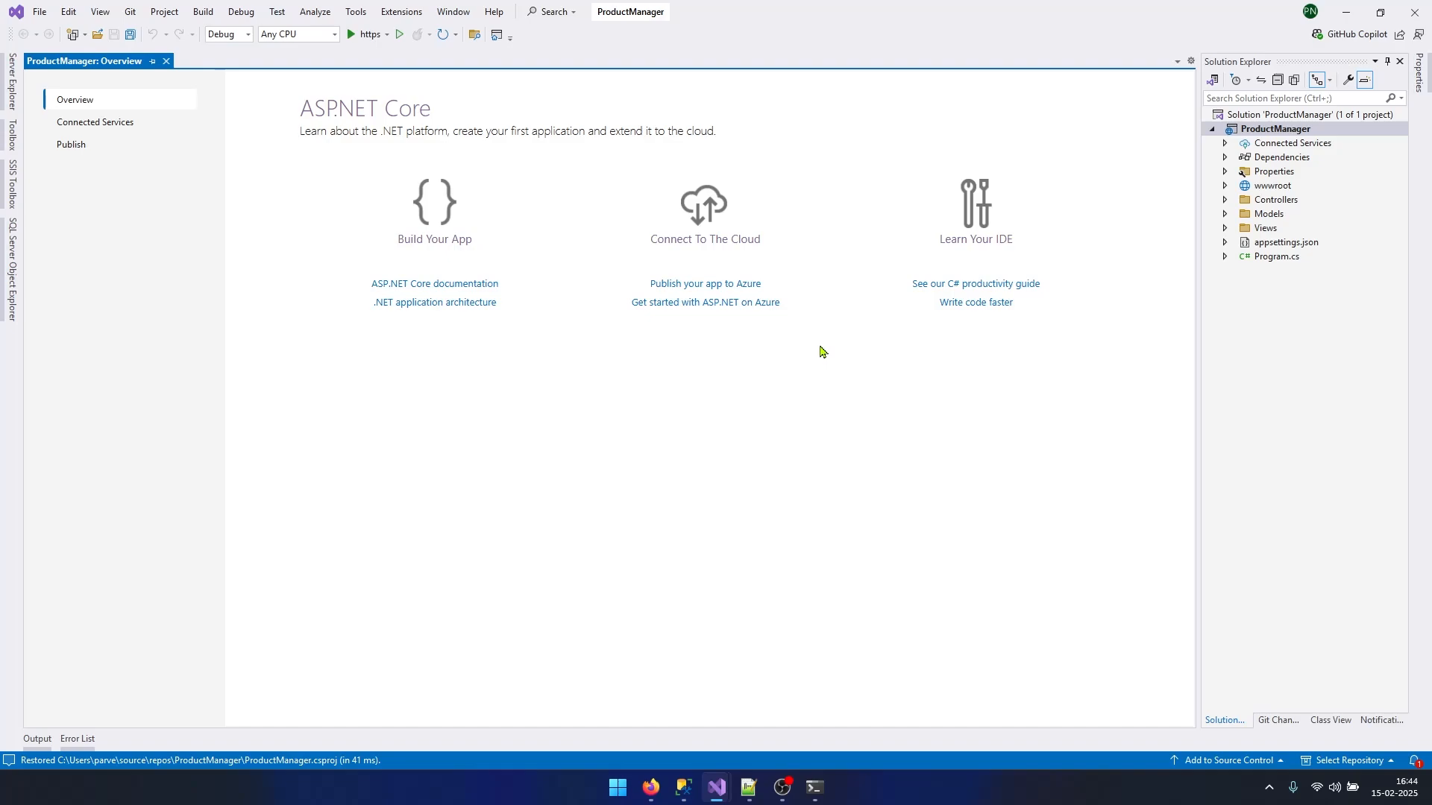
Step: Add an empty MVC controller named ProductController.cs to the Controllers folder
double_click(1304, 213)
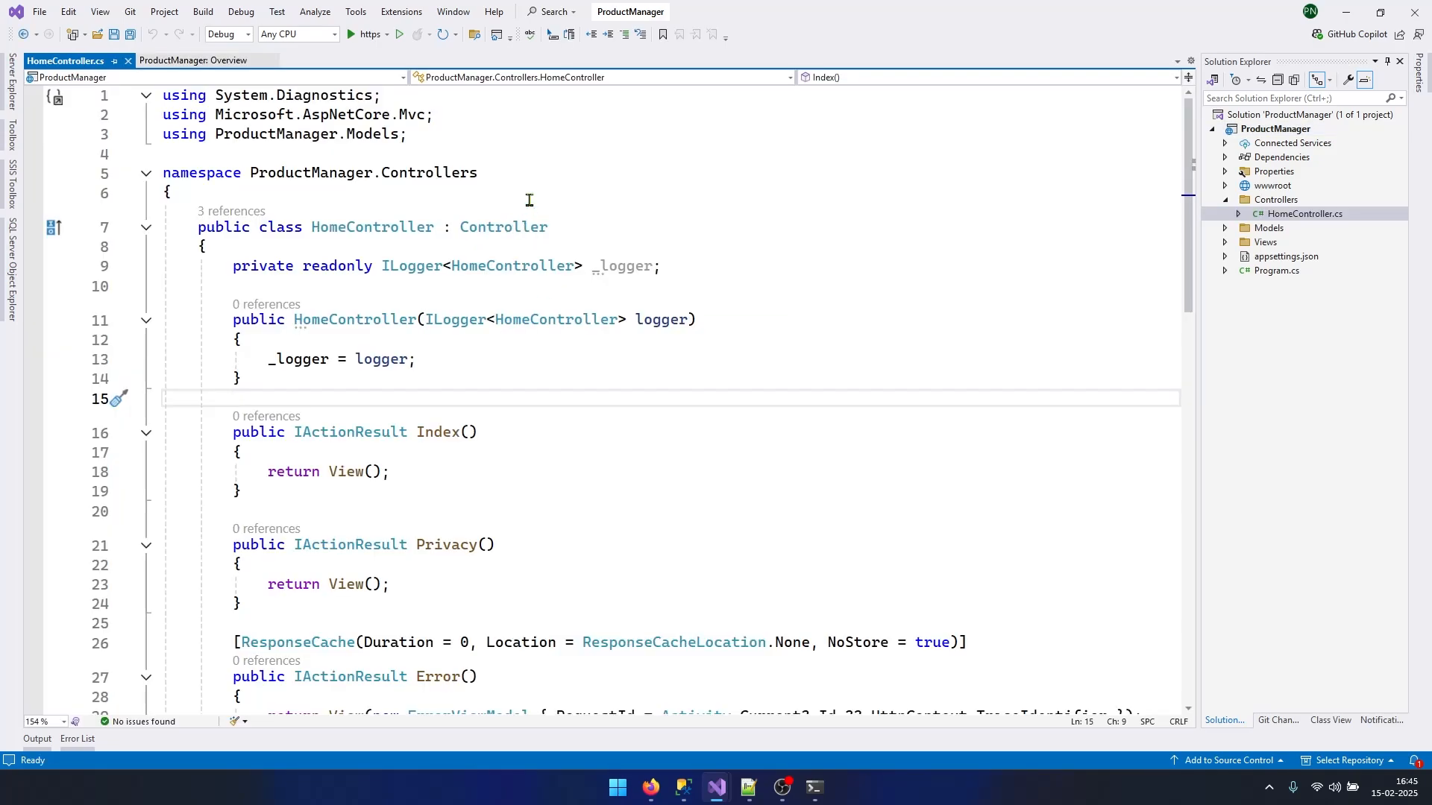
right_click(1275, 199)
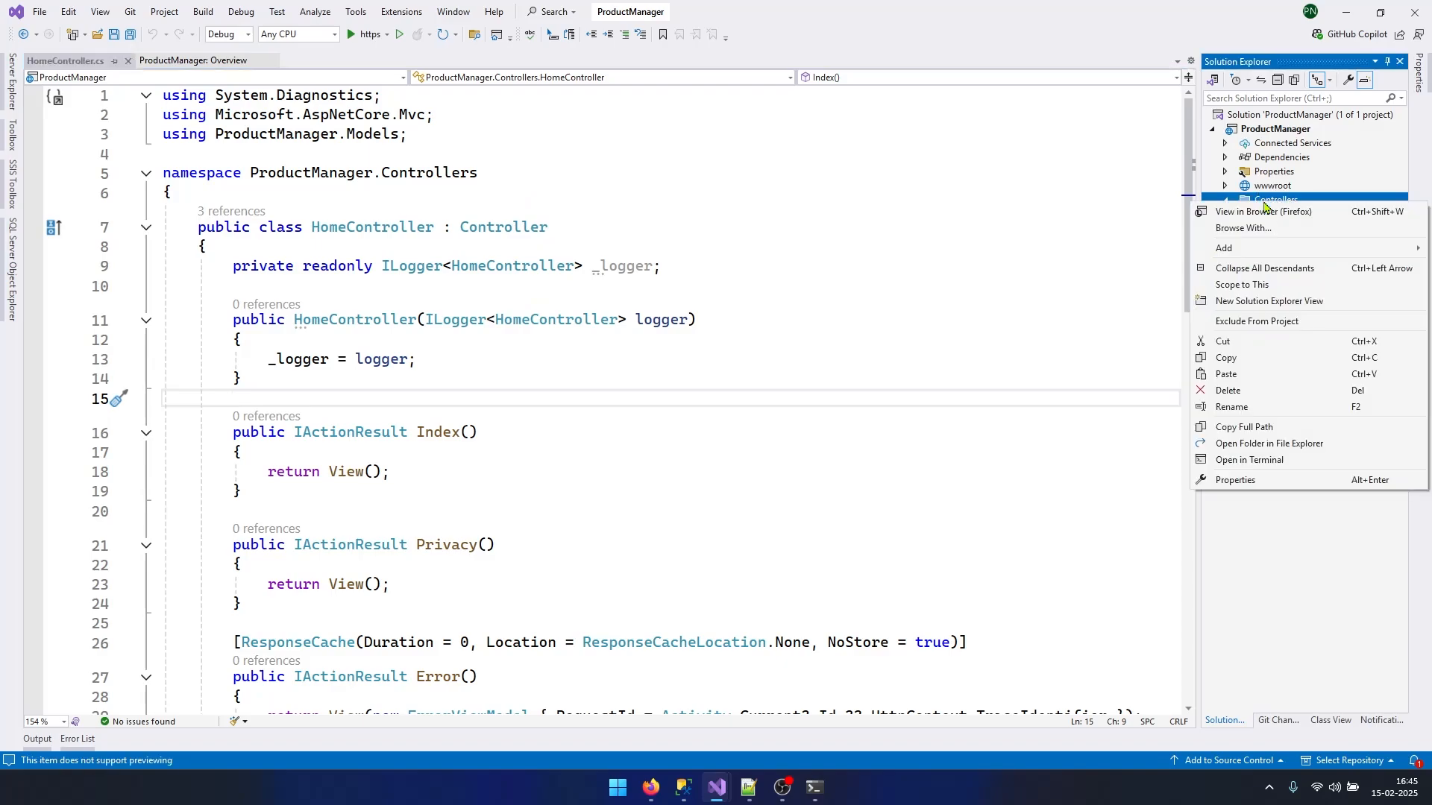
mouse_move(1254, 248)
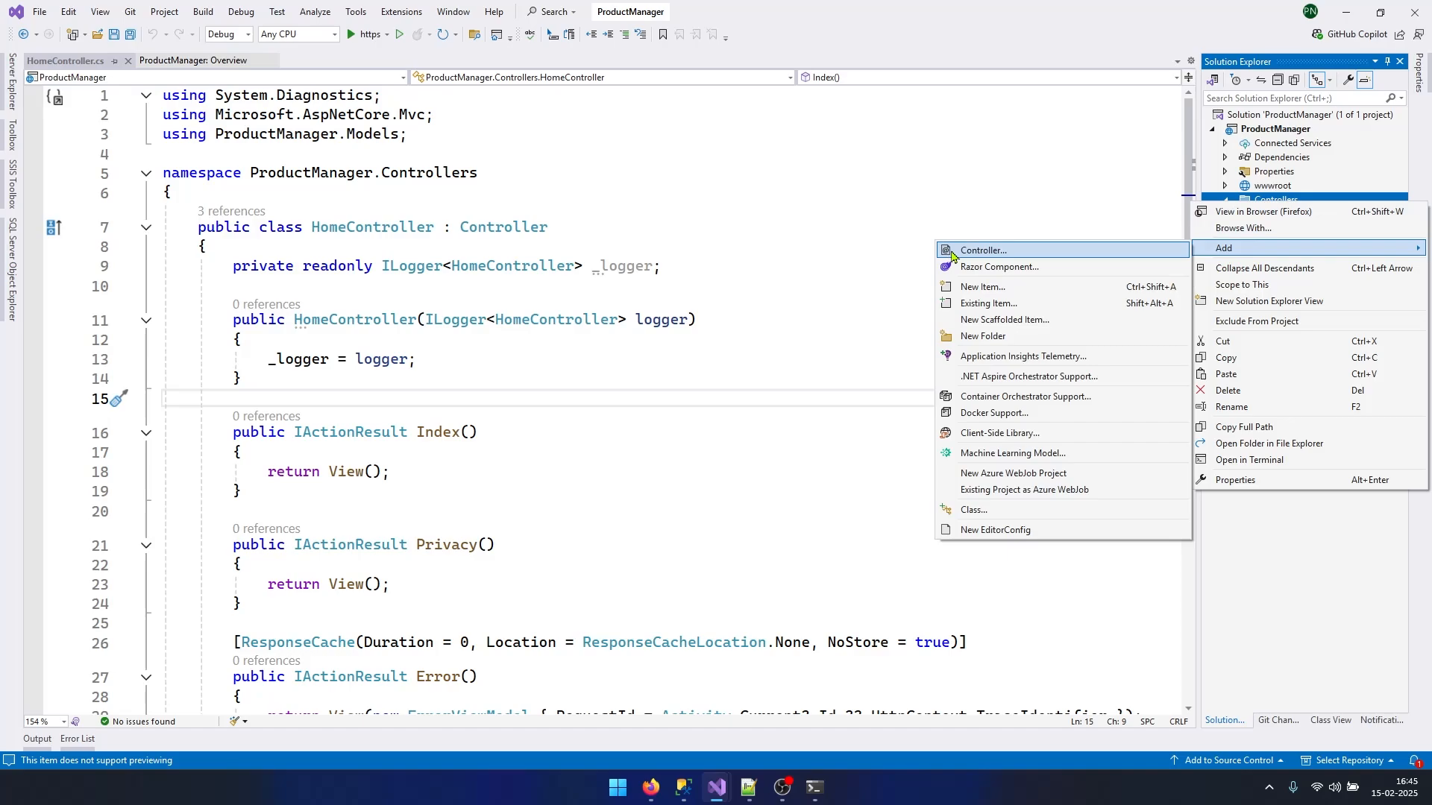
click(982, 251)
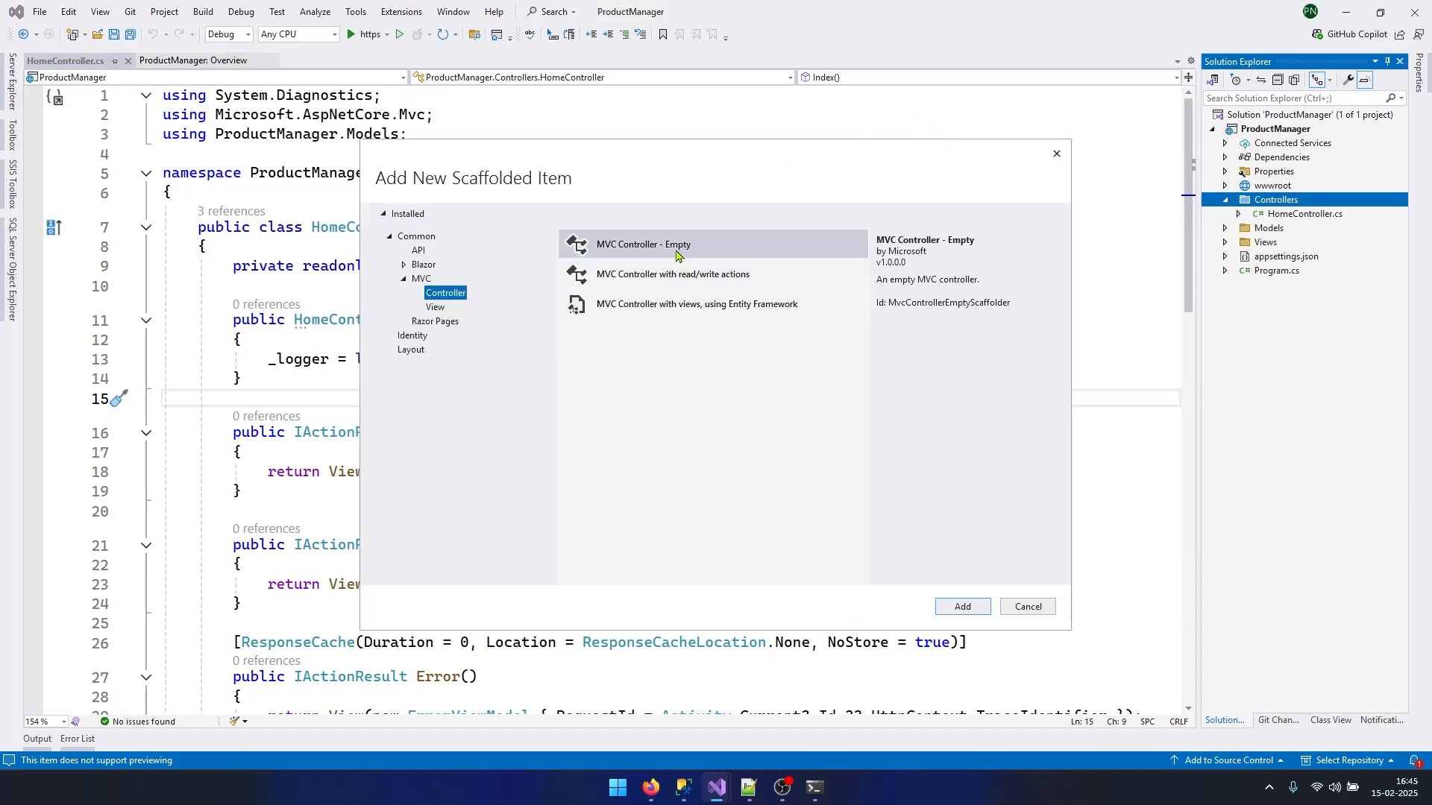
click(643, 244)
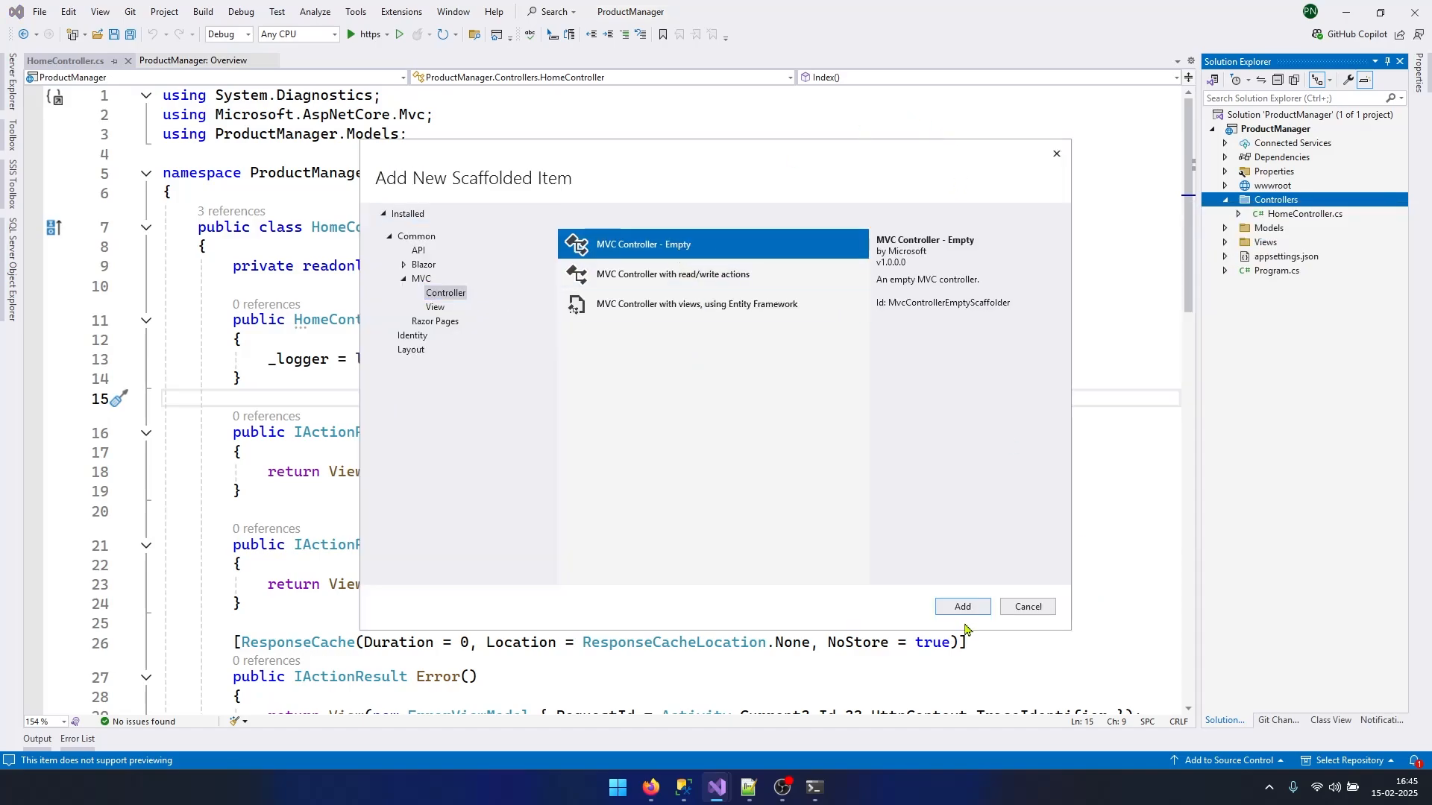
click(961, 607)
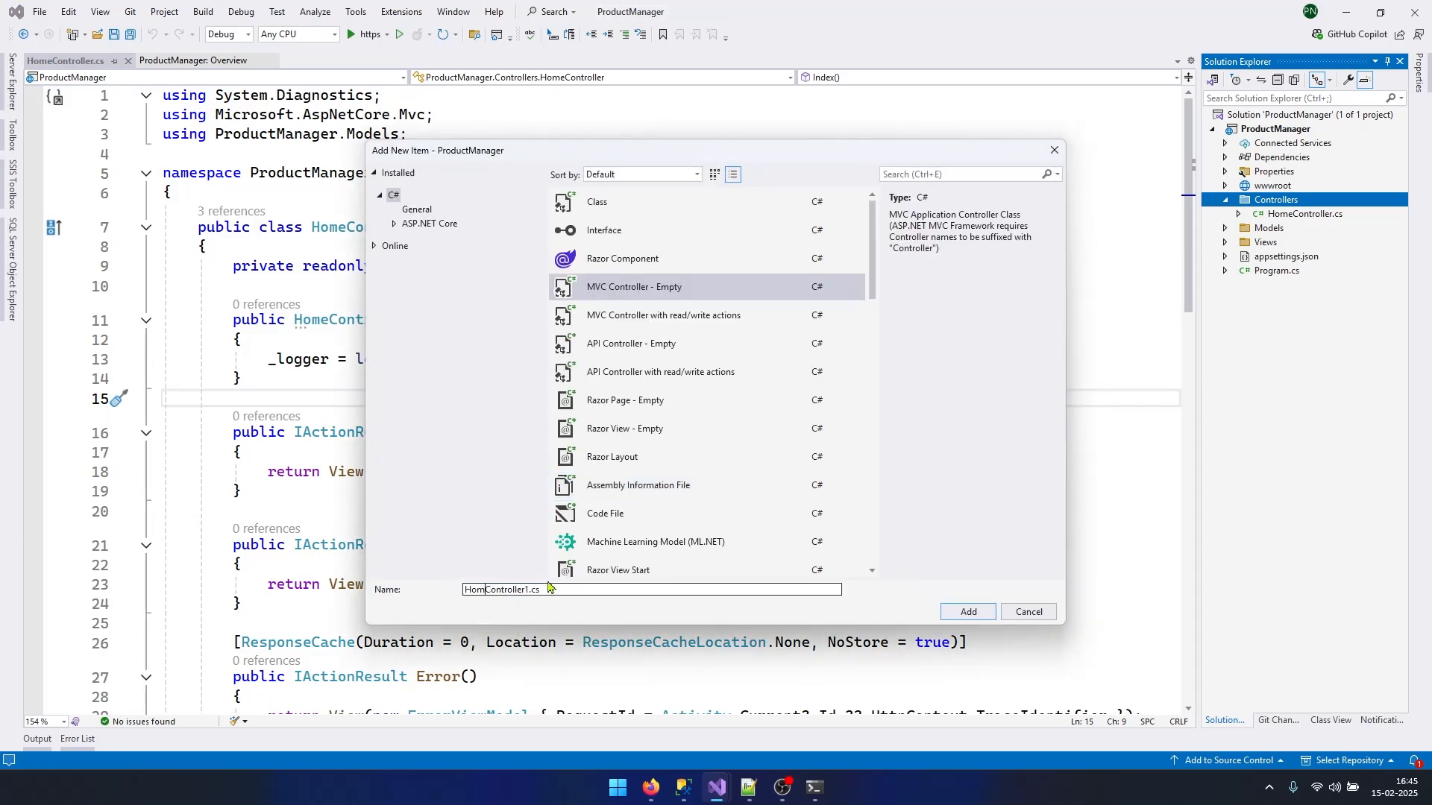
text(ProductController.cs)
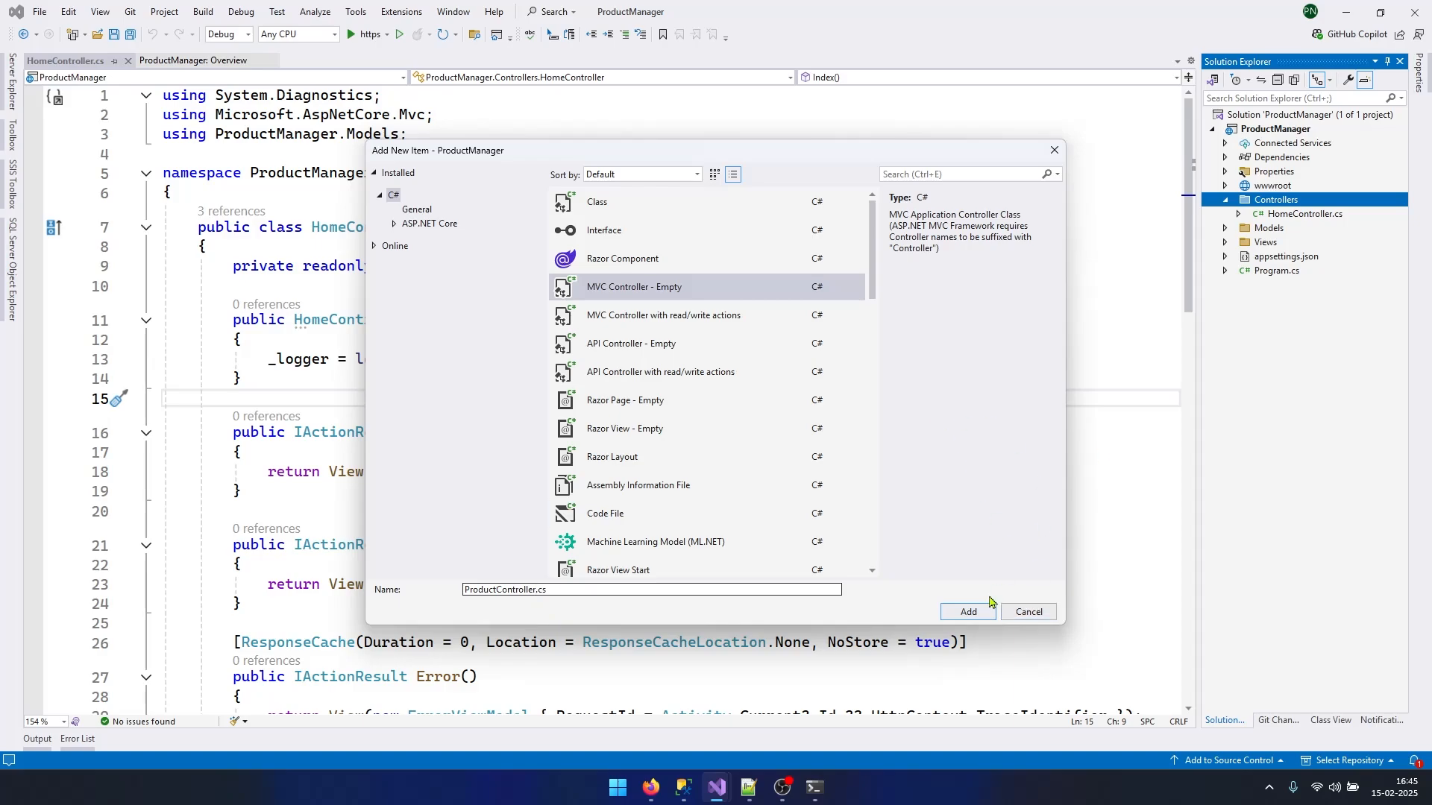
click(967, 612)
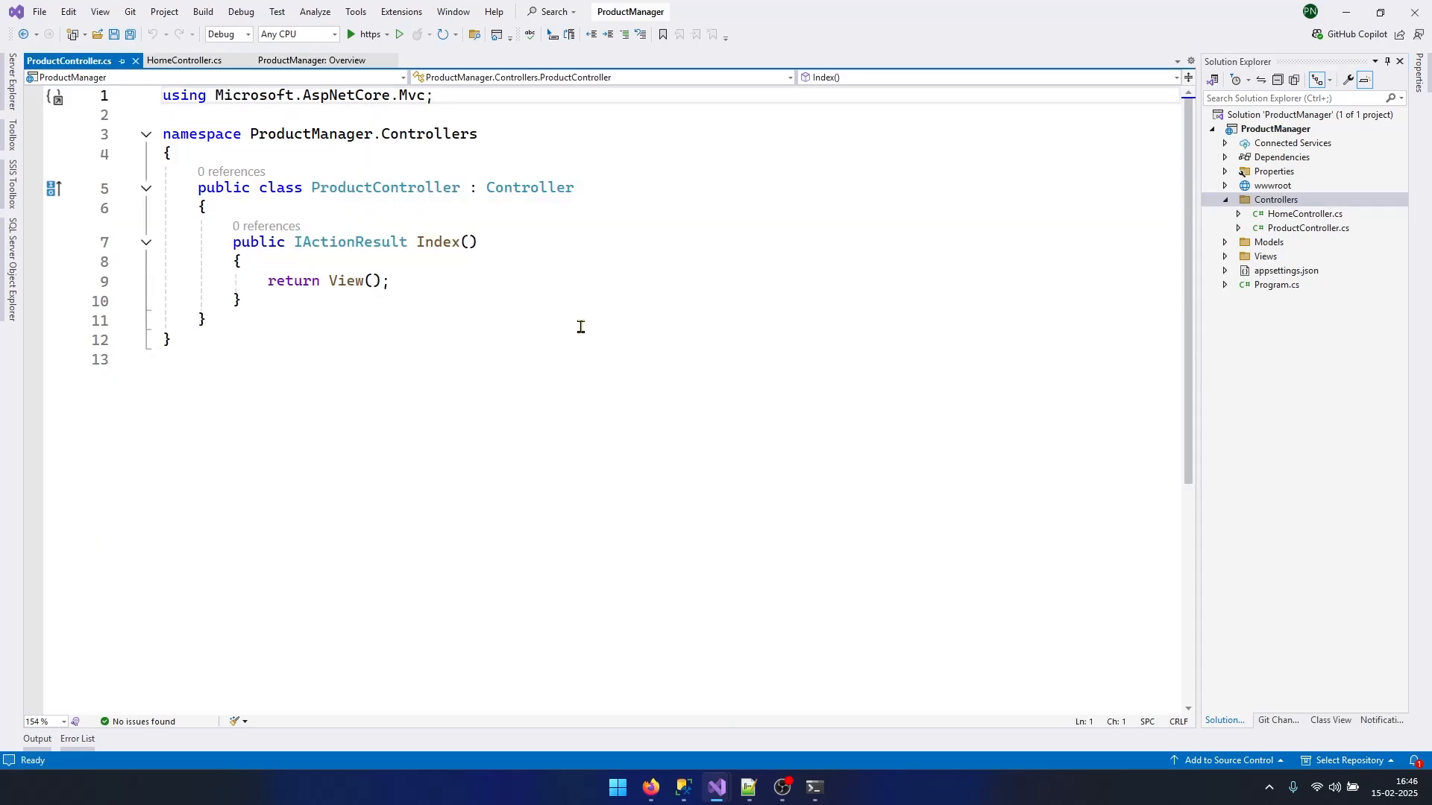
mouse_move(1283, 430)
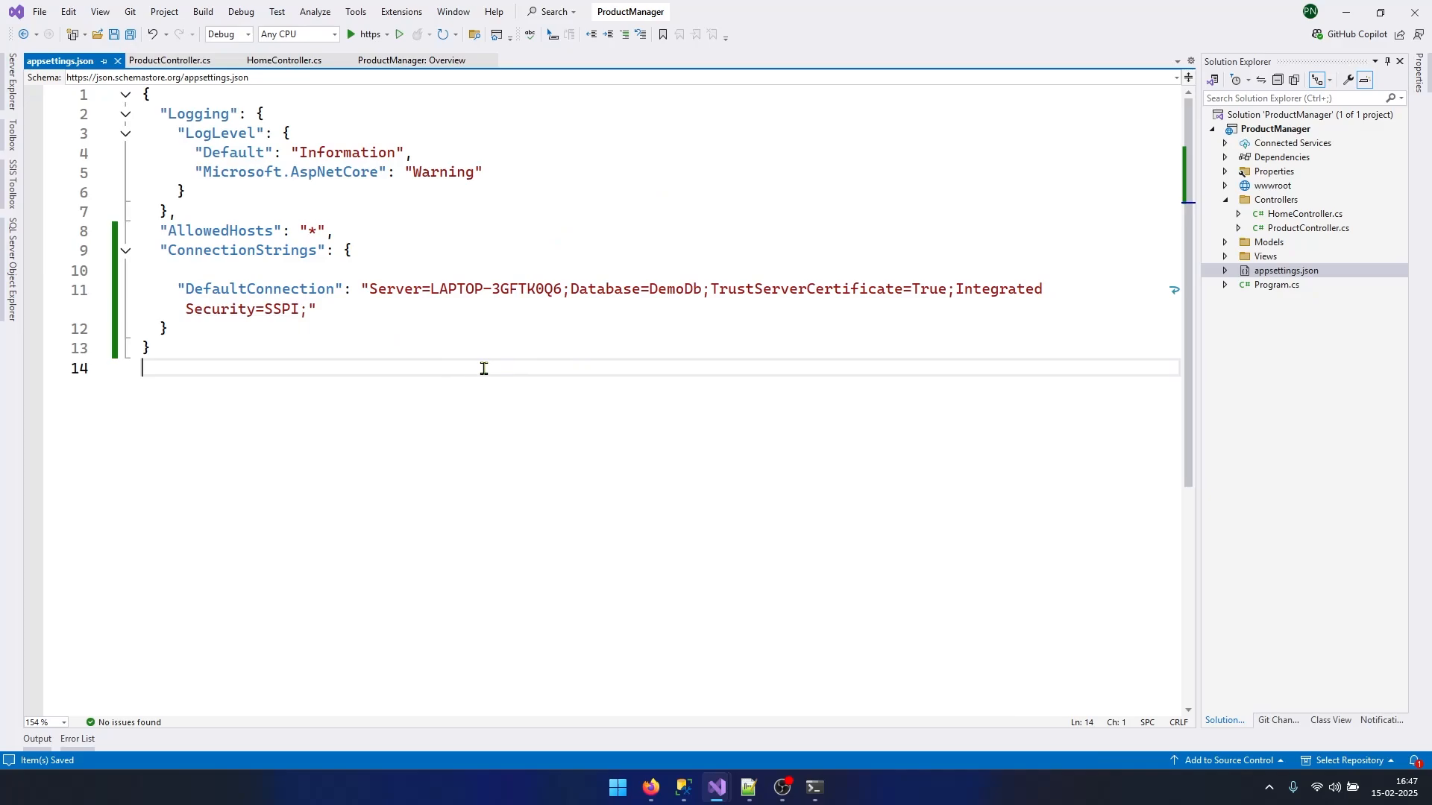
double_click(498, 288)
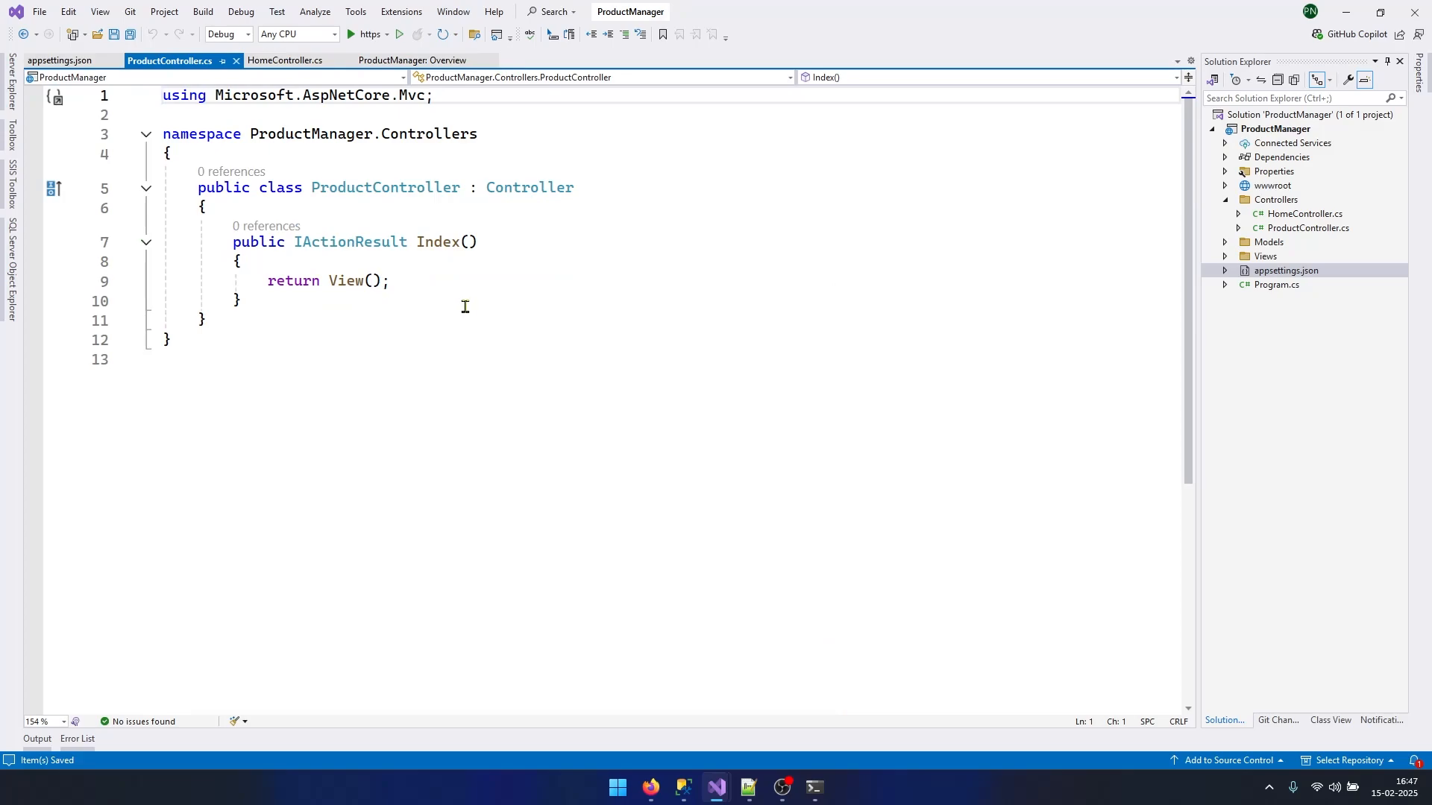
mouse_move(832, 354)
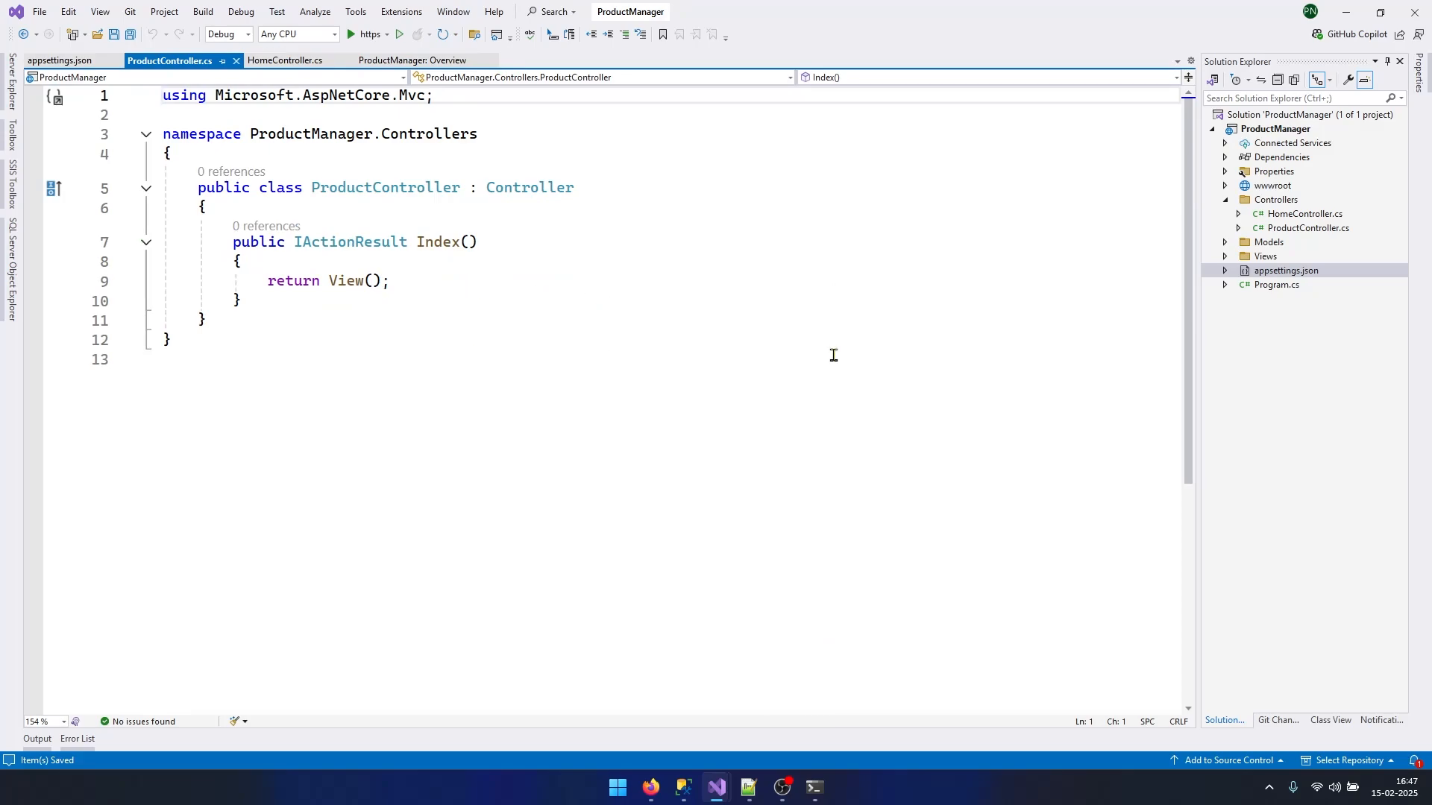
mouse_move(1258, 207)
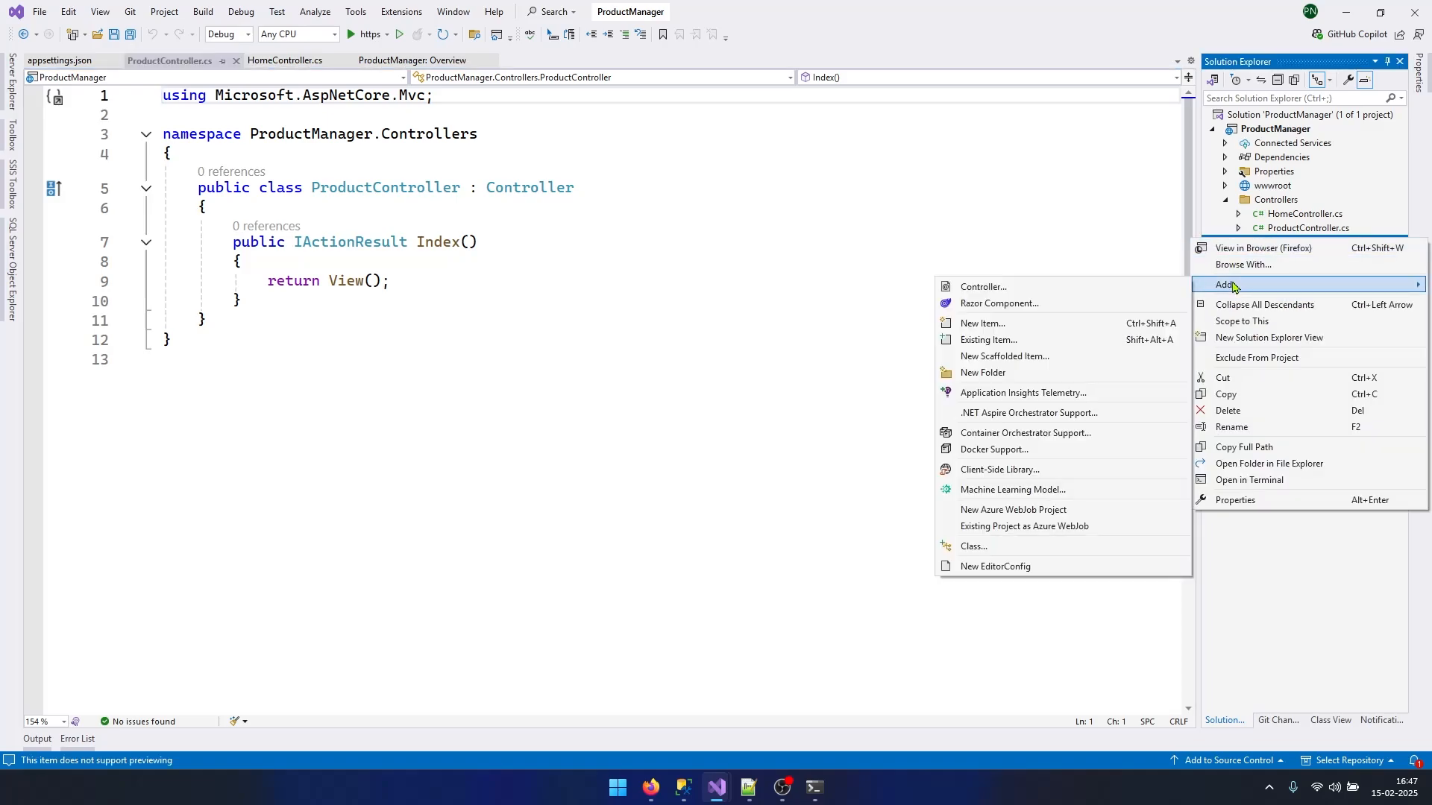
Step: Add a Product class to Models and paste in its product properties
click(983, 323)
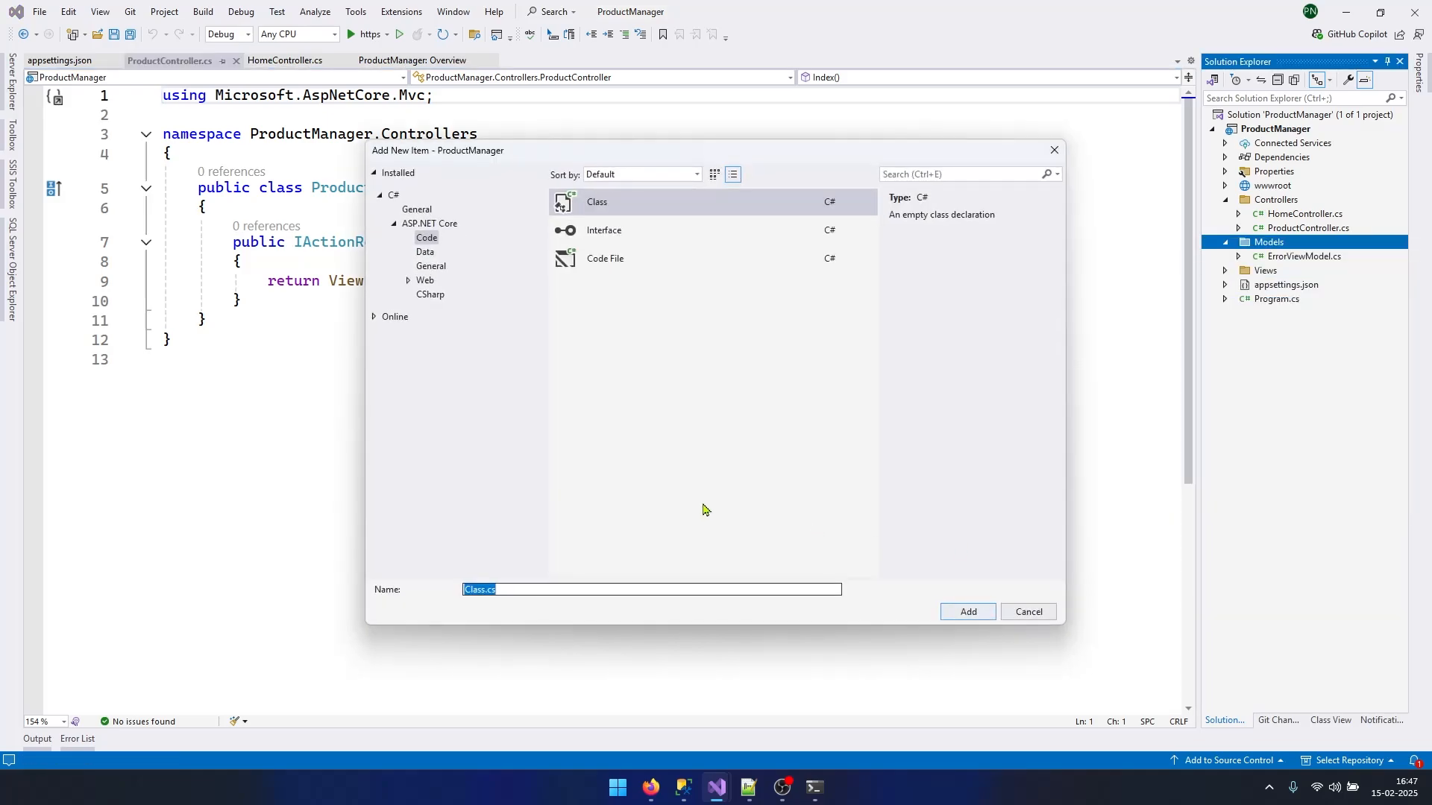
text(Product)
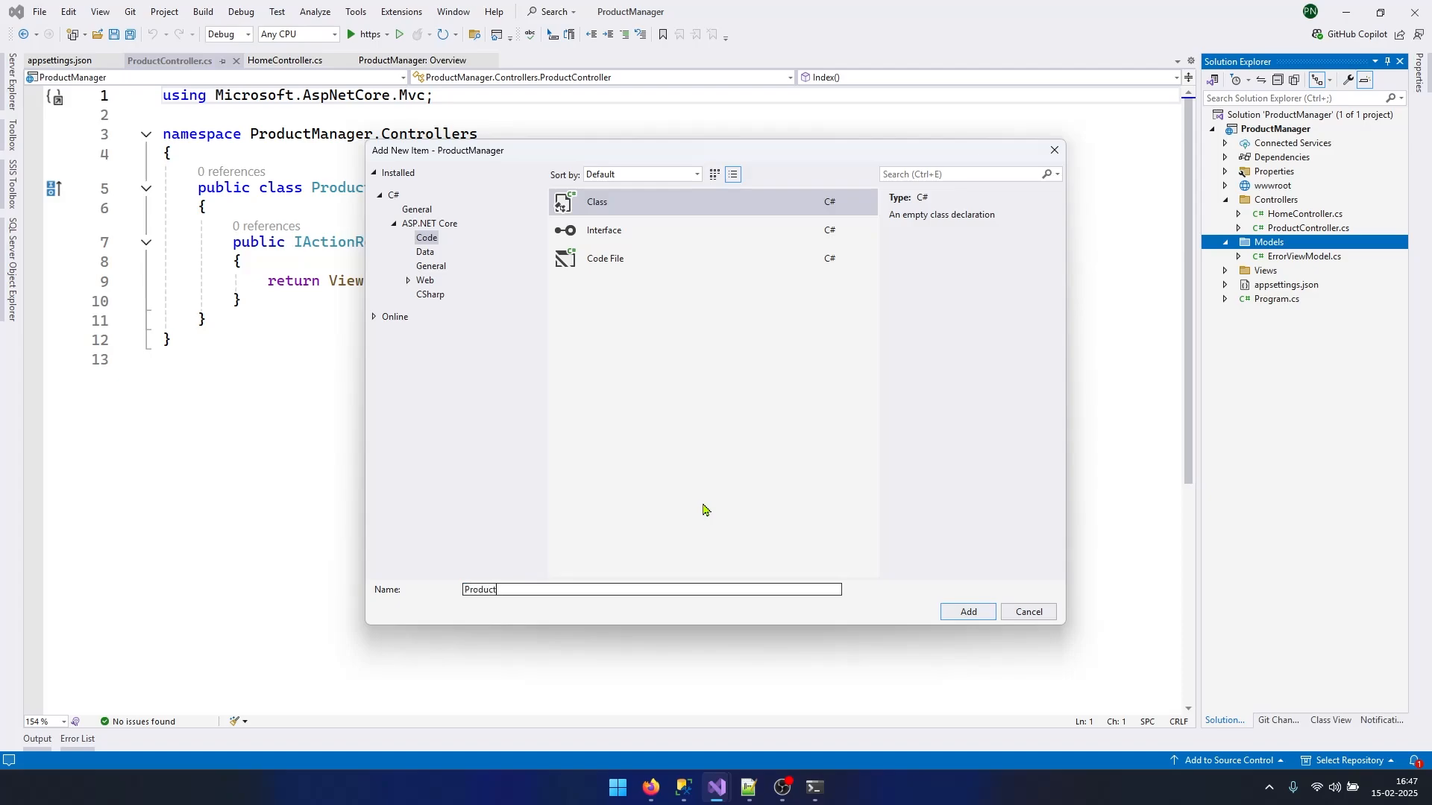
click(967, 611)
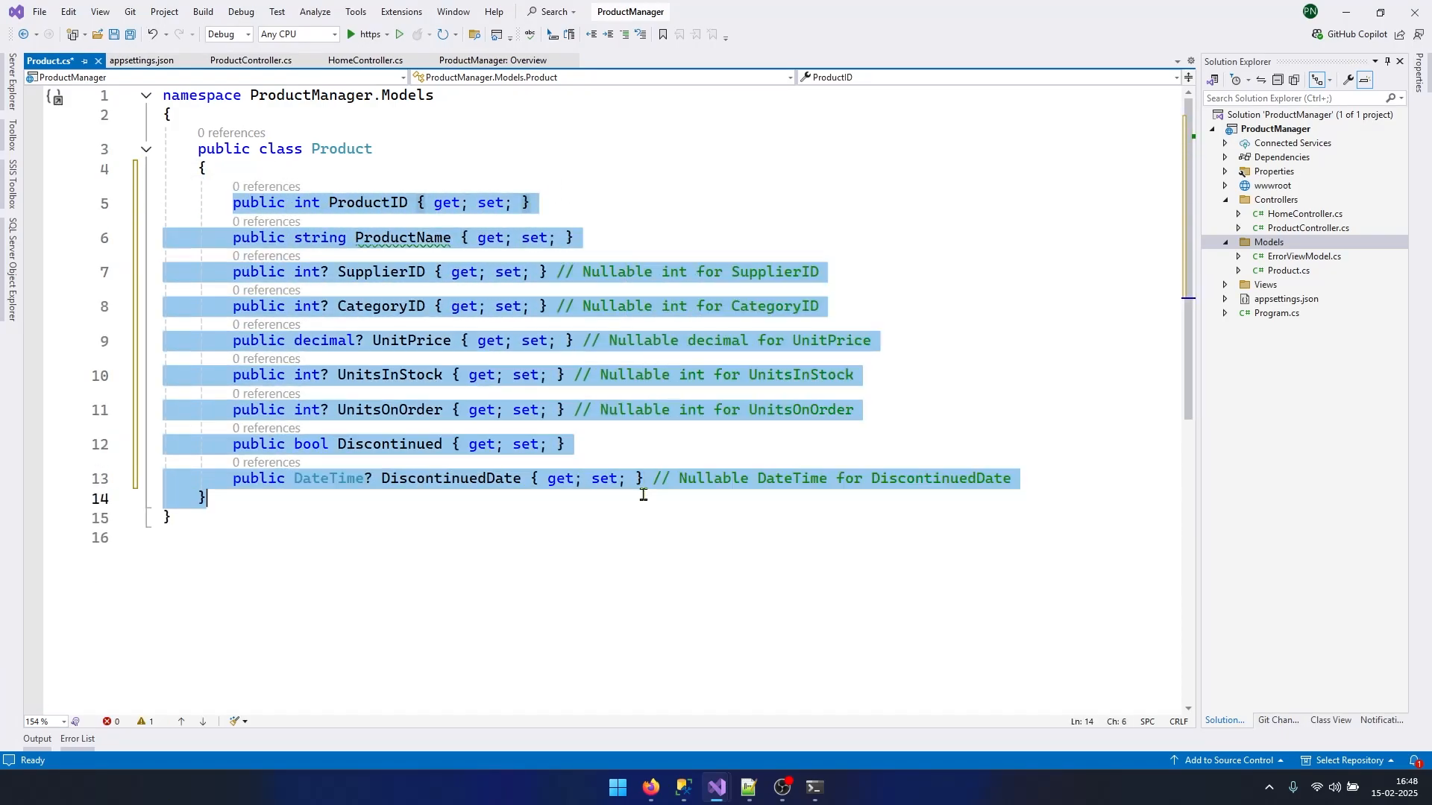
click(399, 305)
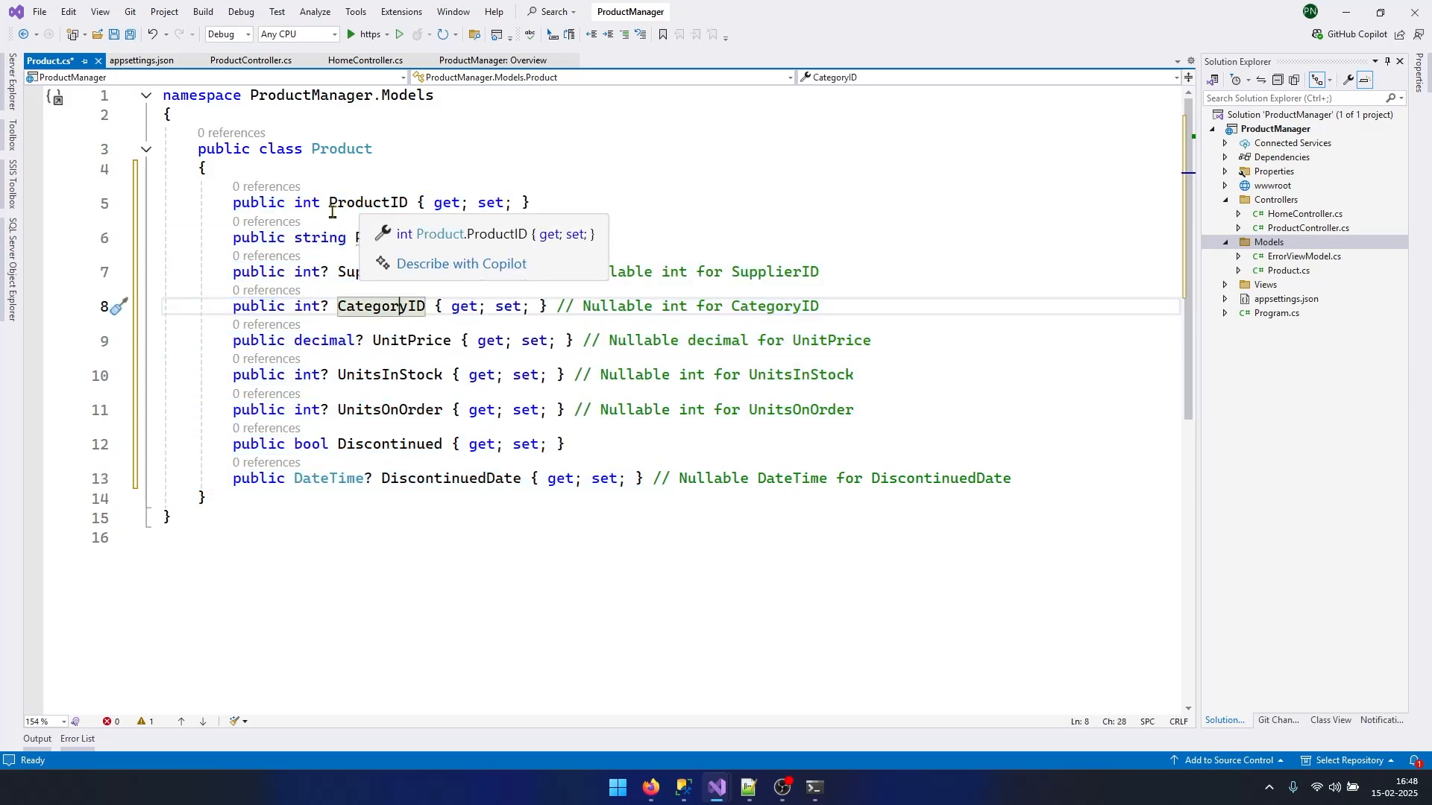
key(alt+tab)
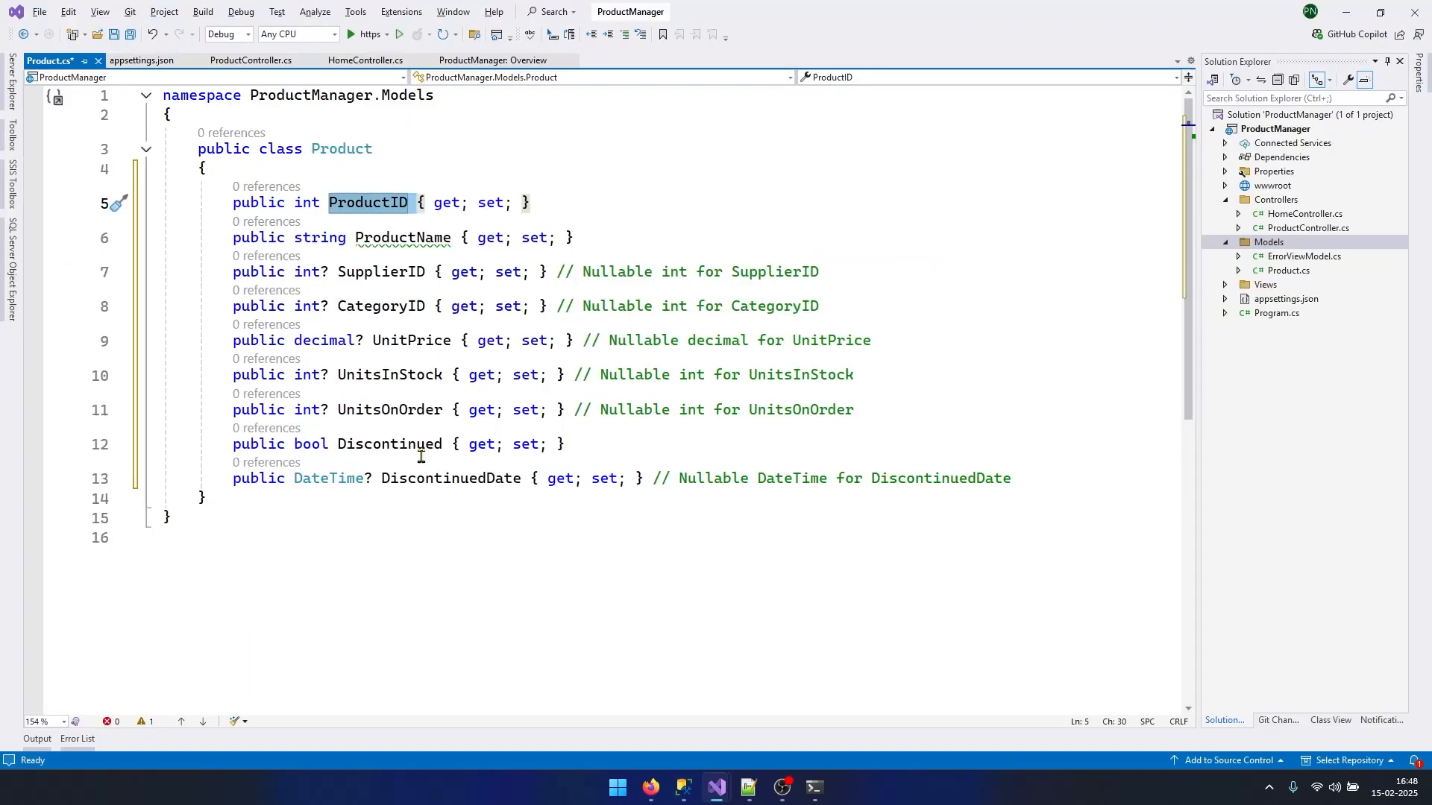
click(251, 61)
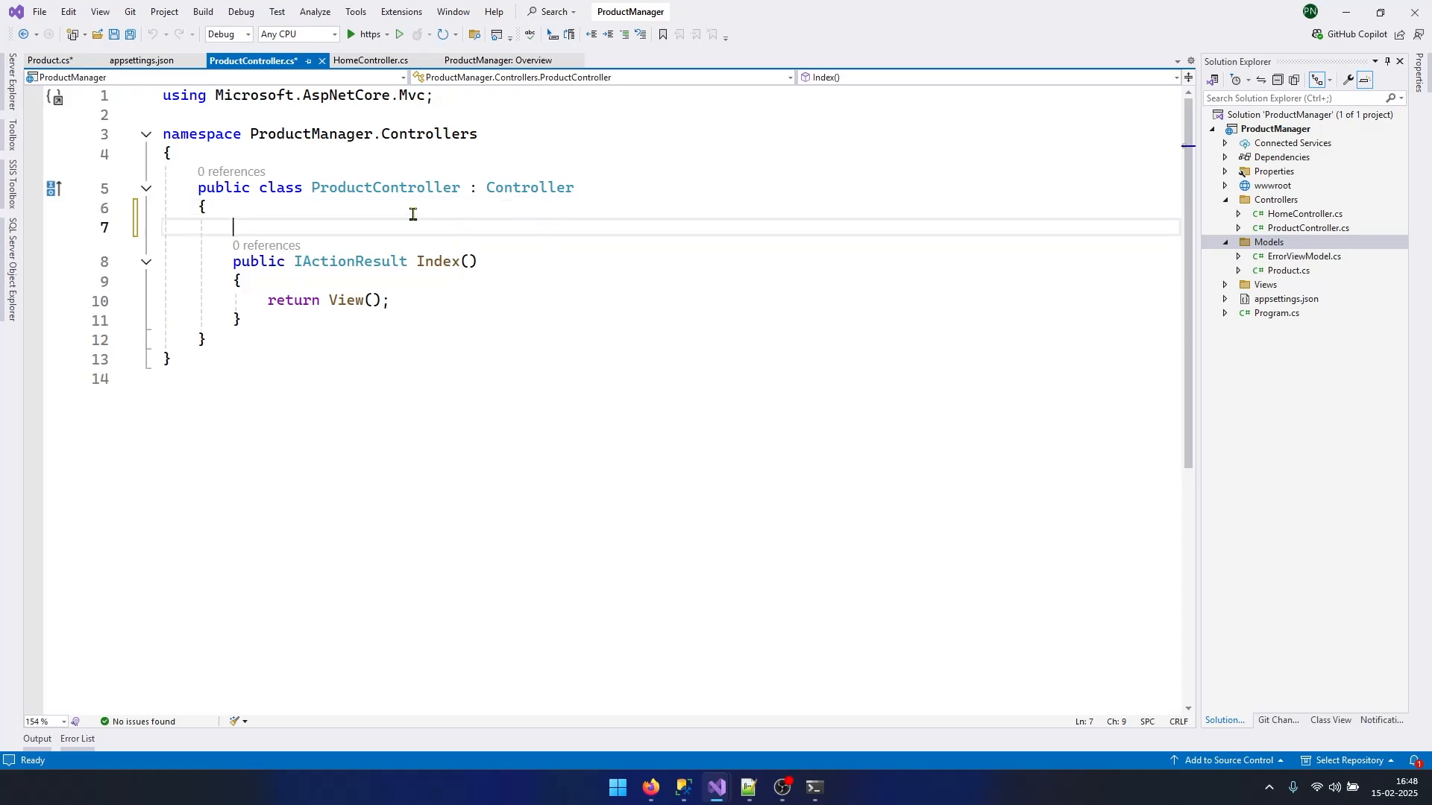
Step: Add a _connectionString field and IConfiguration constructor reading GetConnectionString("DefaultConnection")
text(public ProductController())
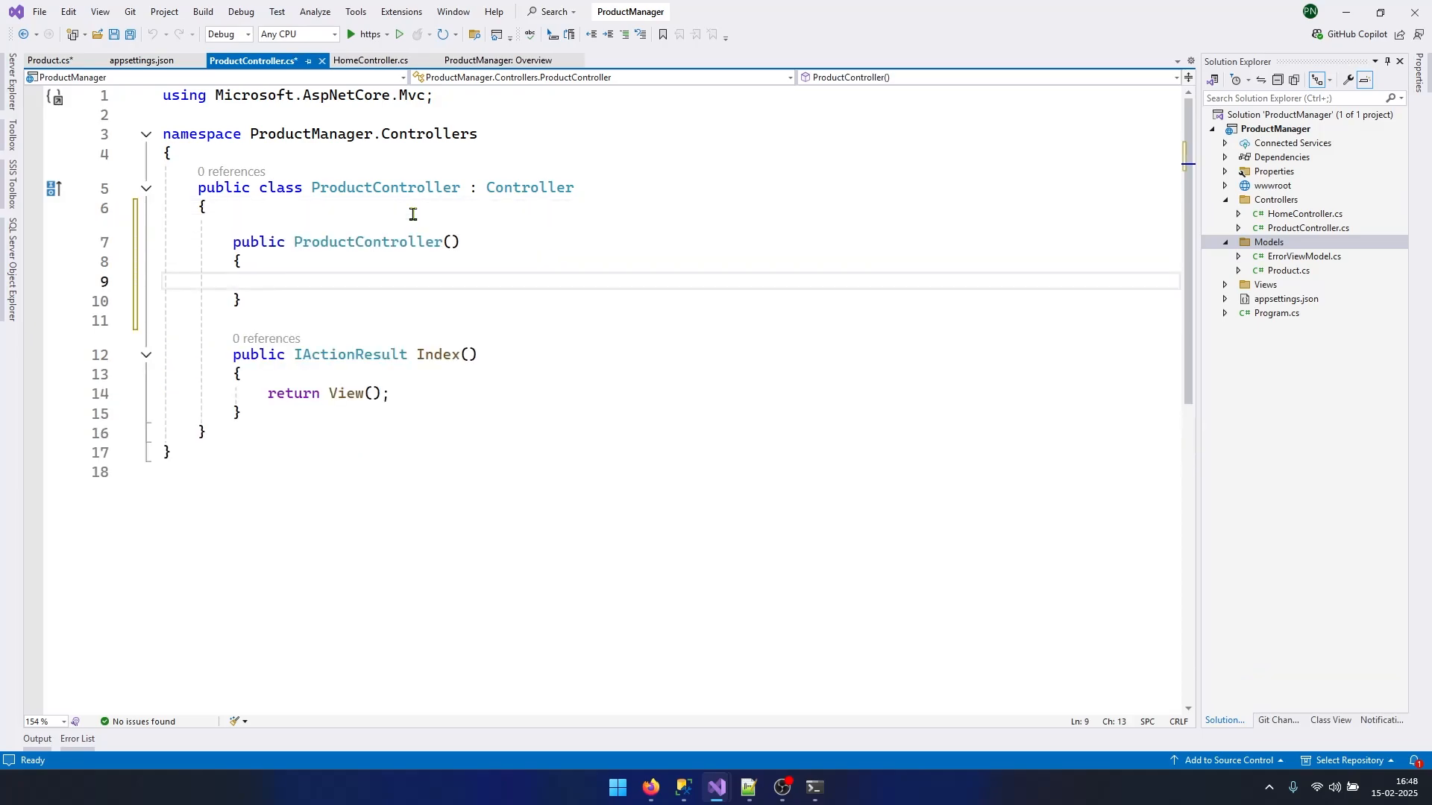
text(I)
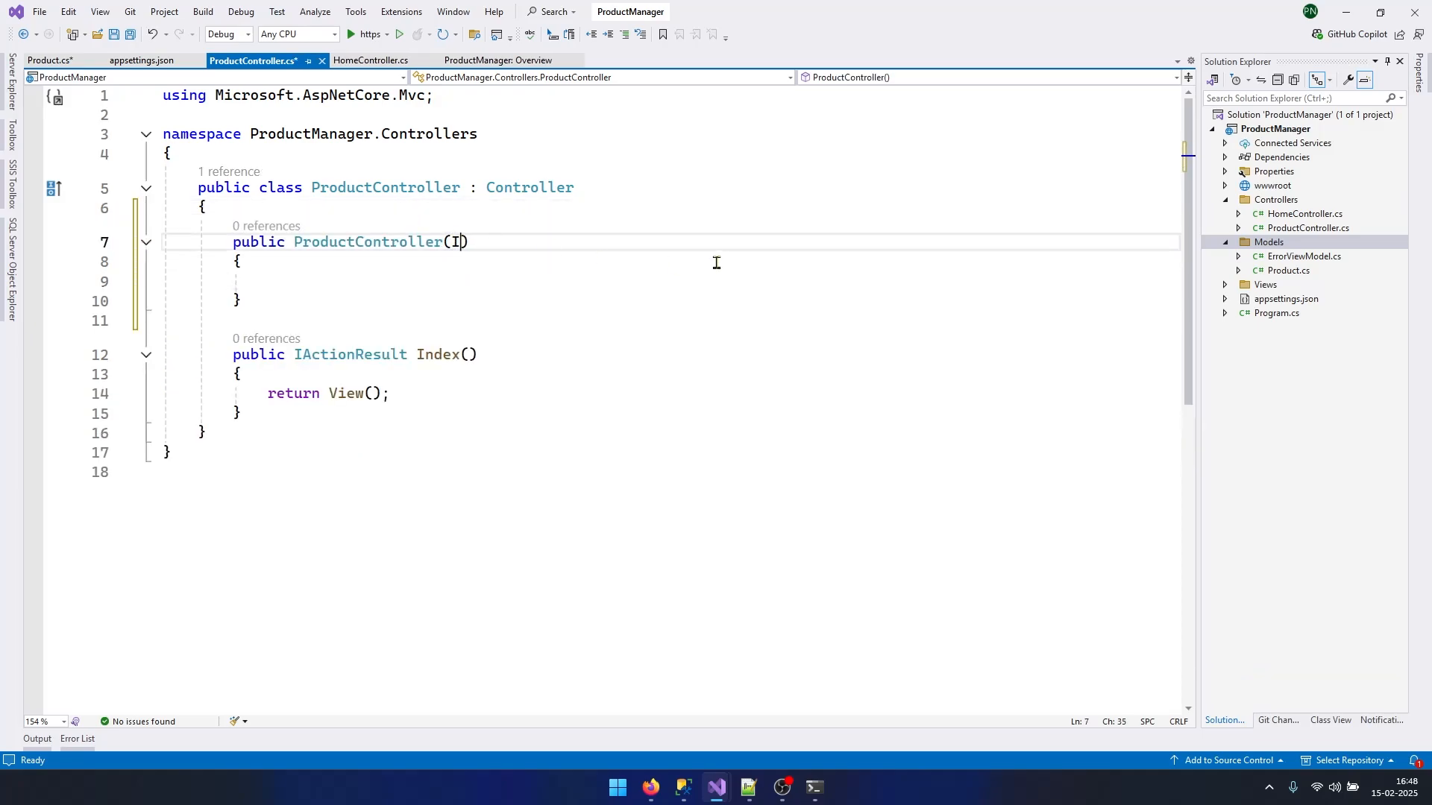
text(Configuration configuration)
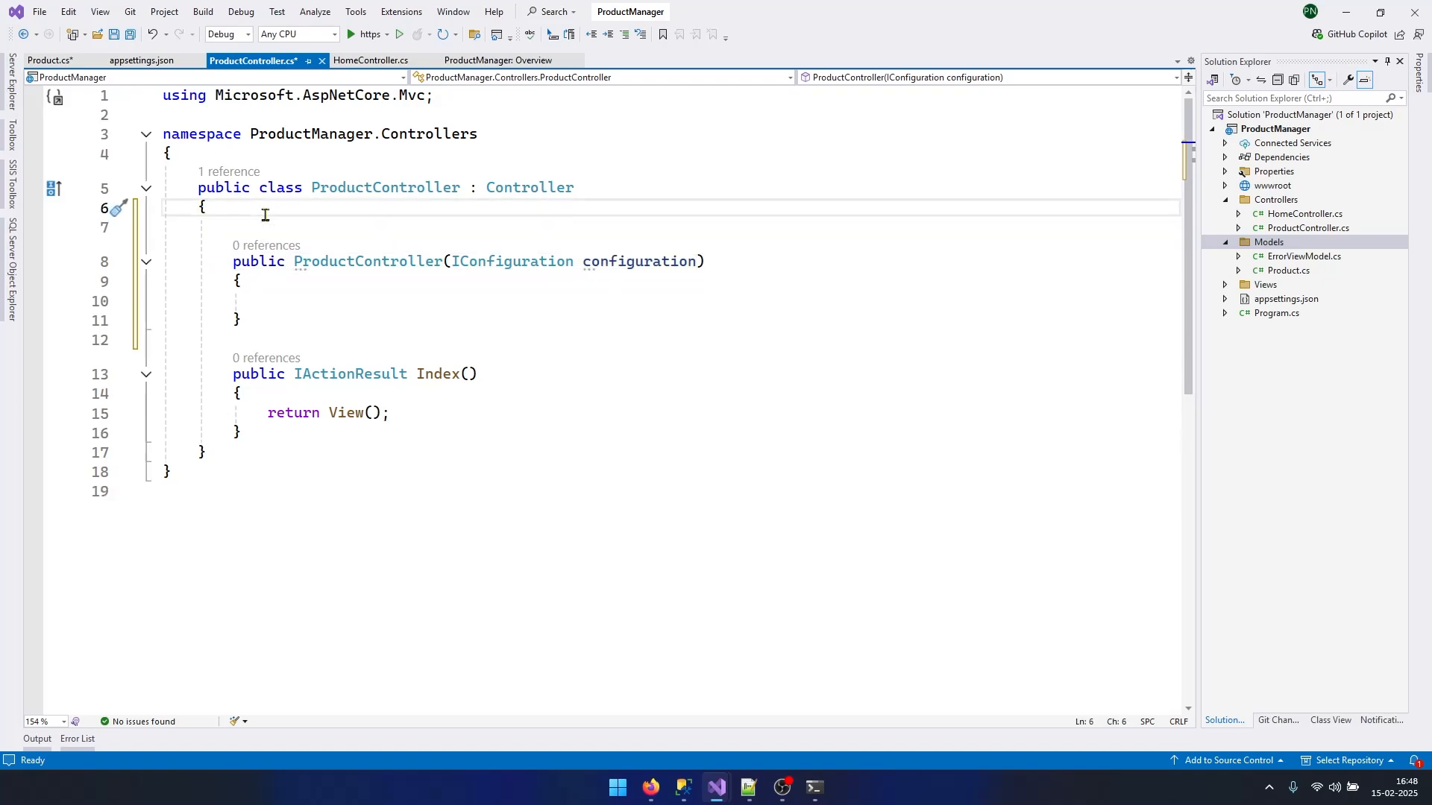
text(private readonly string? _connectionString;)
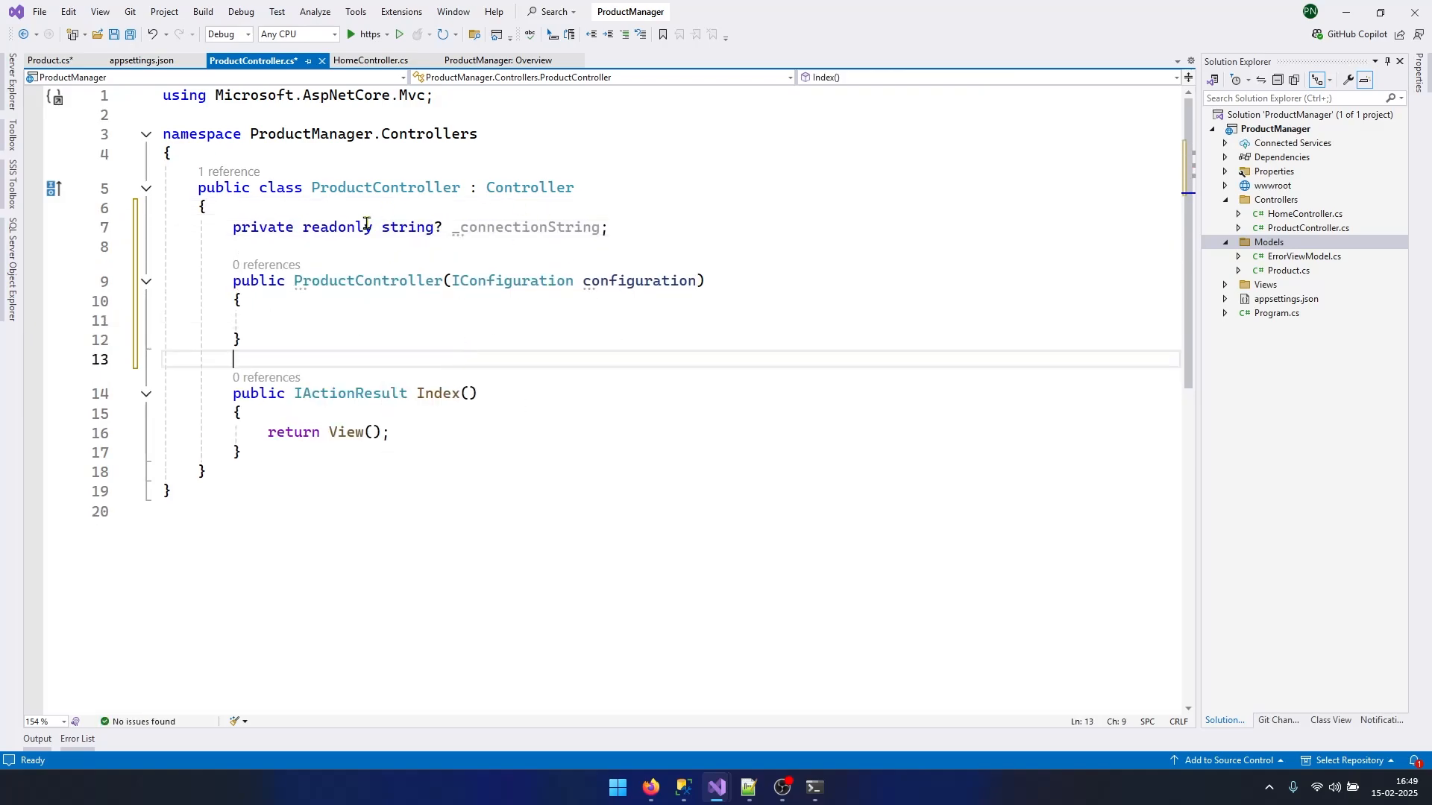
text(_connectionString = configuration.GetConnectionString("DefaultConnection");)
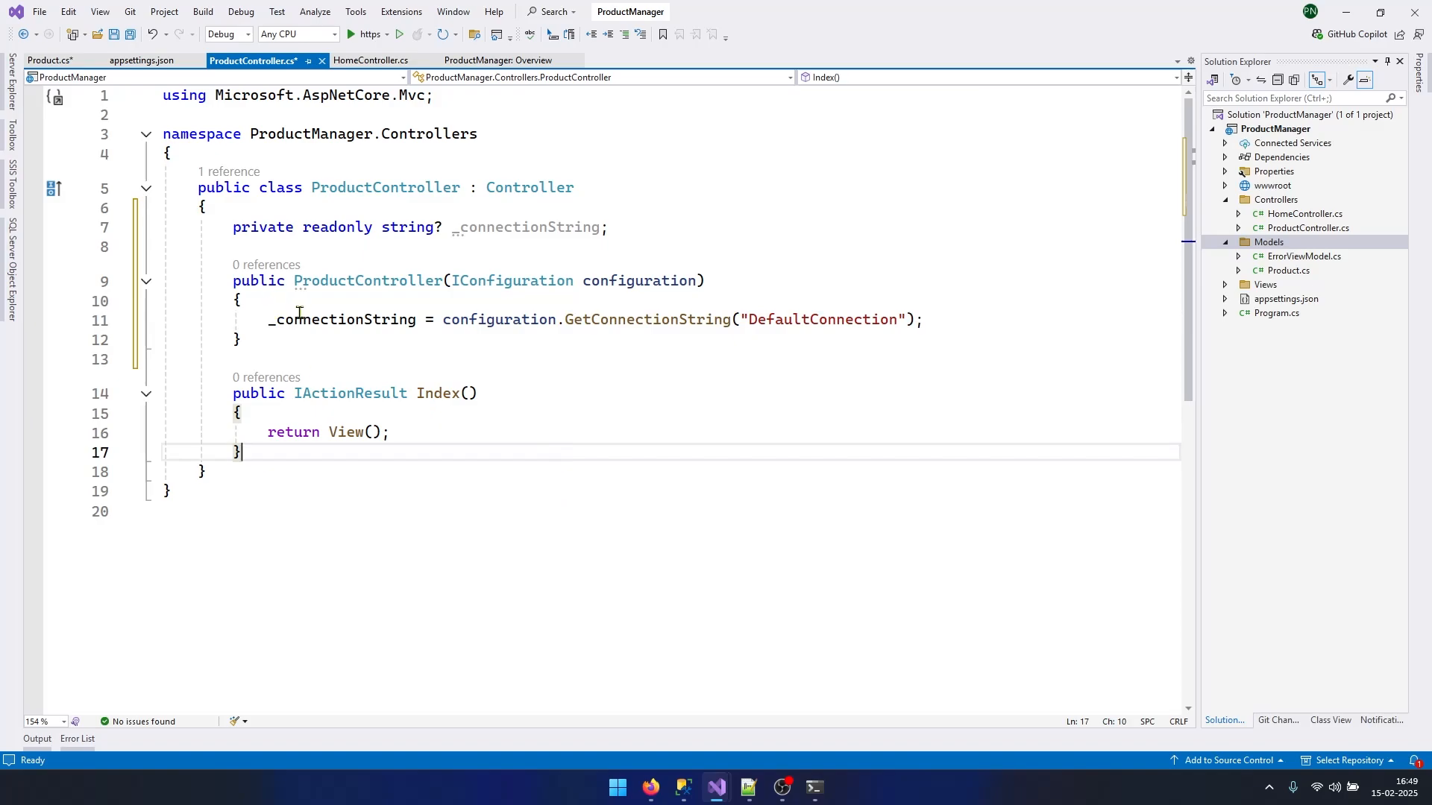
mouse_move(350, 393)
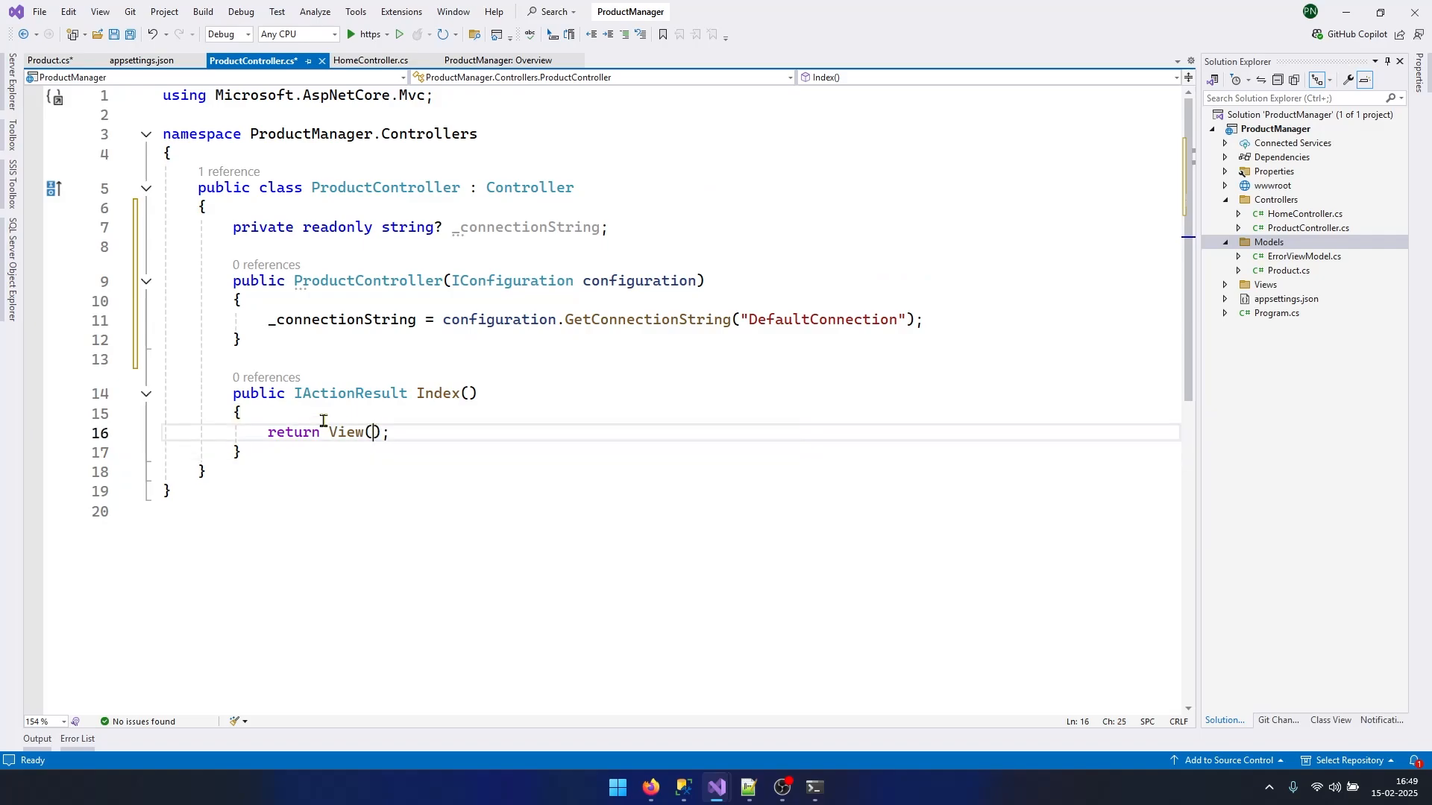
Step: Choose the Razor View template for a new view of the Index action
right_click(347, 432)
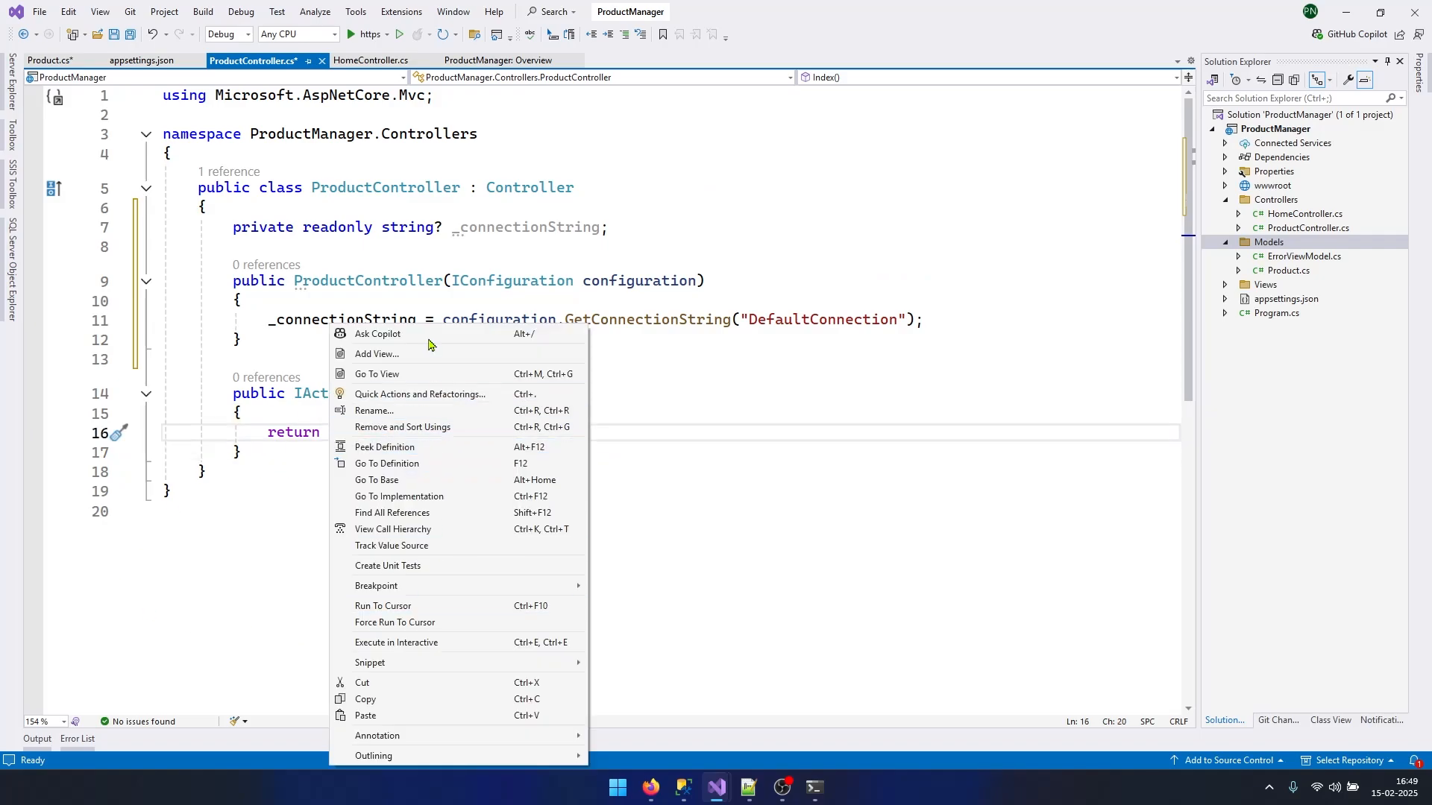
click(375, 353)
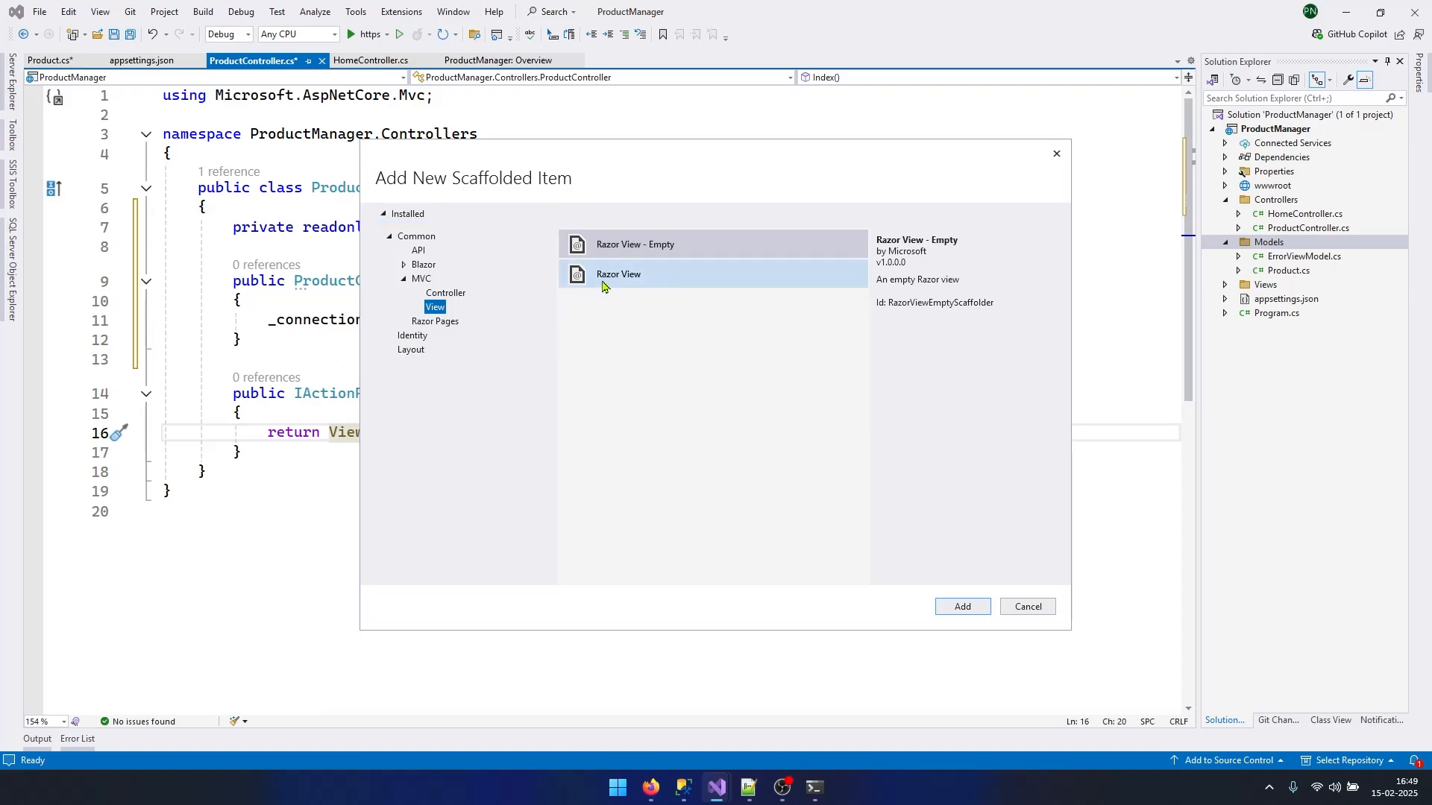
click(619, 274)
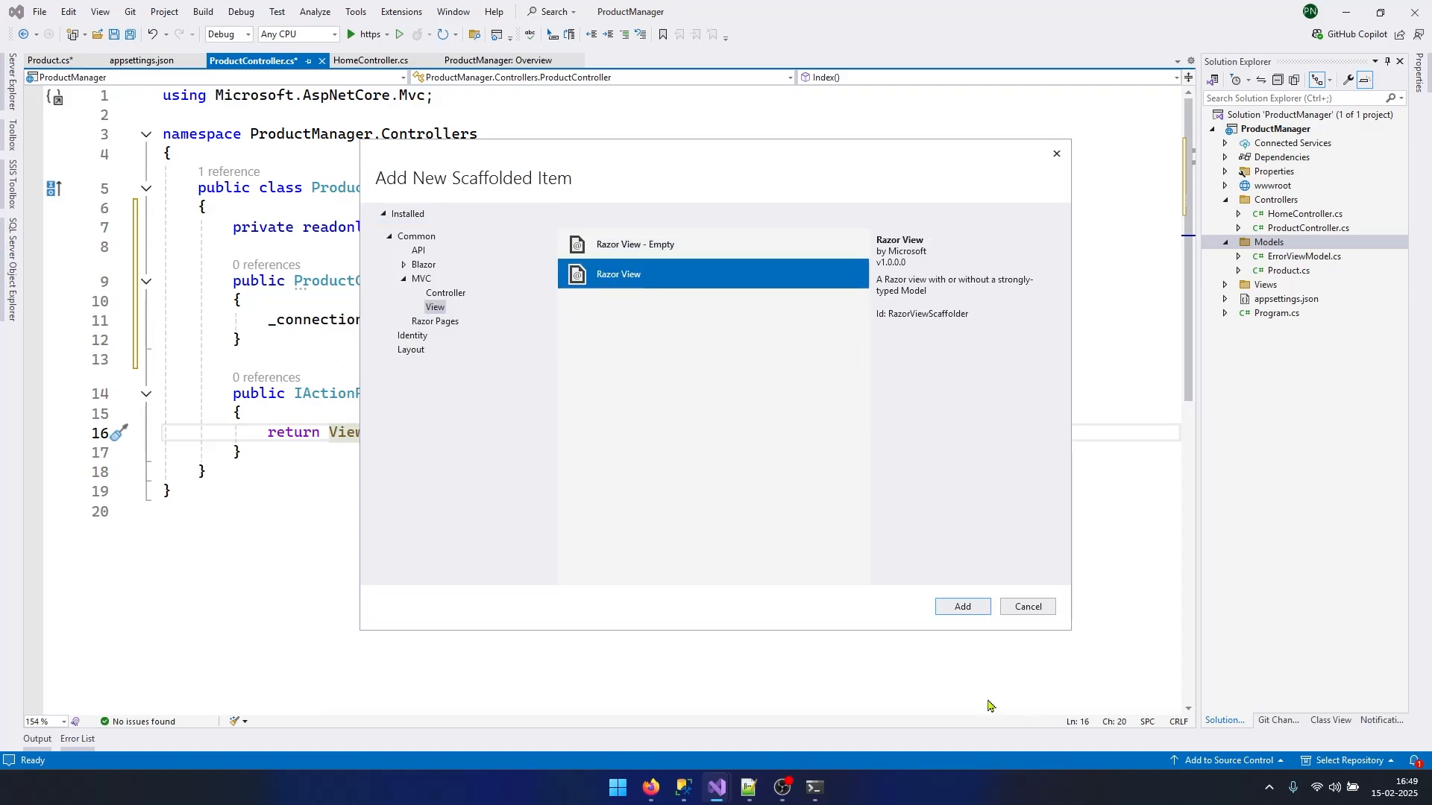
click(962, 606)
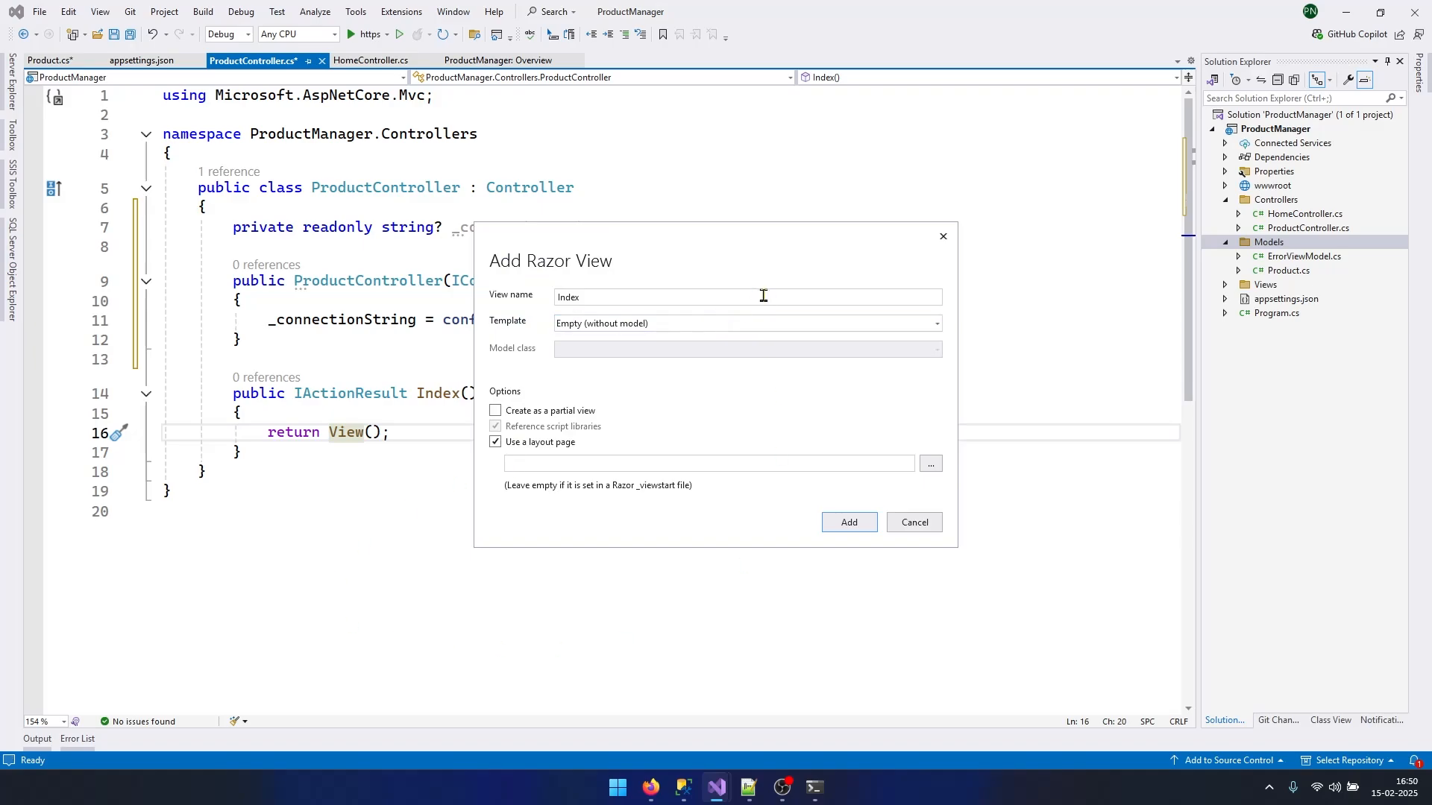
Step: Generate the Index view using the List template with Product as model class
click(744, 322)
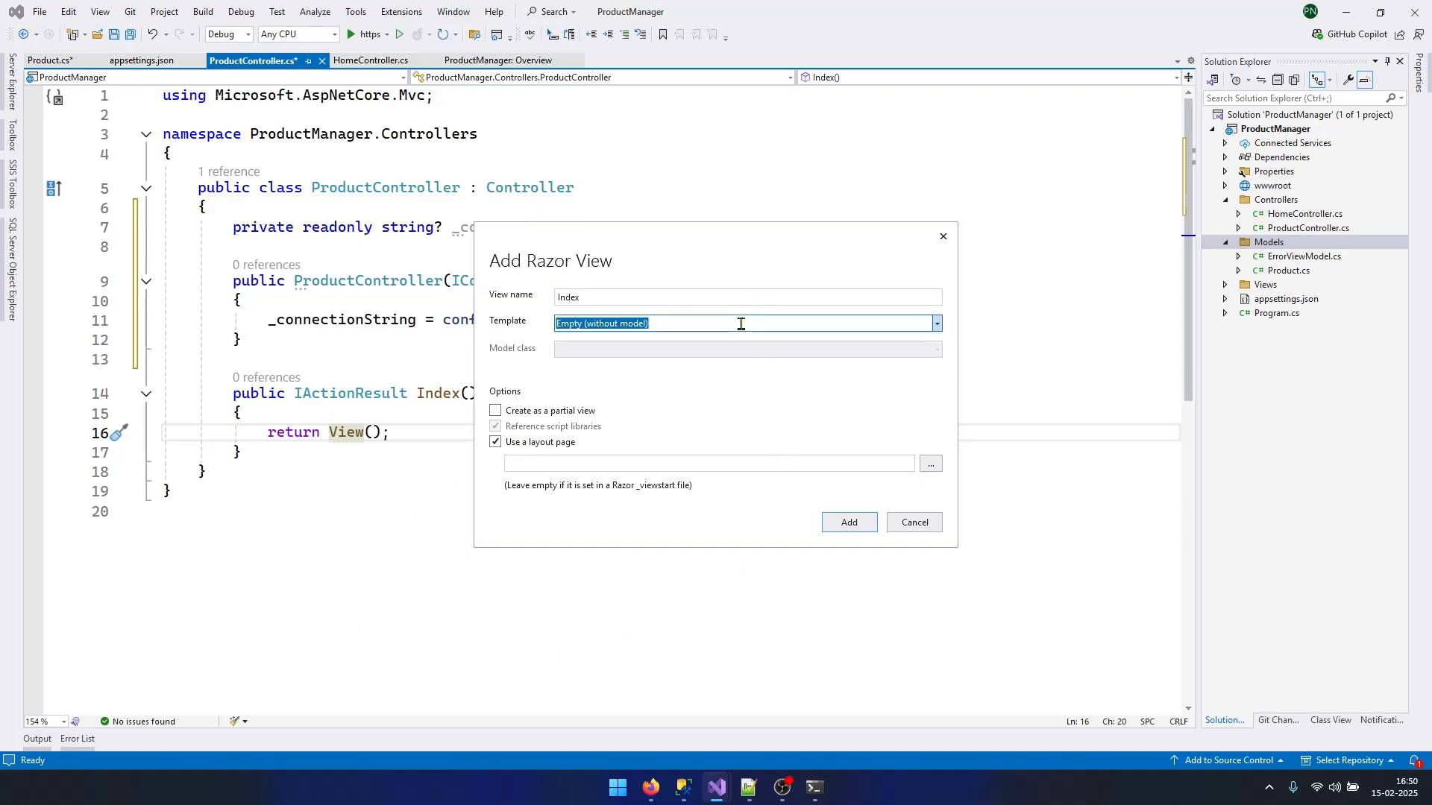
click(936, 323)
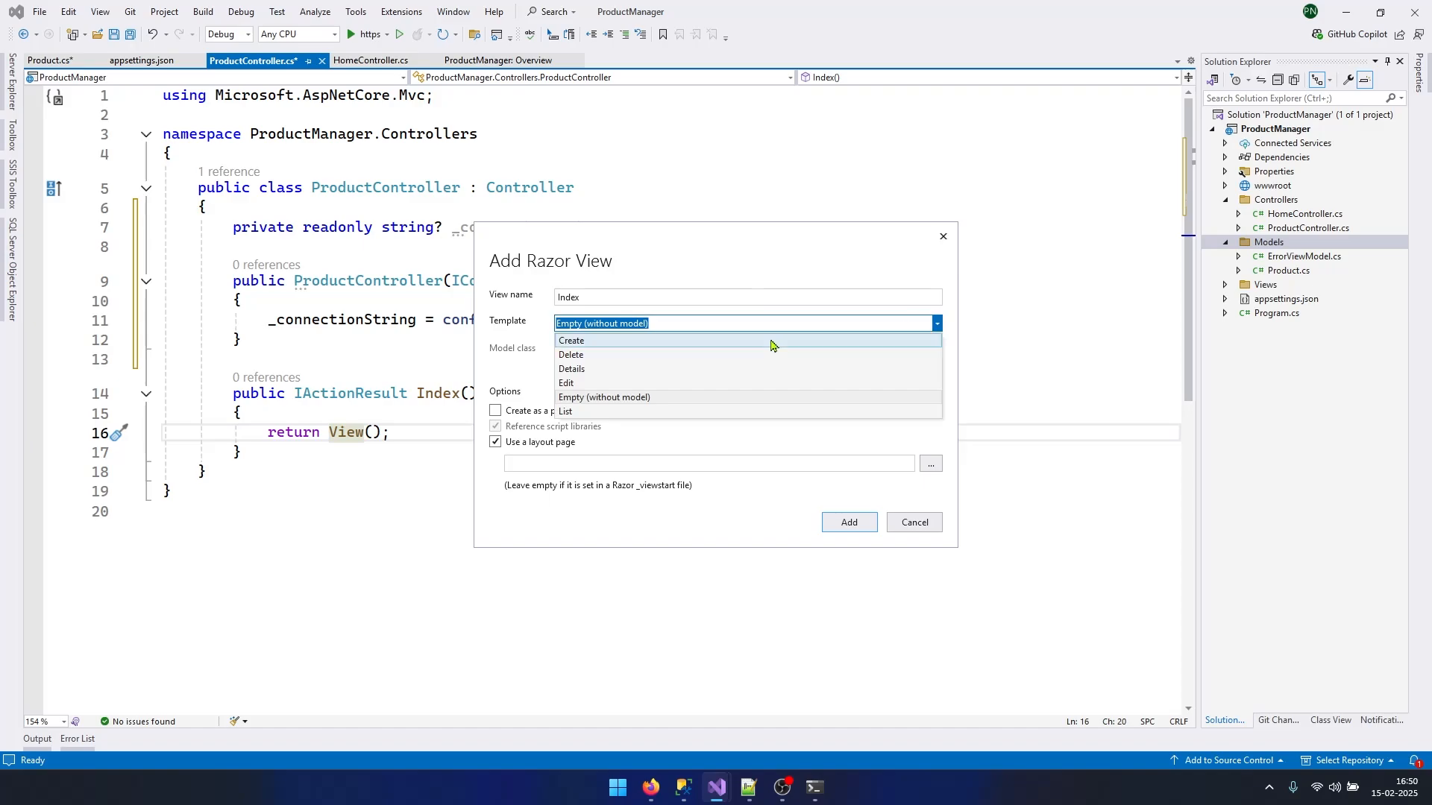
click(566, 411)
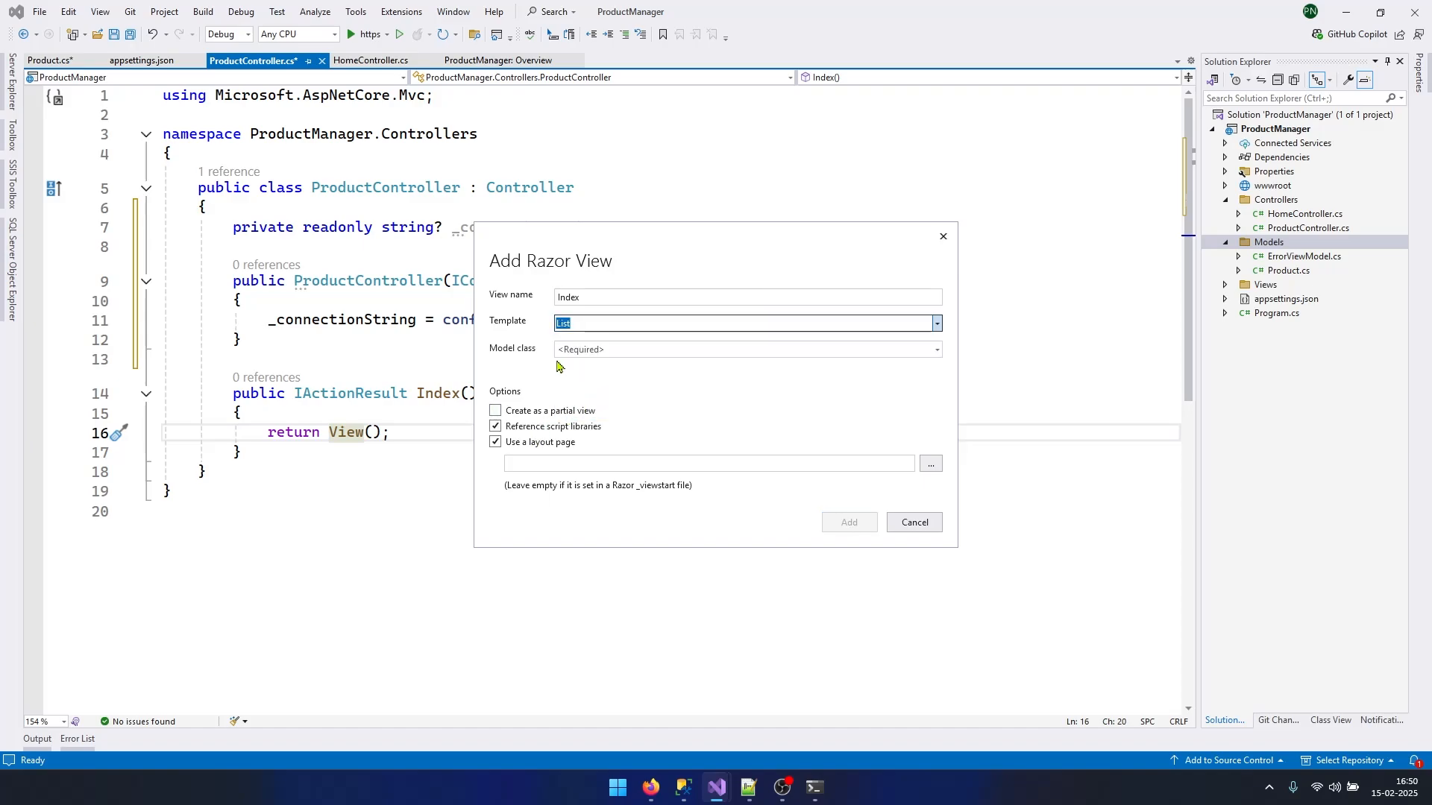
mouse_move(507, 318)
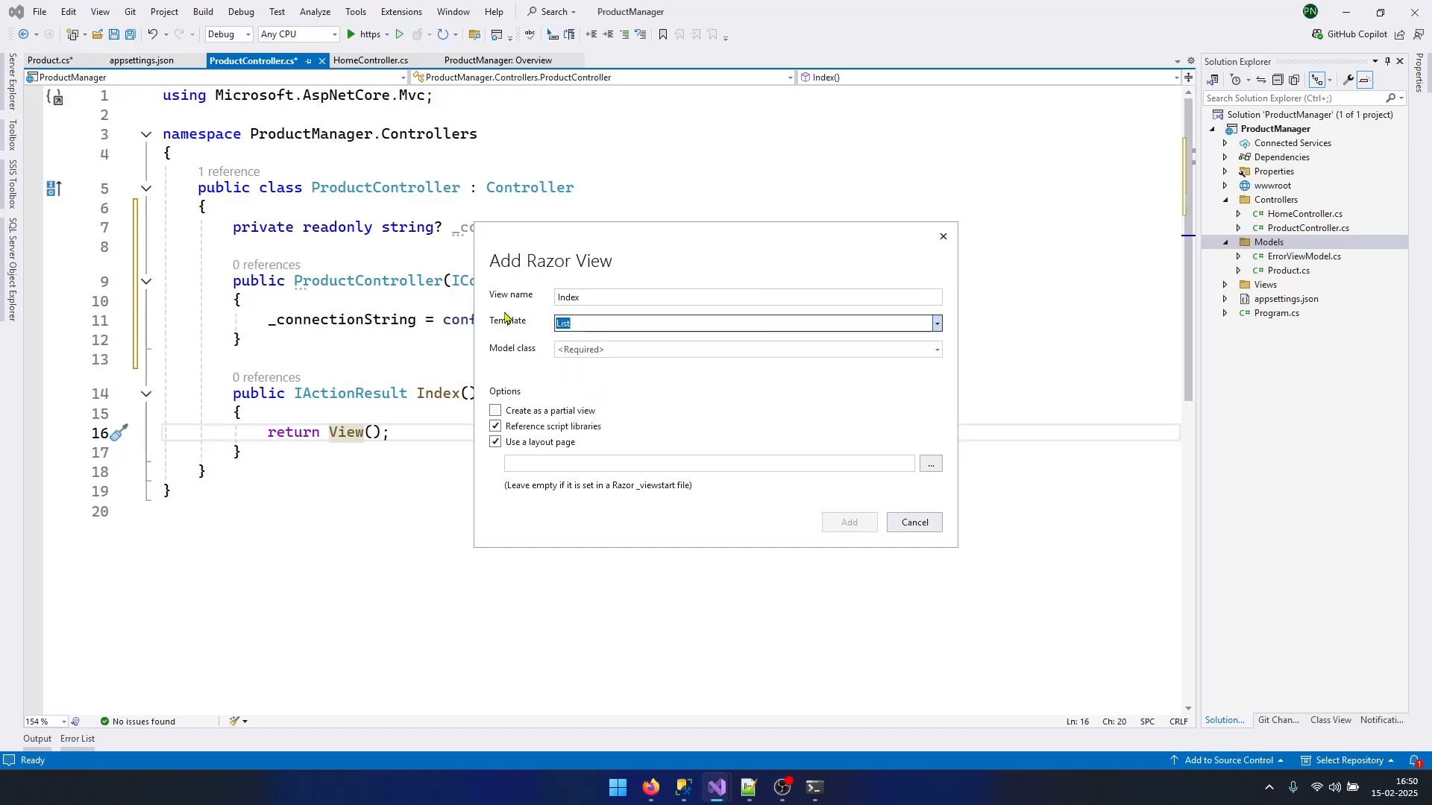
click(935, 350)
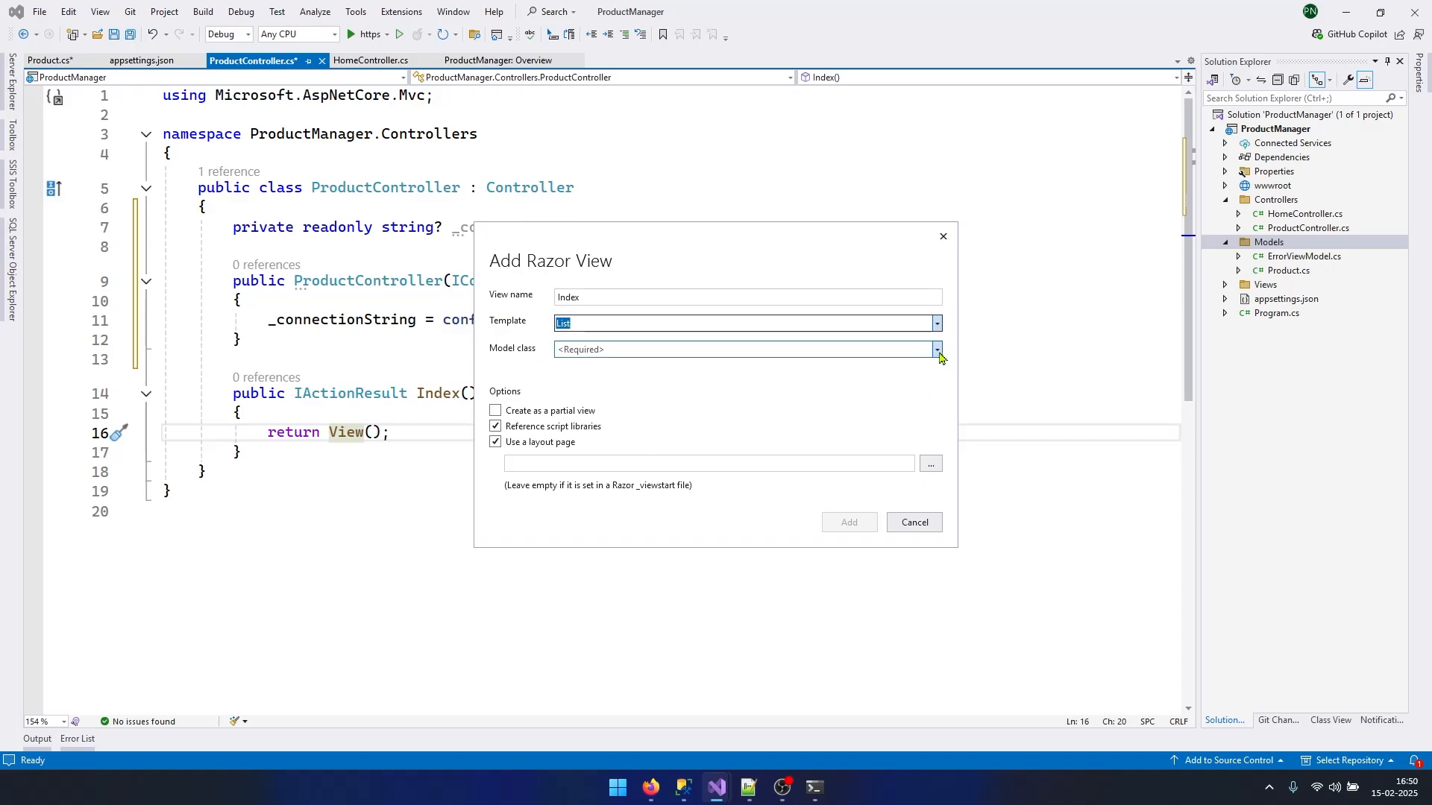
click(935, 349)
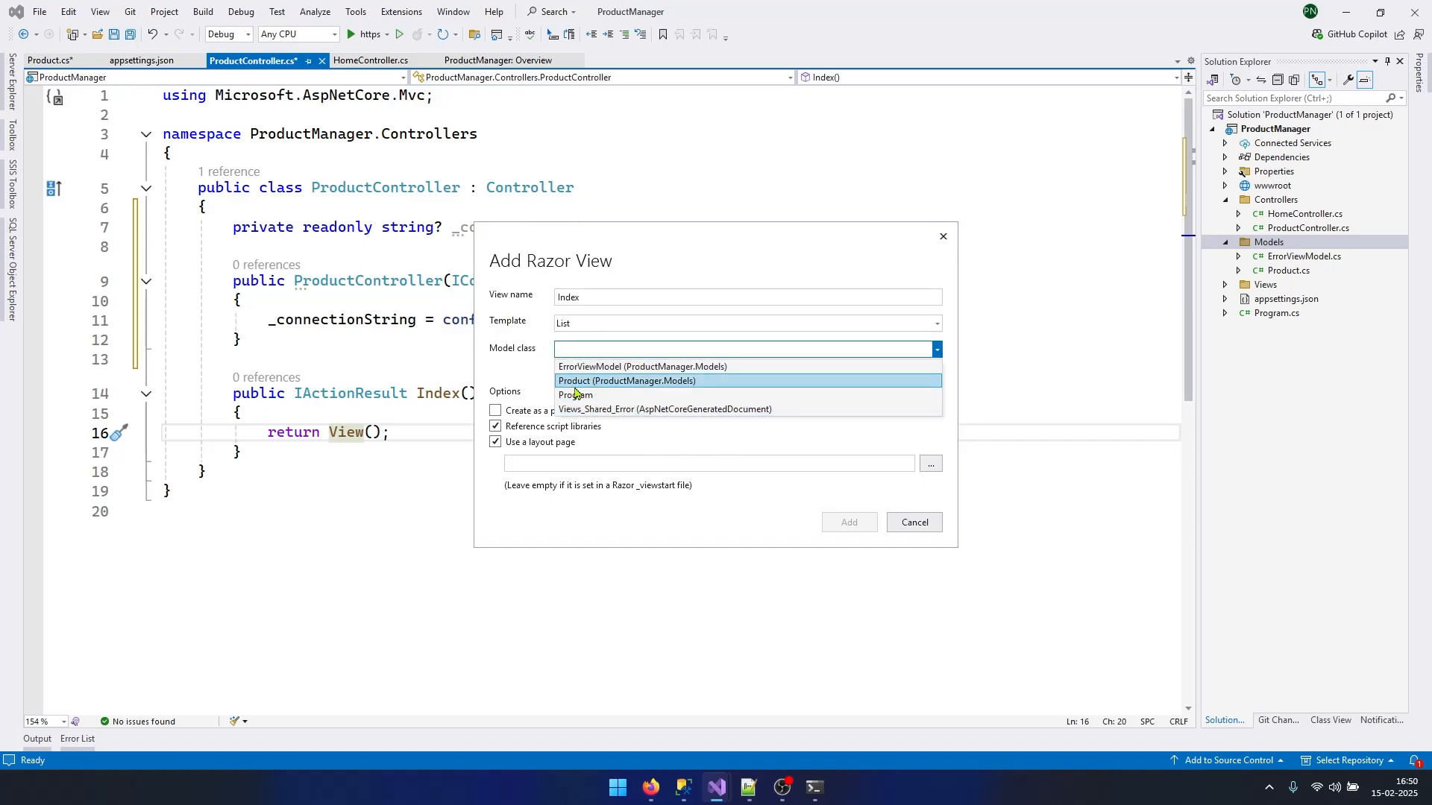
click(627, 381)
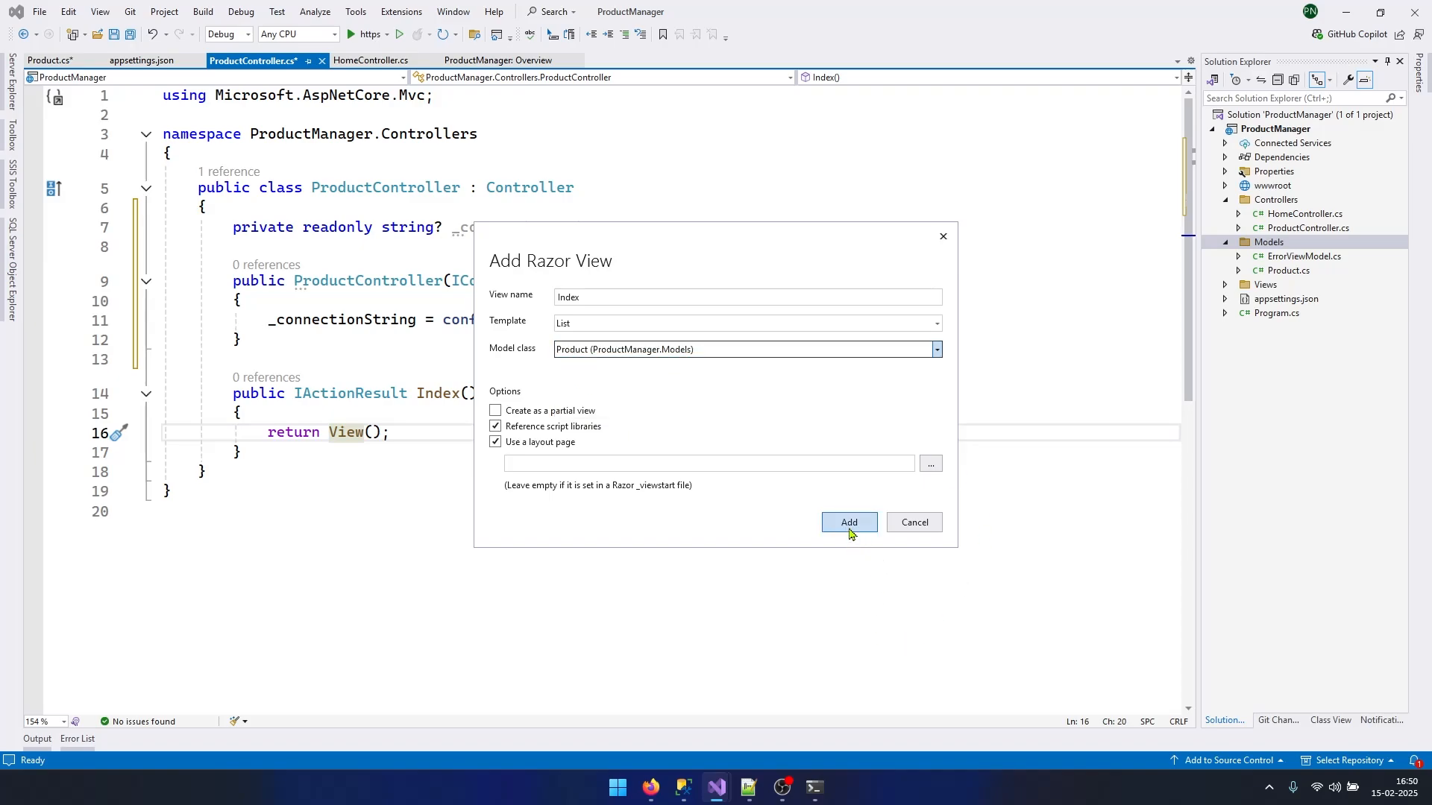
click(847, 522)
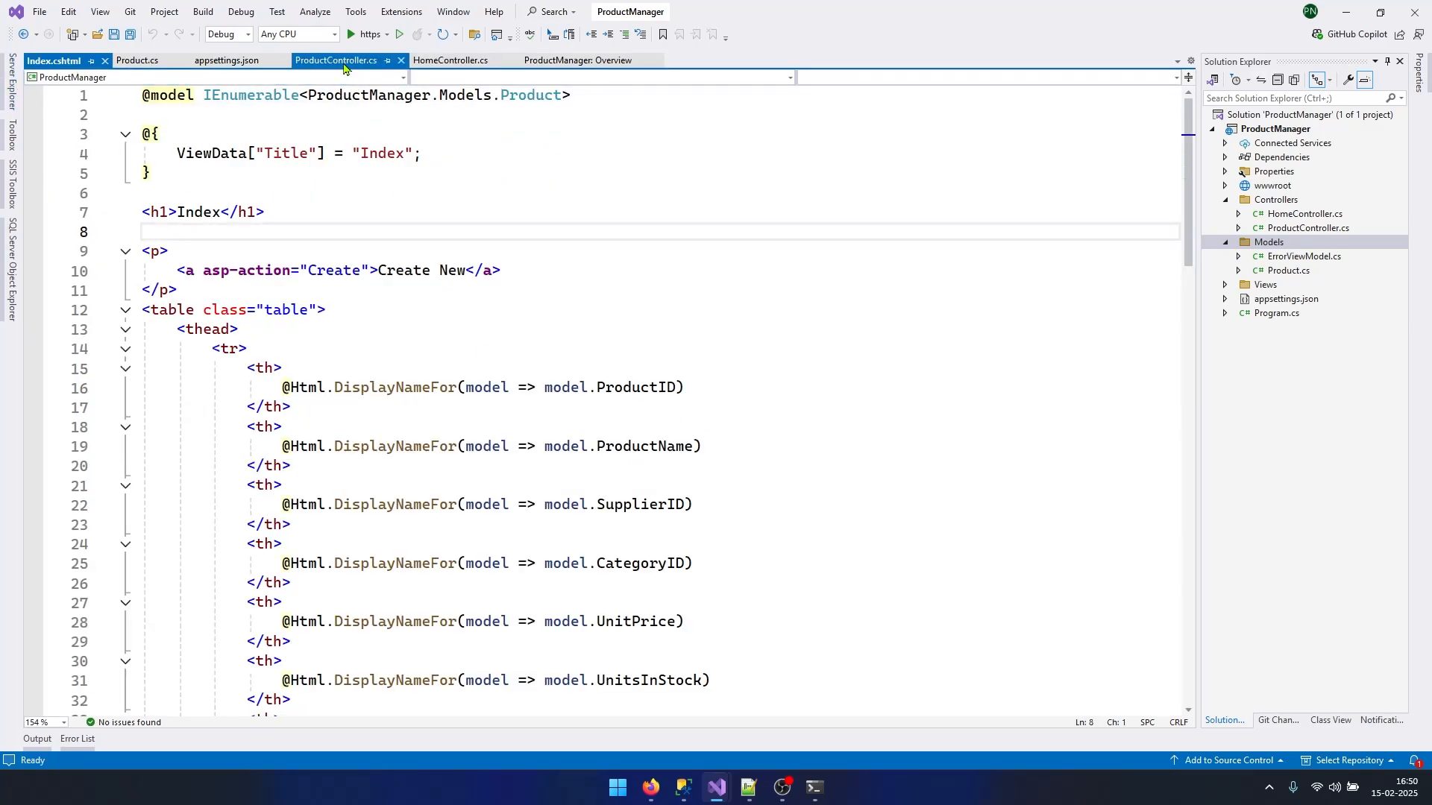
Step: In Index(), declare var sql = "SELECT * FROM PRODUCTS" and var products = new List<Product>();
click(335, 60)
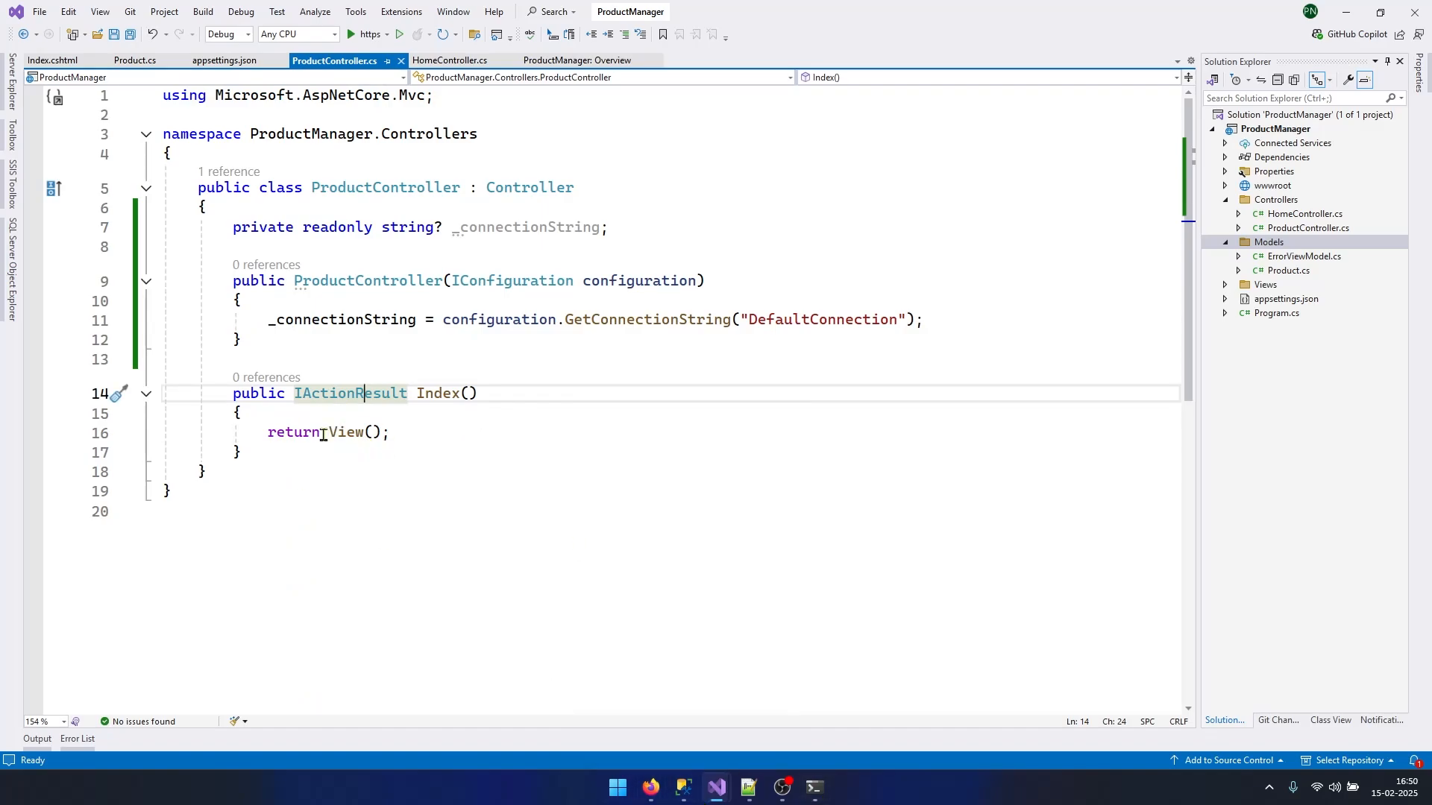
text(var)
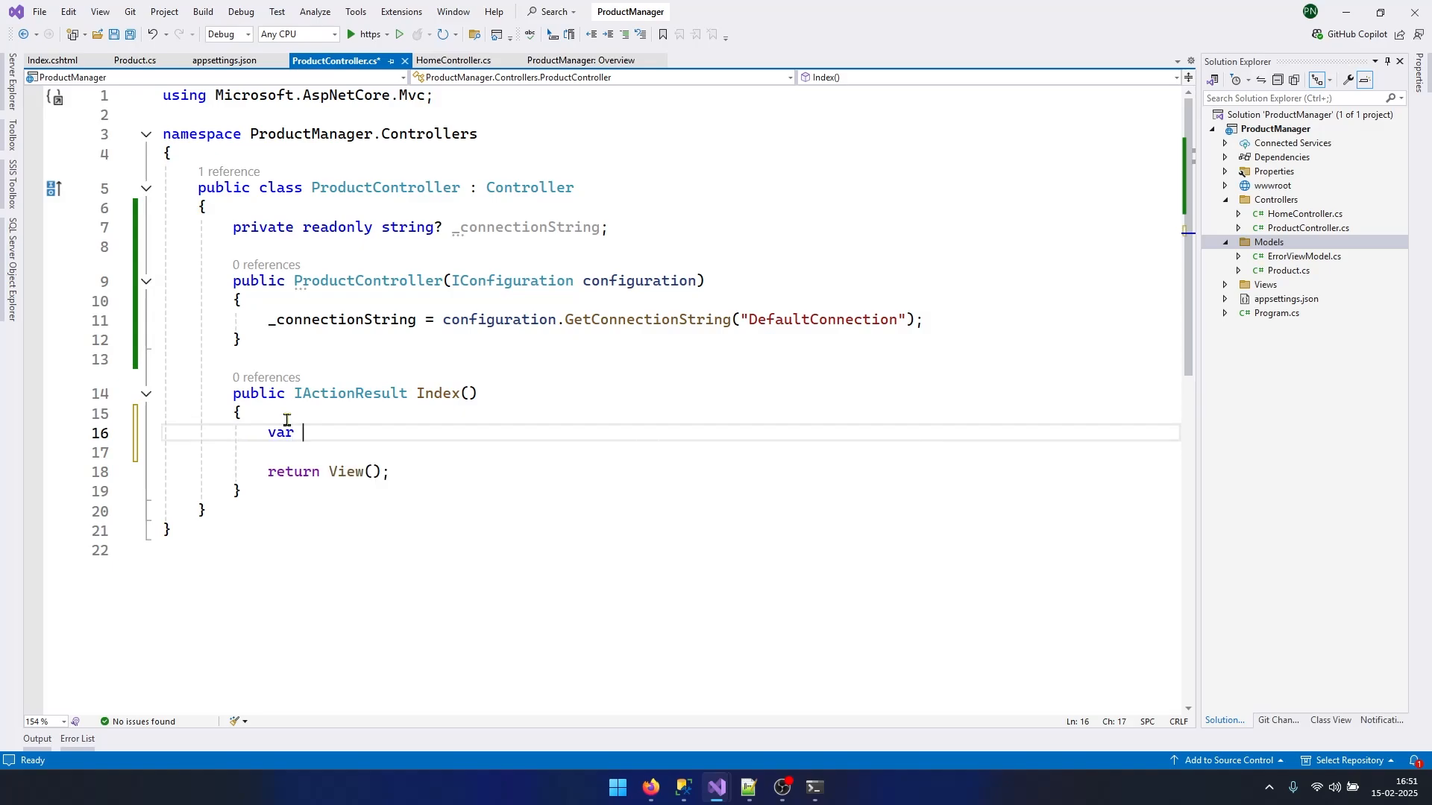
text(sql = "SELE)
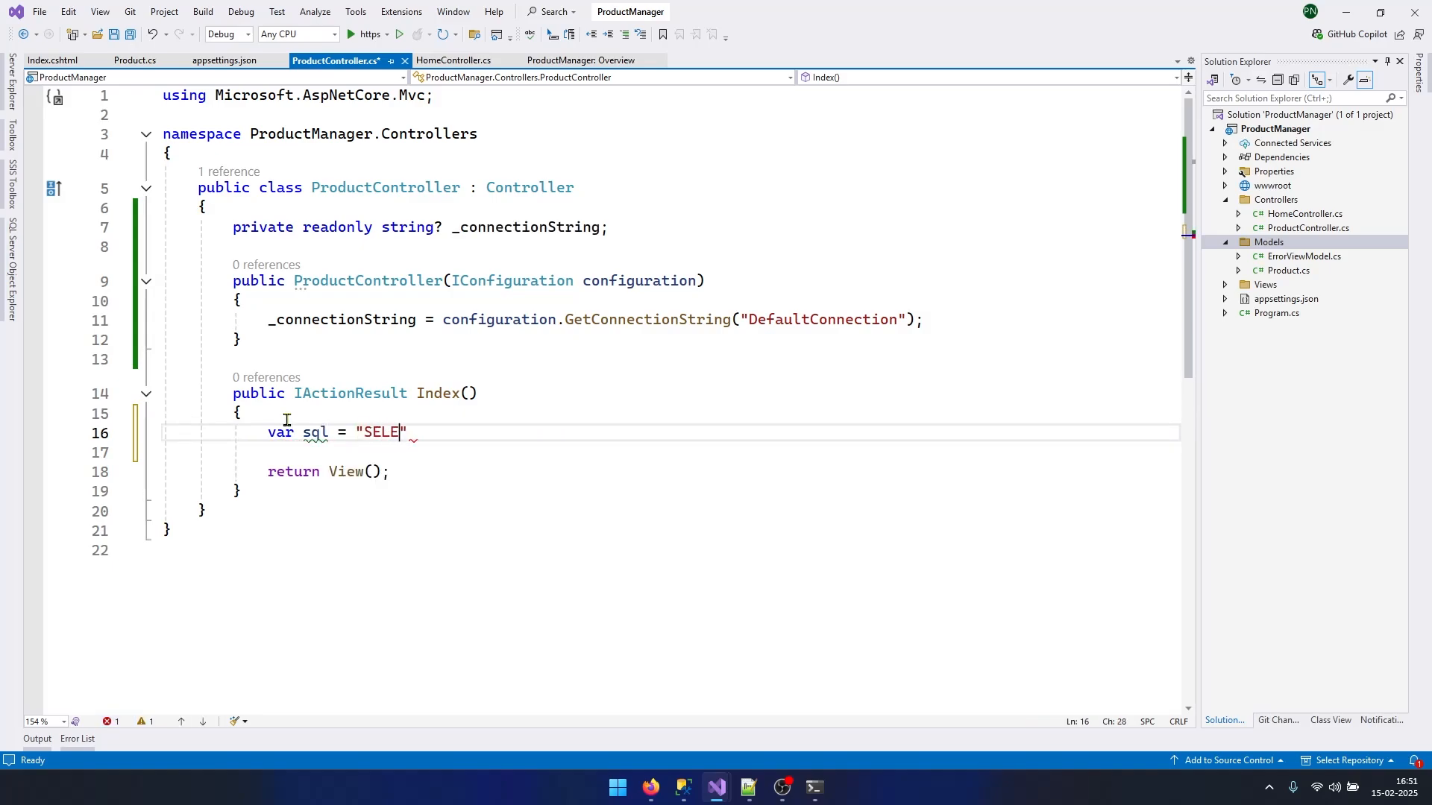
text(CT * FROM PRODUCTS)
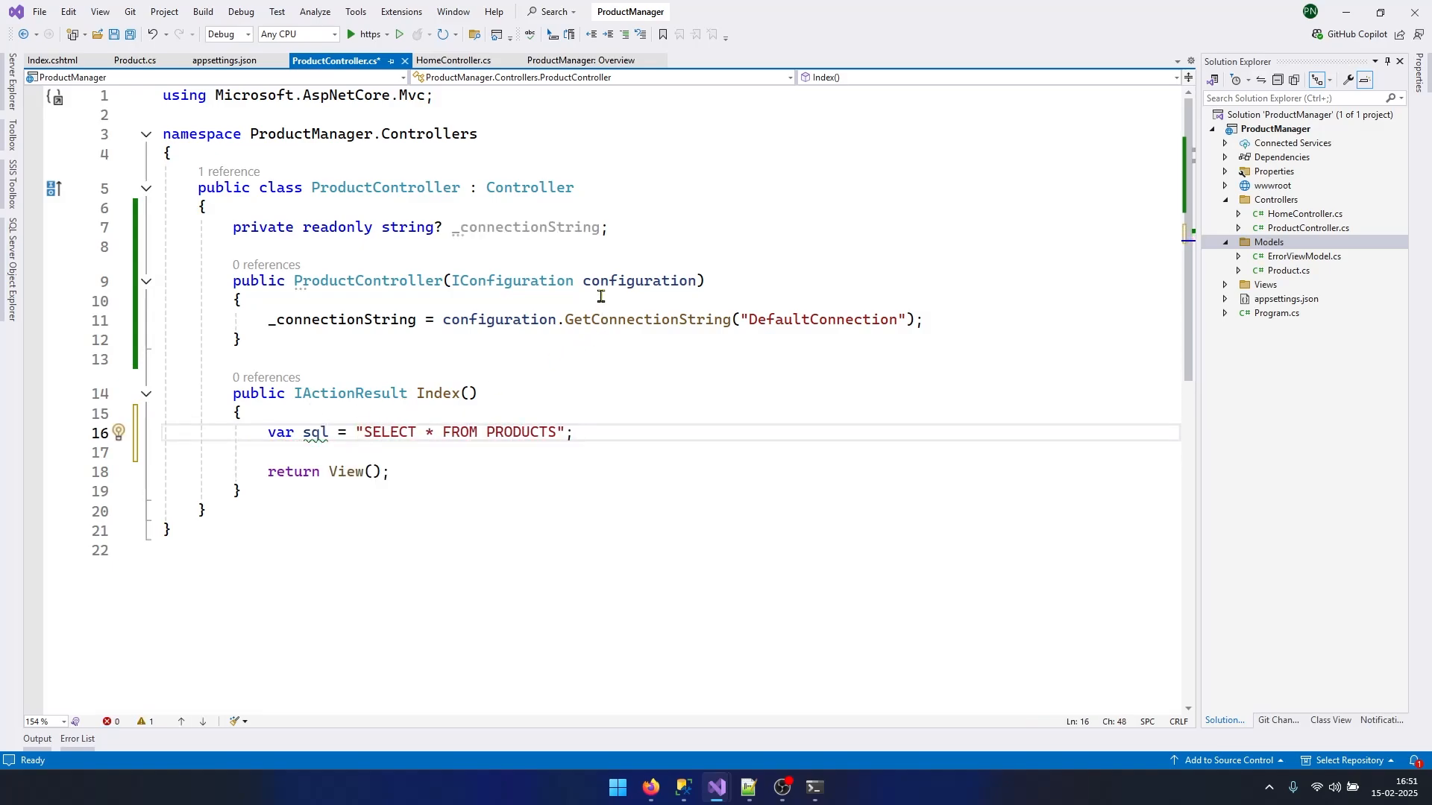
mouse_move(609, 593)
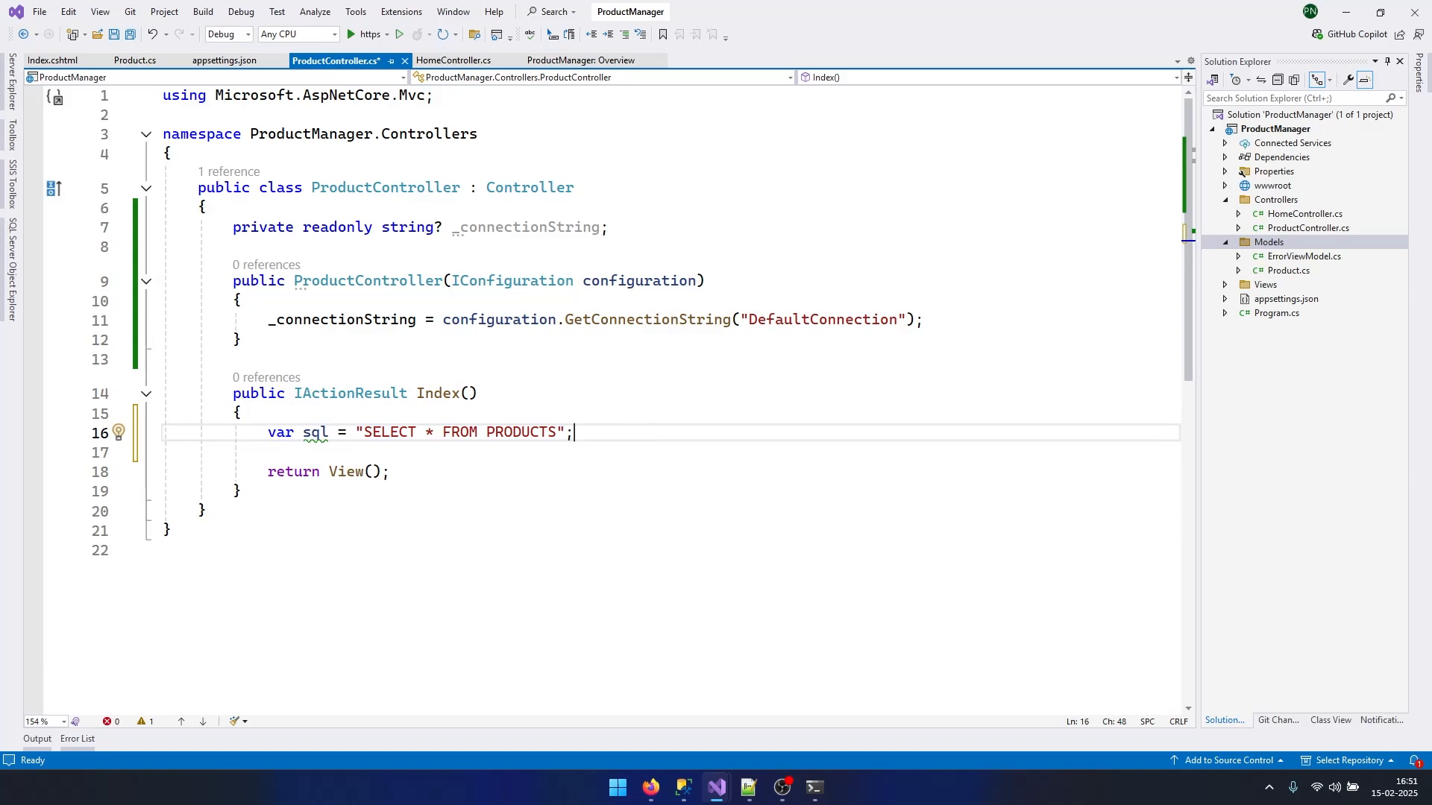
text(var products = new List<Product>();)
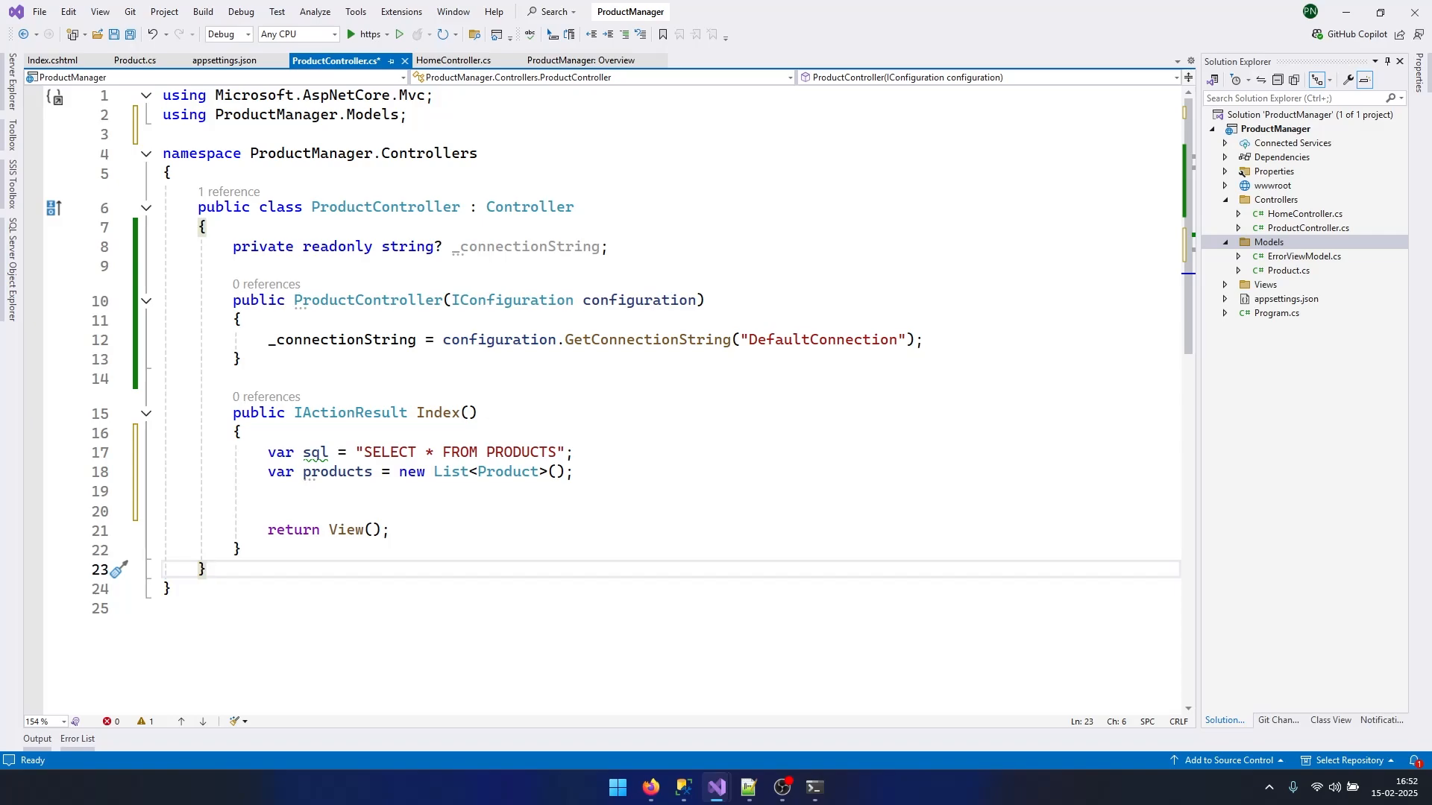
mouse_move(1353, 373)
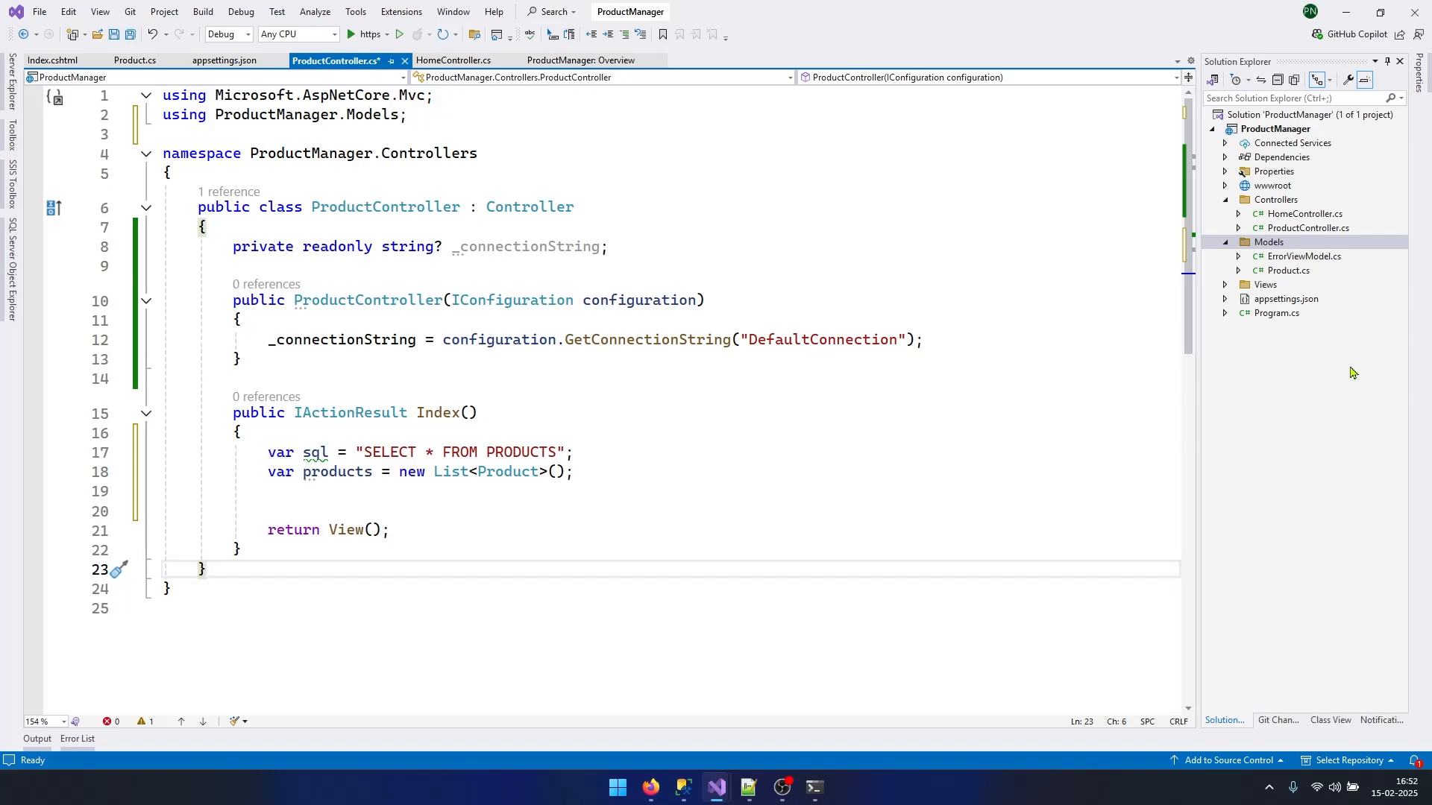
Step: Search NuGet's Browse tab for the sqlclient package, check the error list, and return to ProductController.cs
right_click(1282, 156)
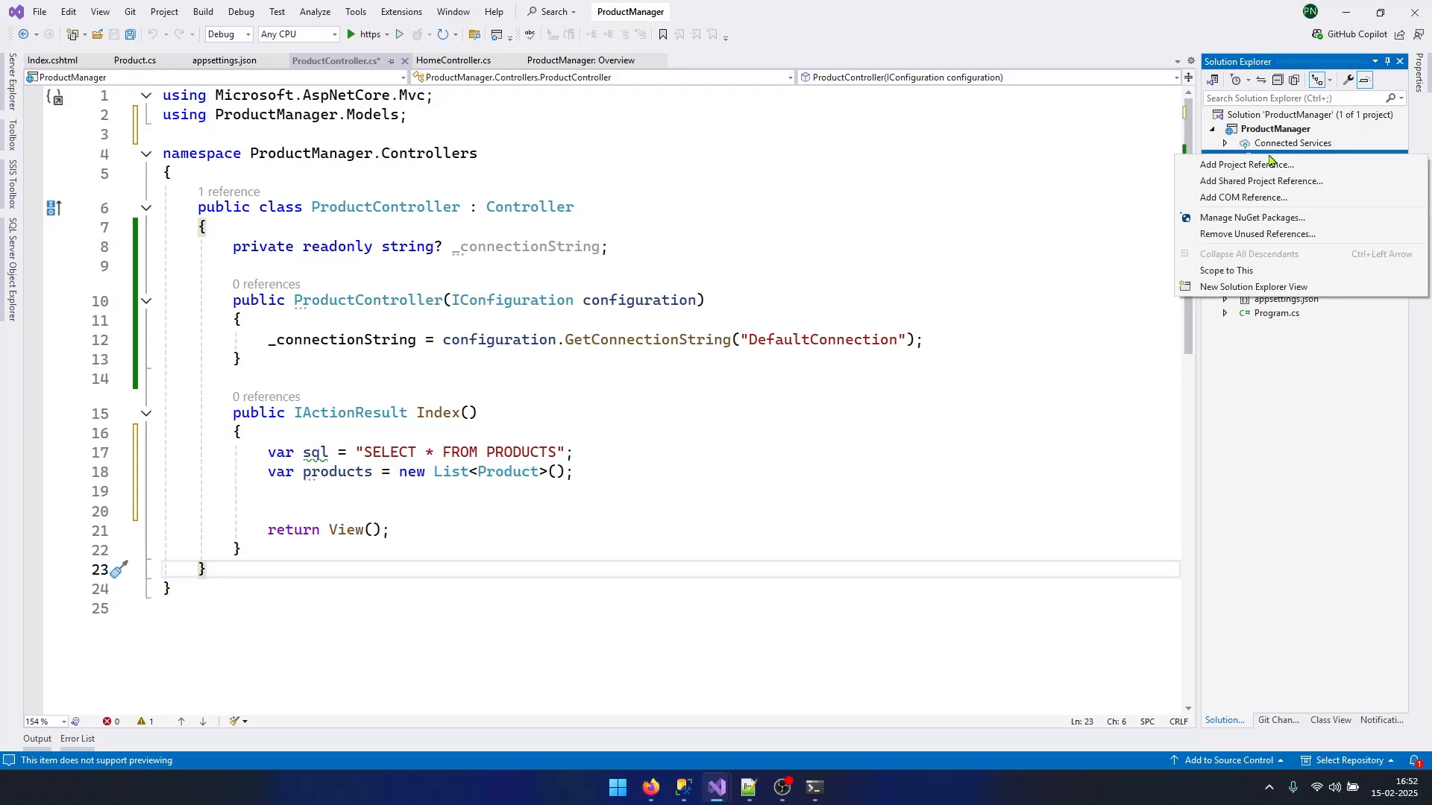
mouse_move(1278, 217)
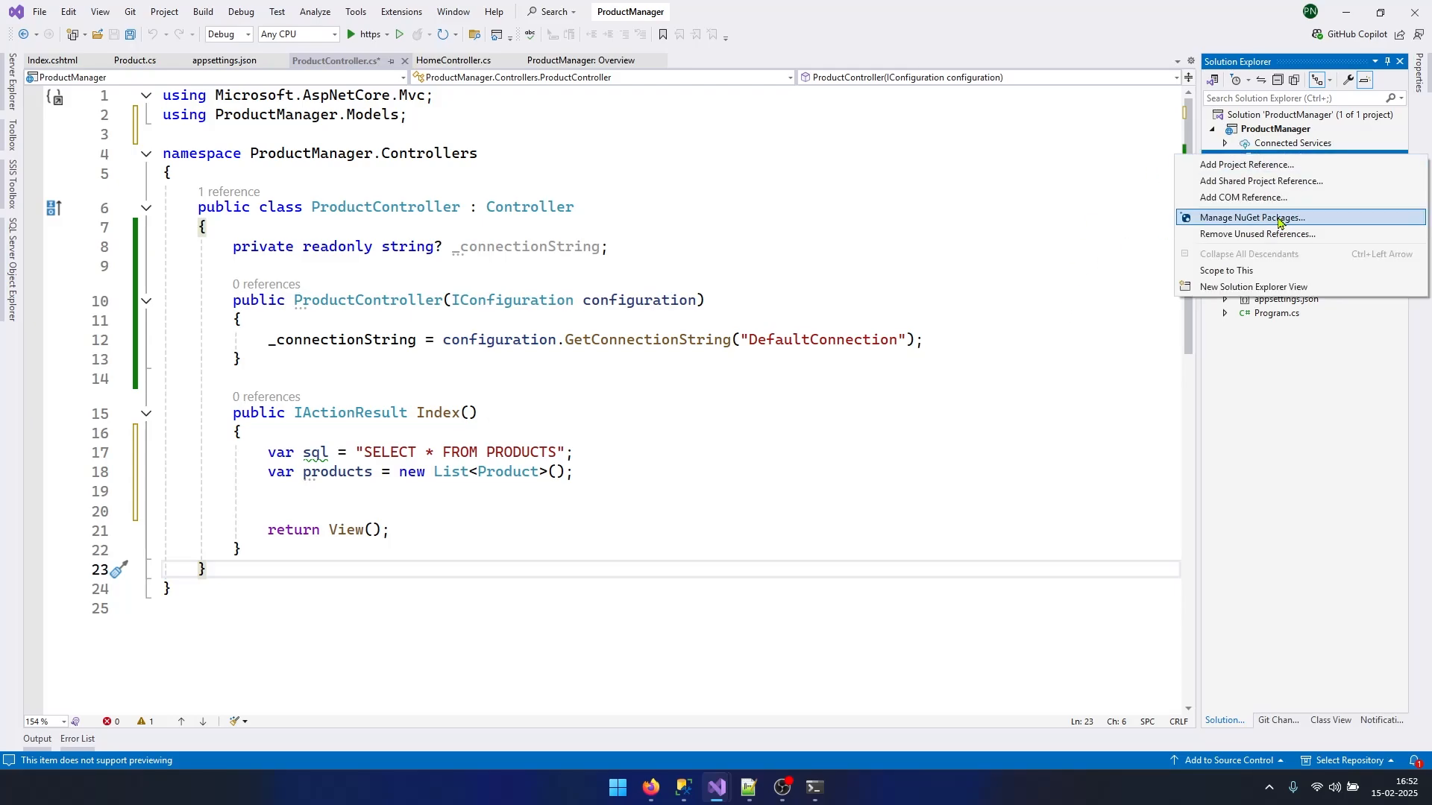
click(1253, 217)
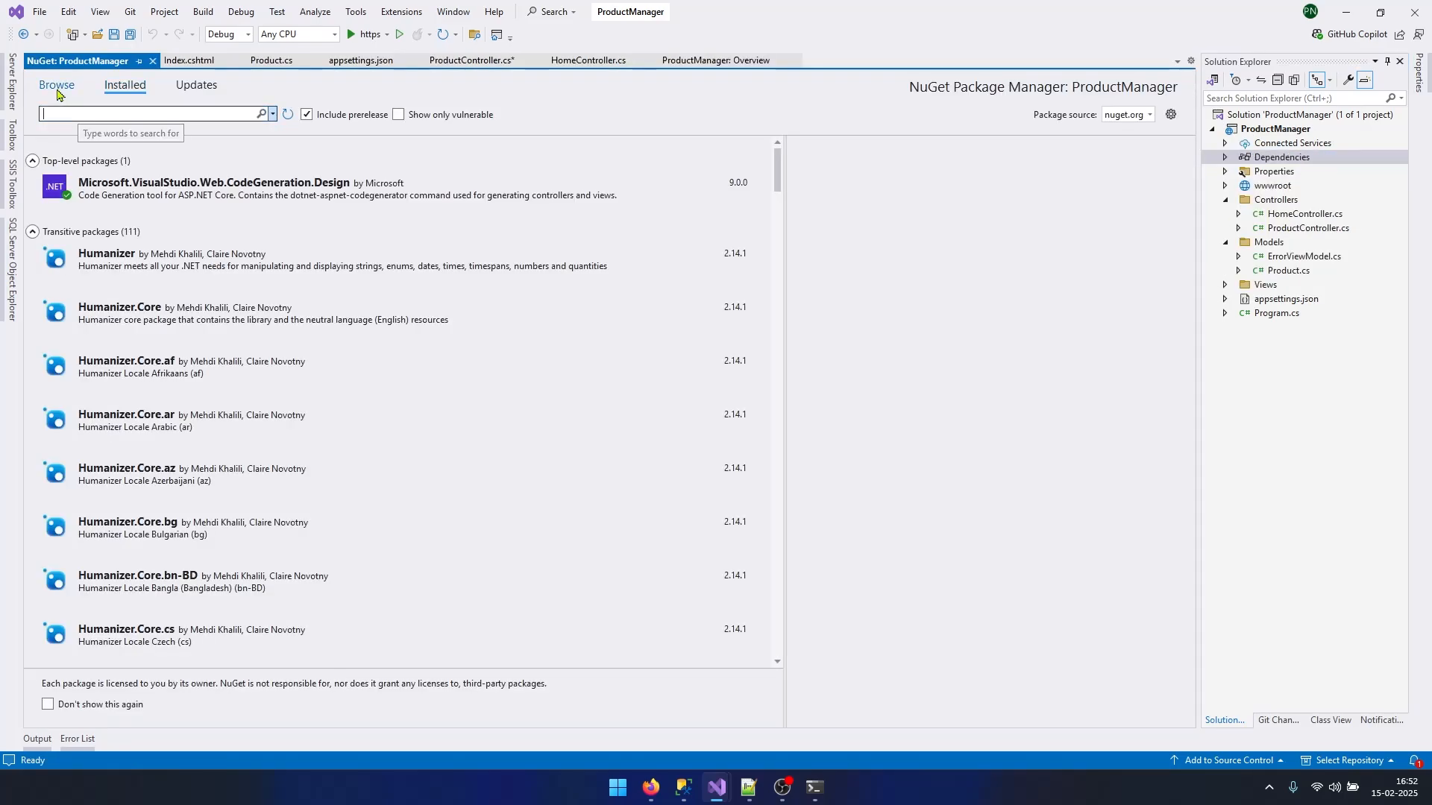
click(56, 85)
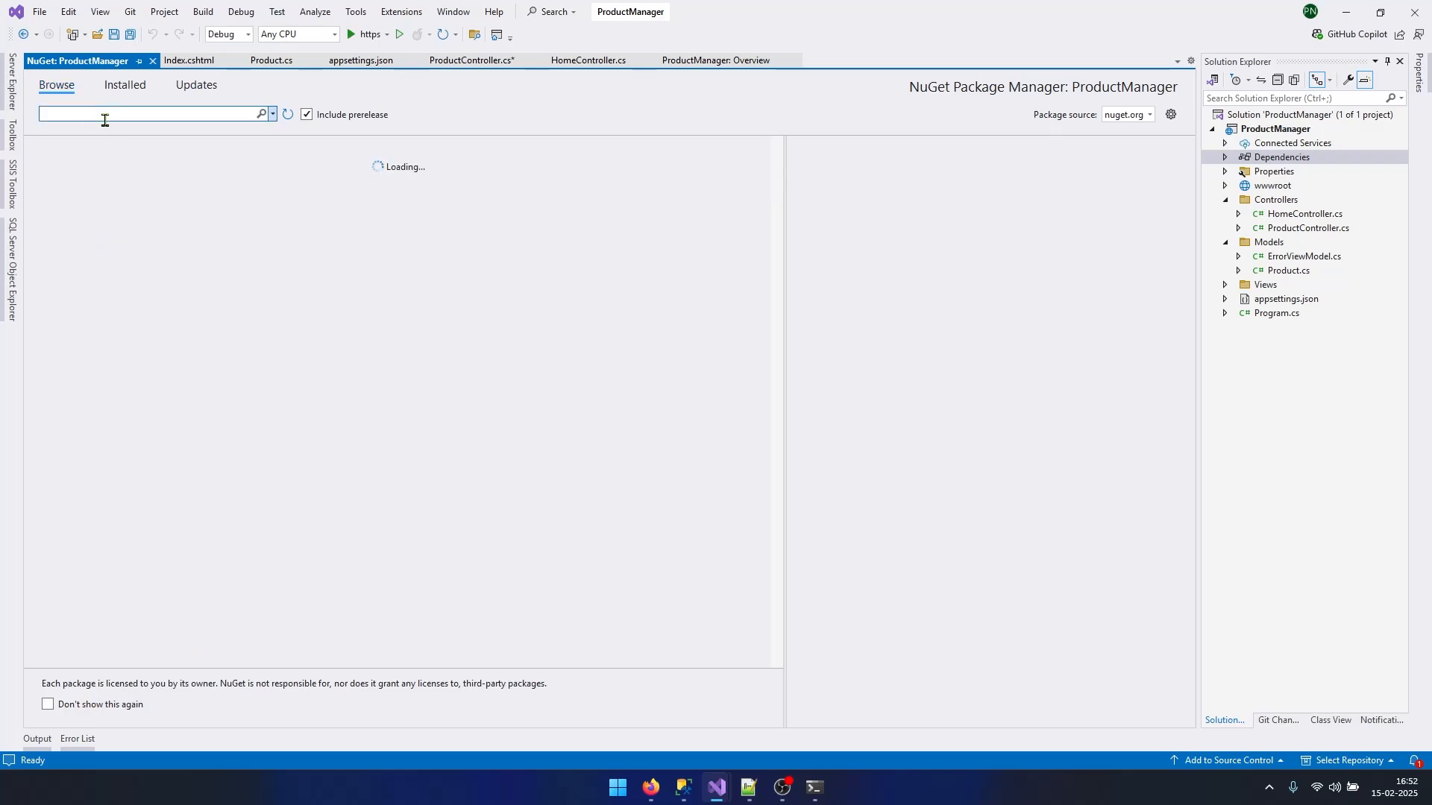
text(SQ)
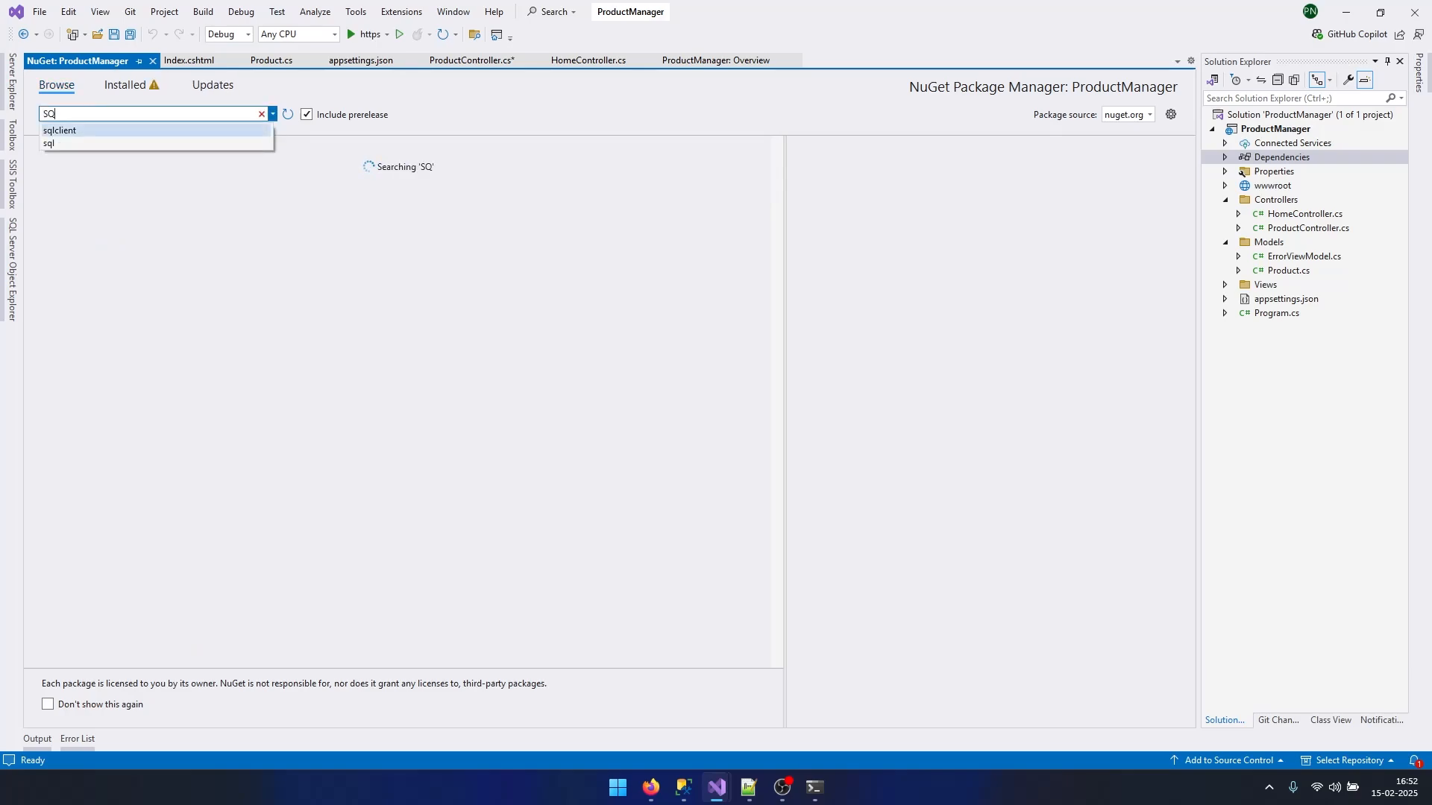
click(58, 130)
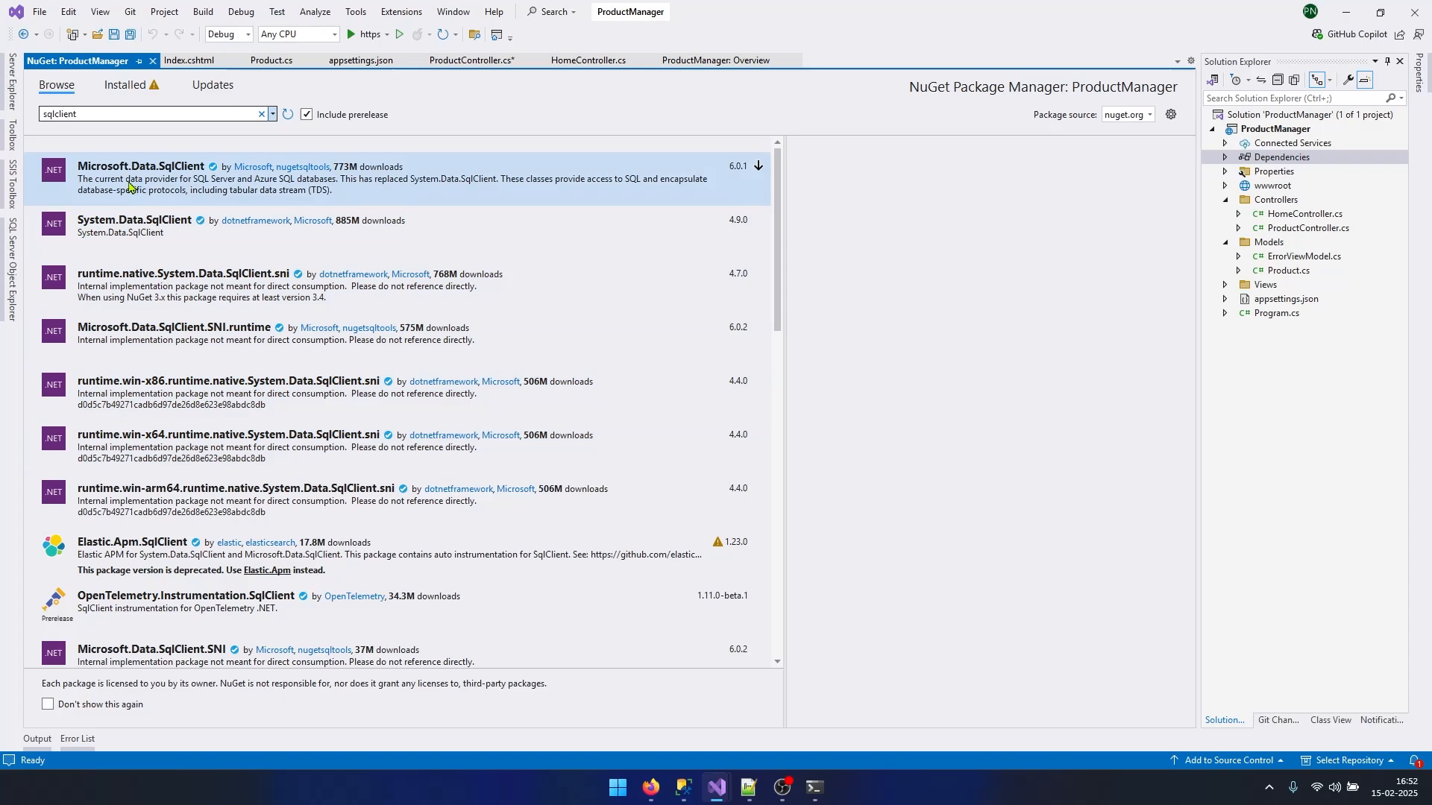
mouse_move(128, 183)
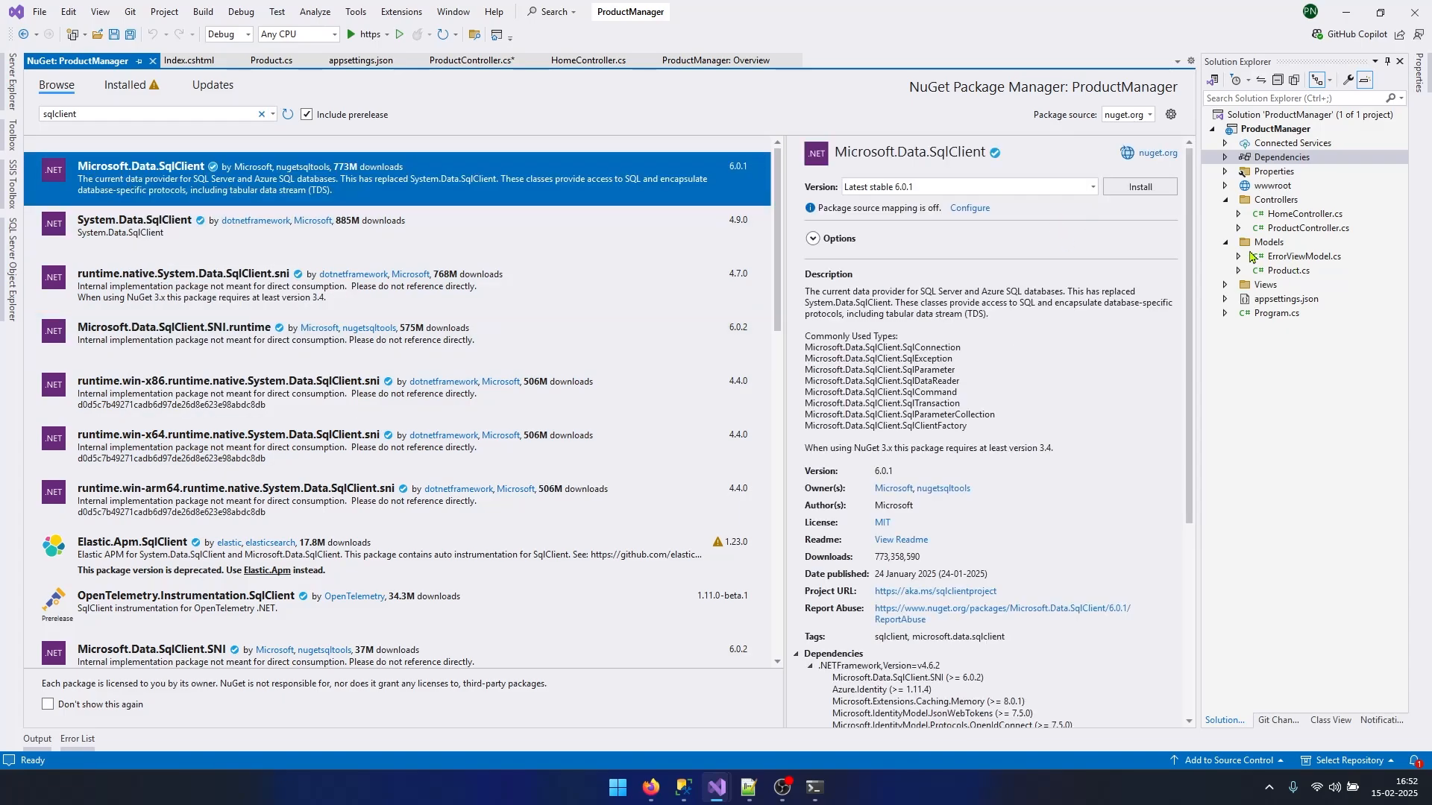
click(1139, 186)
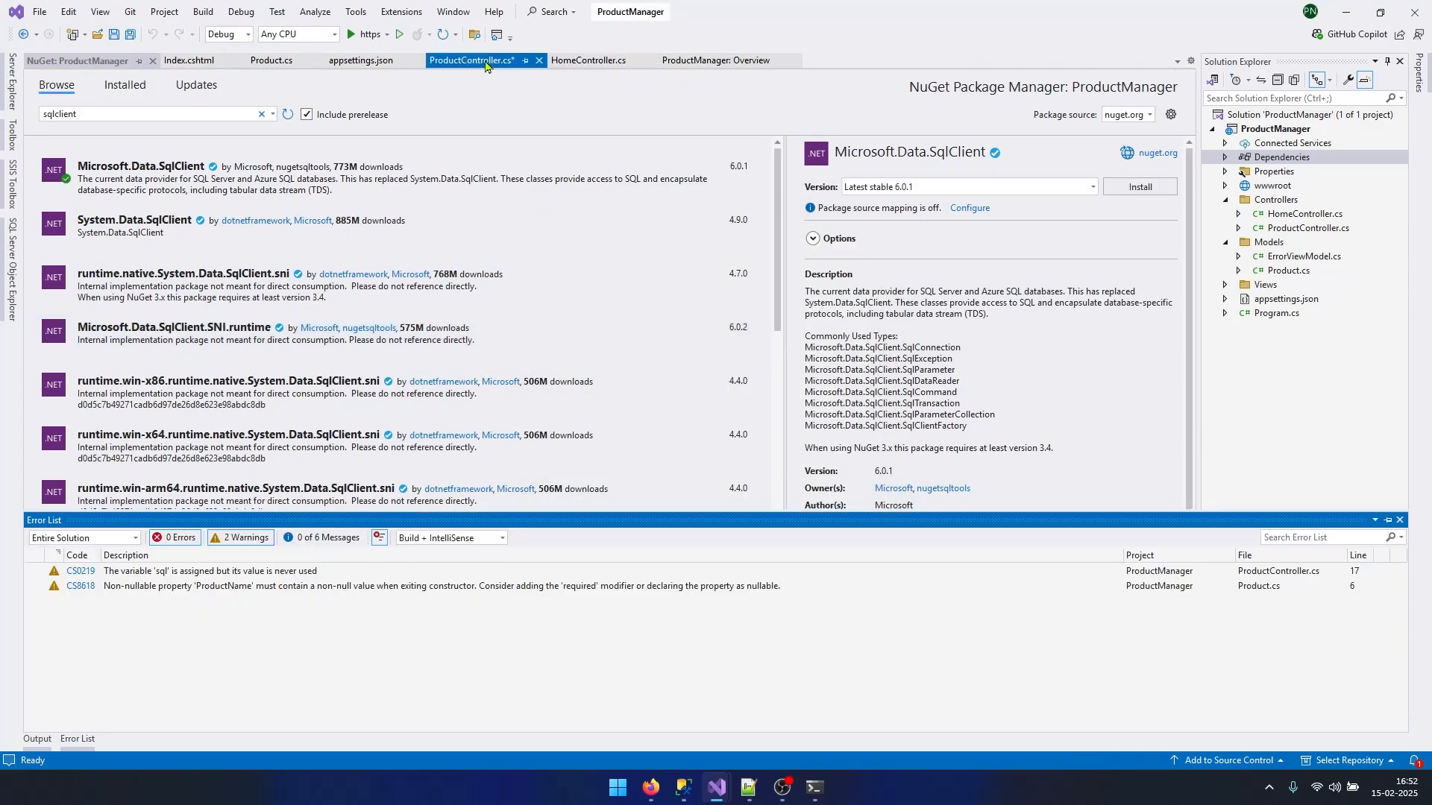
click(468, 61)
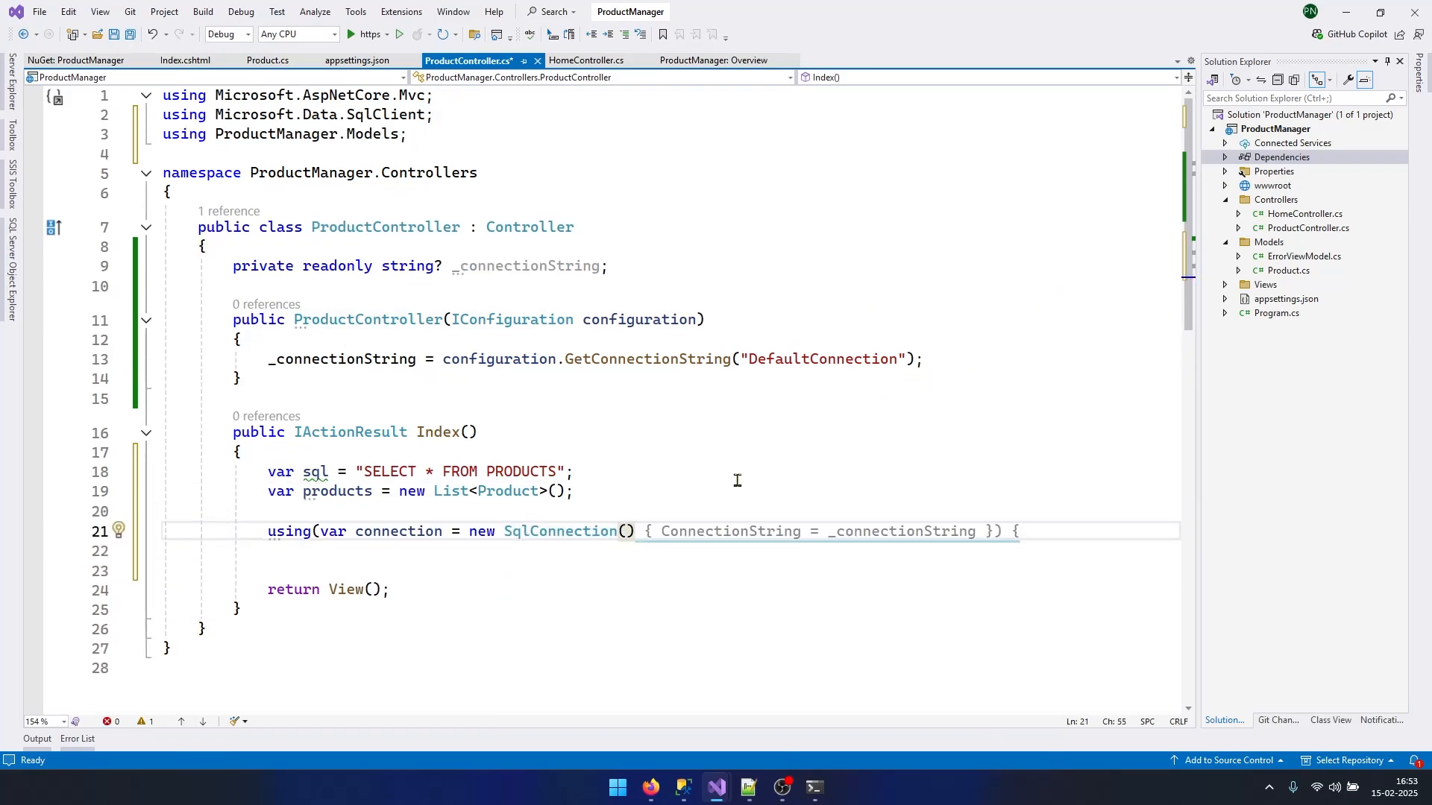
mouse_move(342, 358)
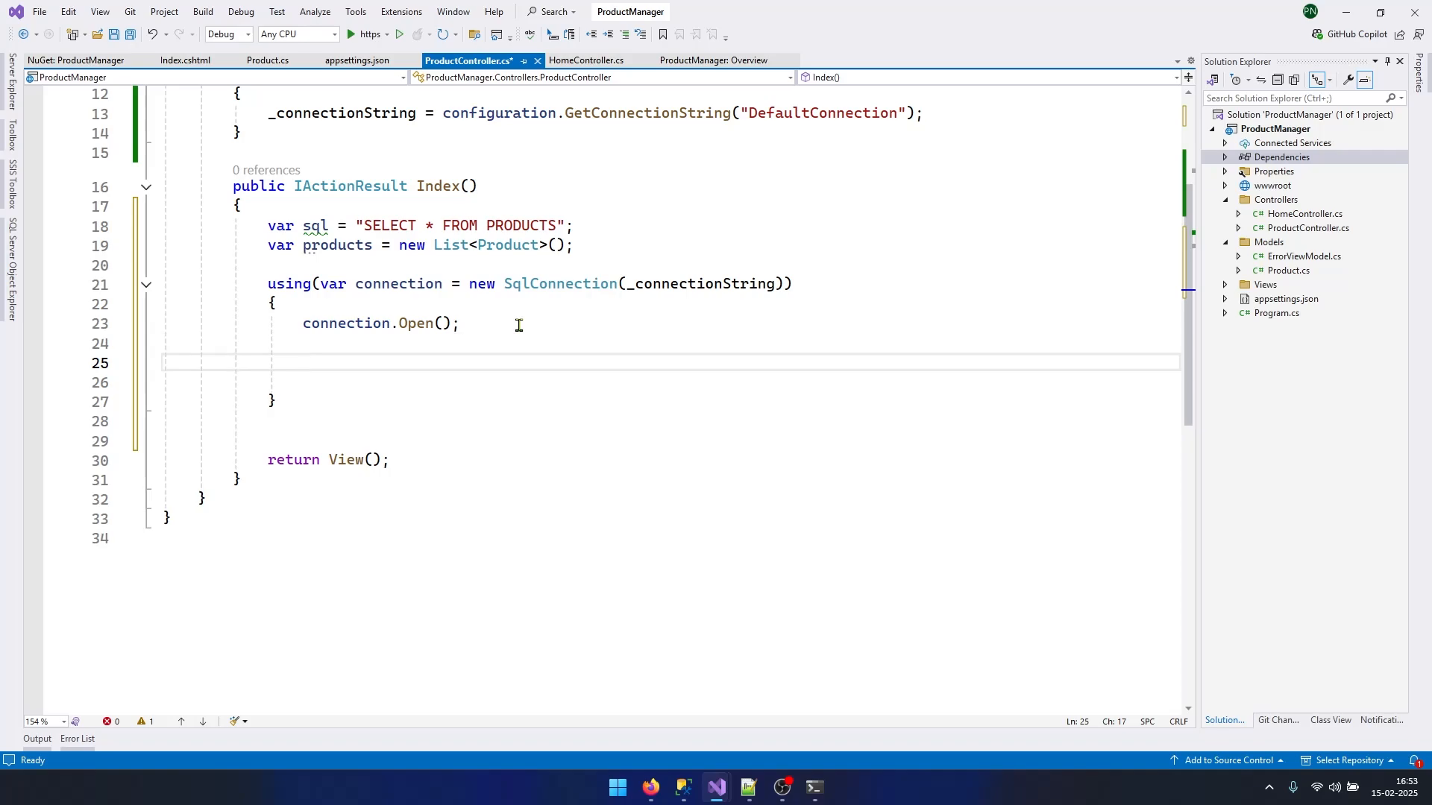
Step: Add using blocks for SqlConnection(_connectionString), SqlCommand(sql, connection) and ExecuteReader() in Index()
text(using(var cmd = new SqlCommand()
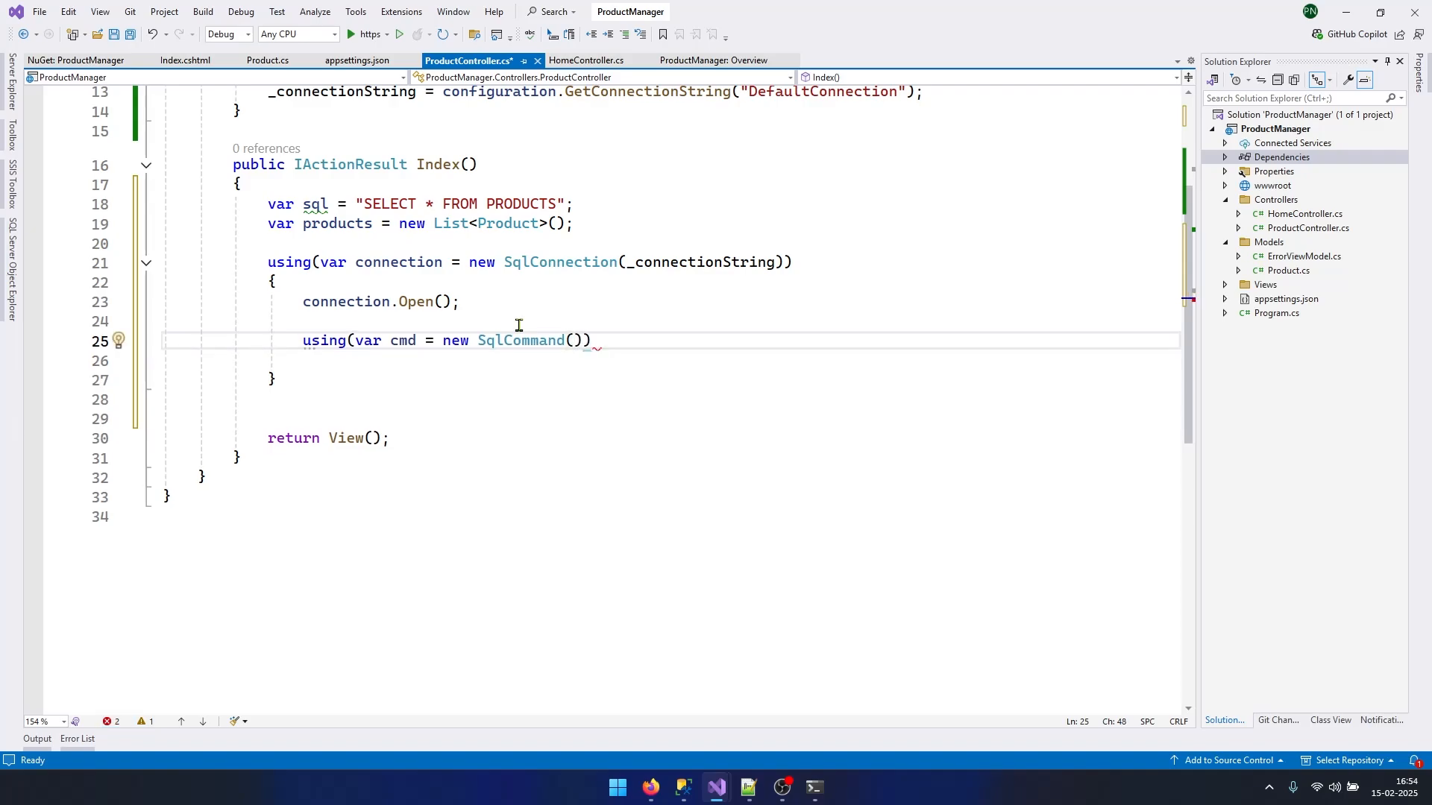
text(sql,)
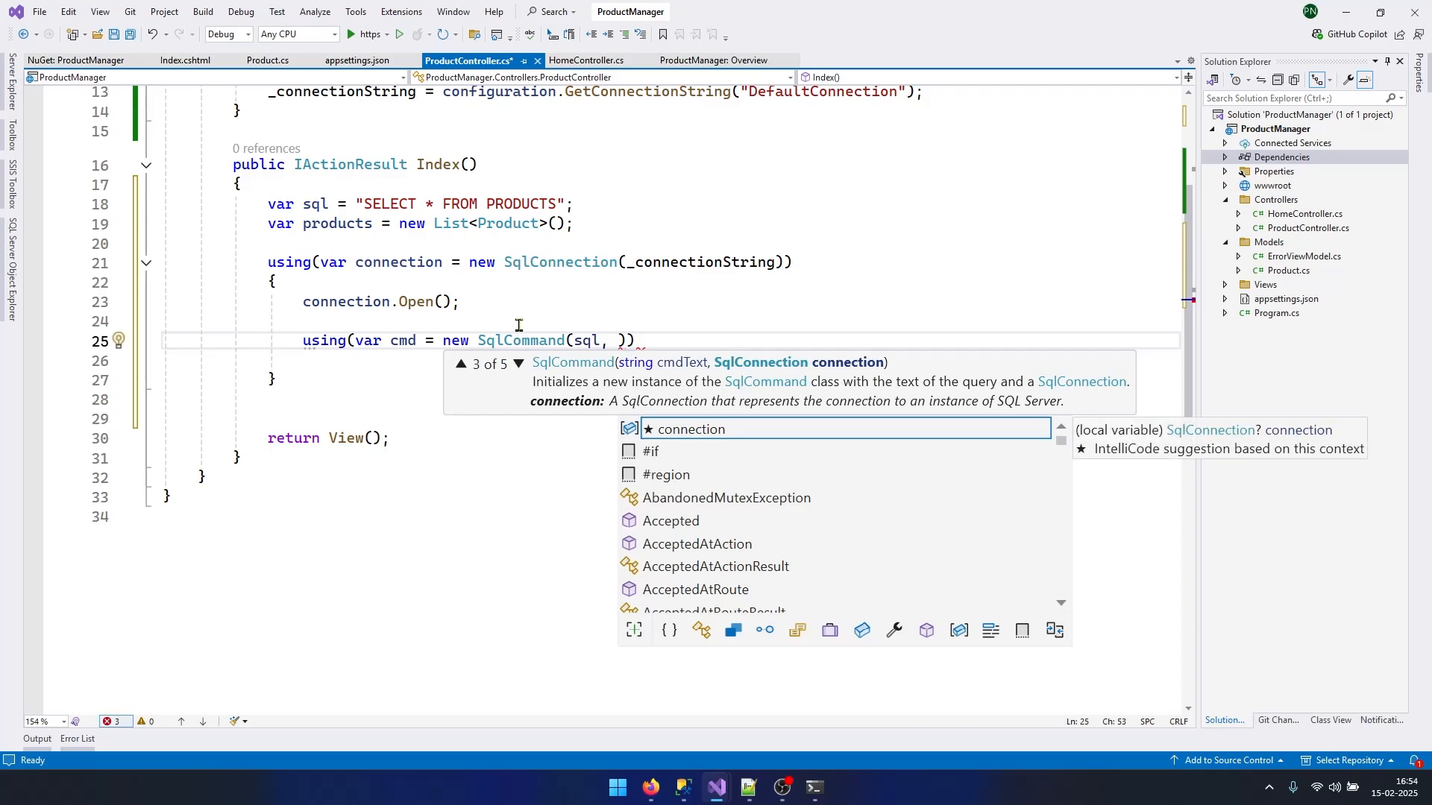
text(connection)
text({)
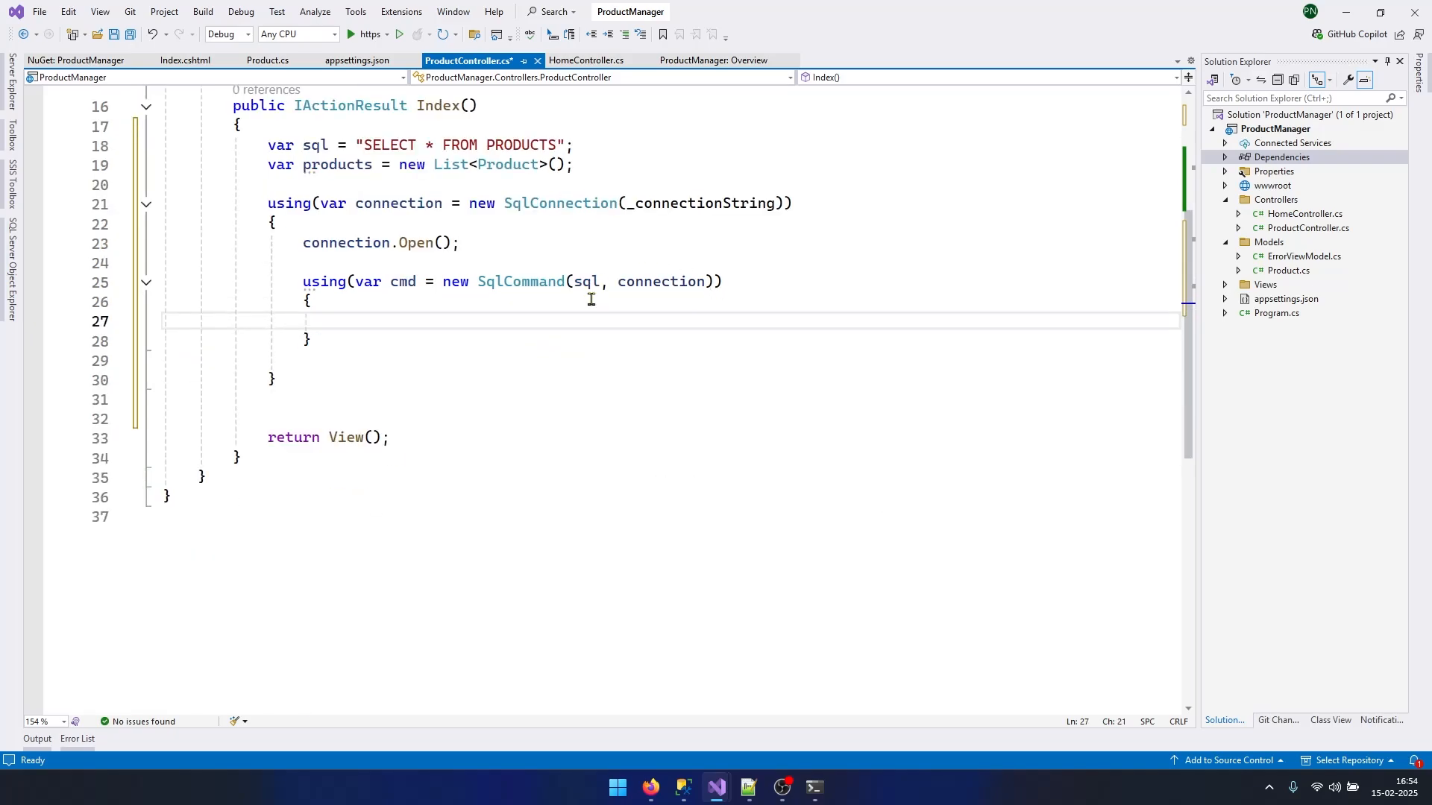
mouse_move(483, 330)
text(using (var reader = cmd.ExecuteReader()))
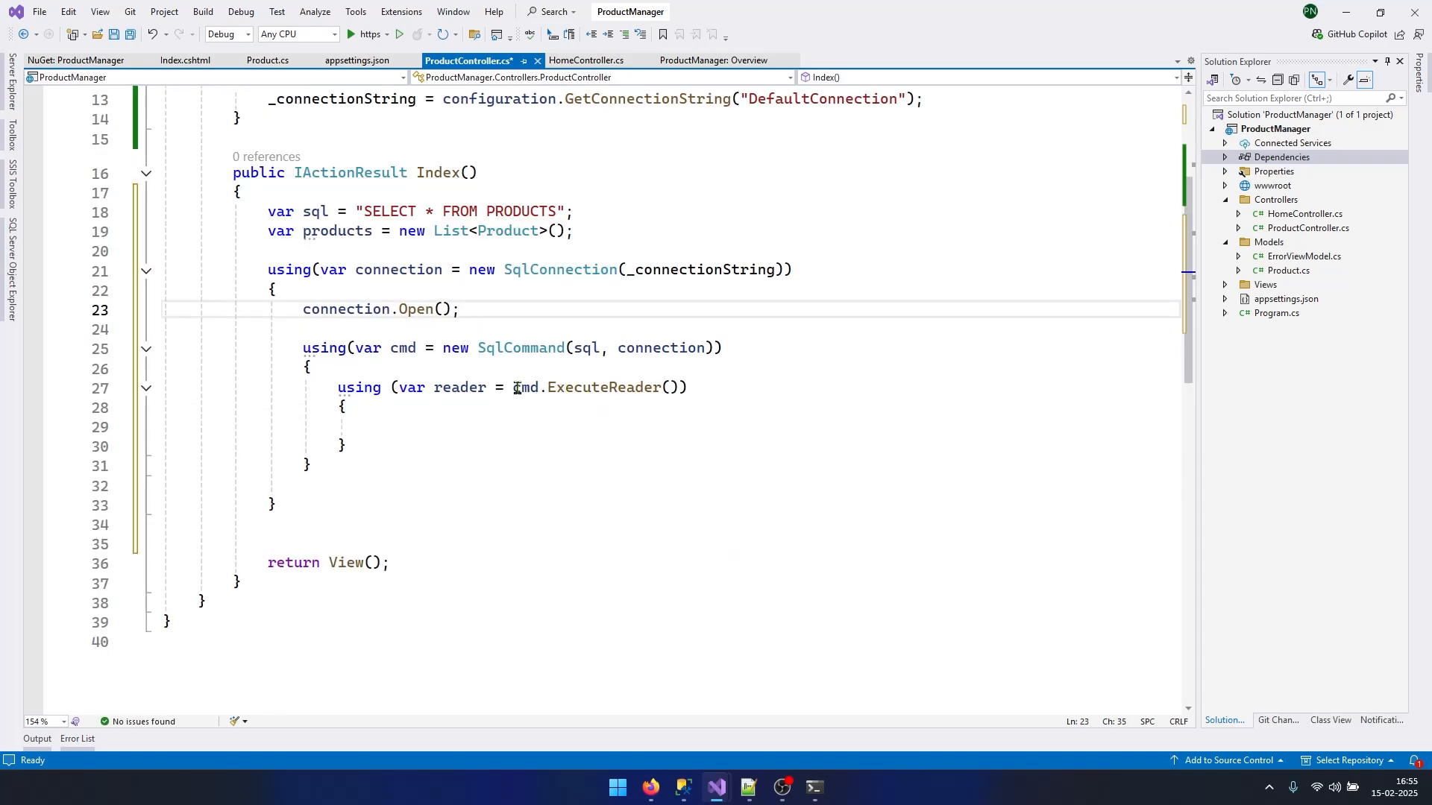
click(538, 428)
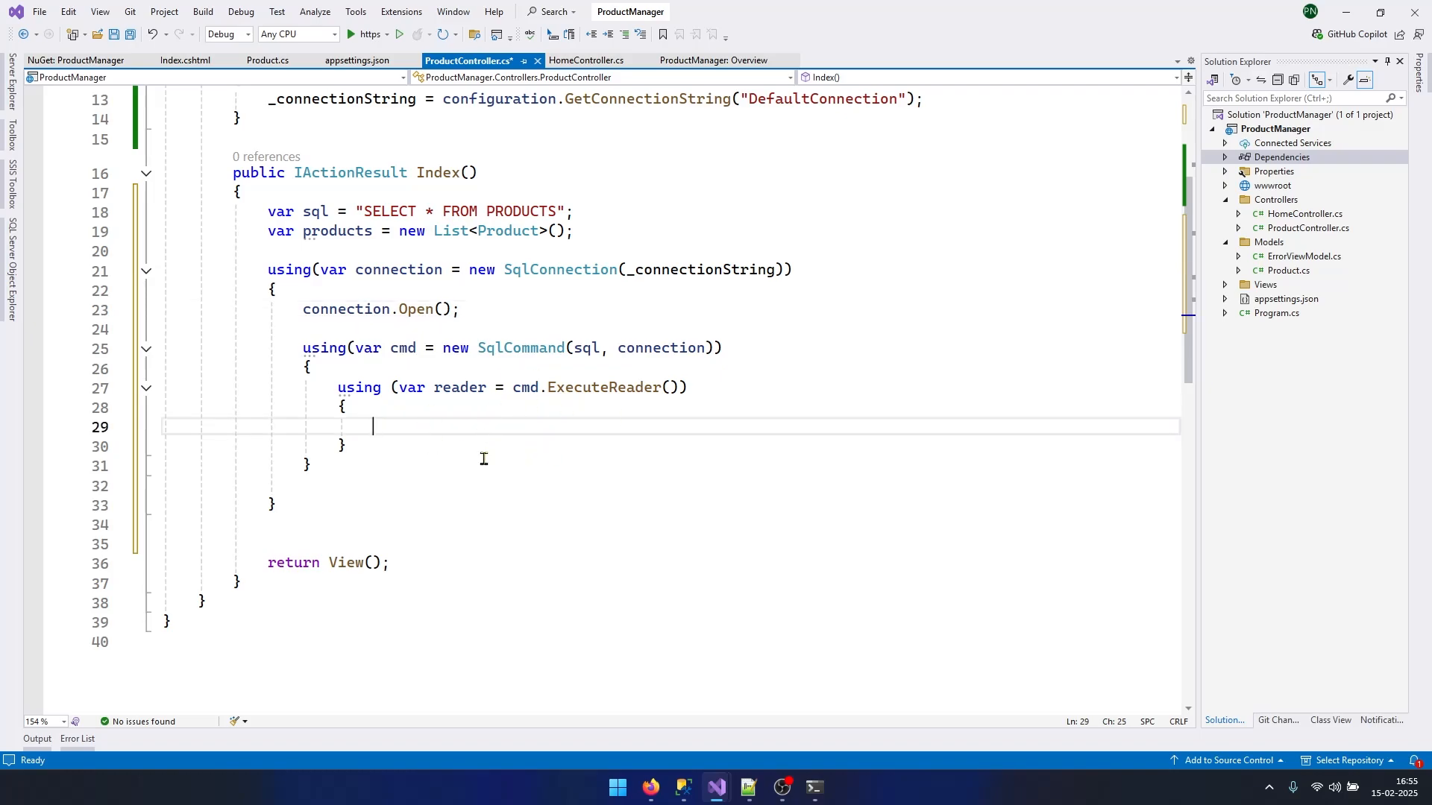
mouse_move(459, 387)
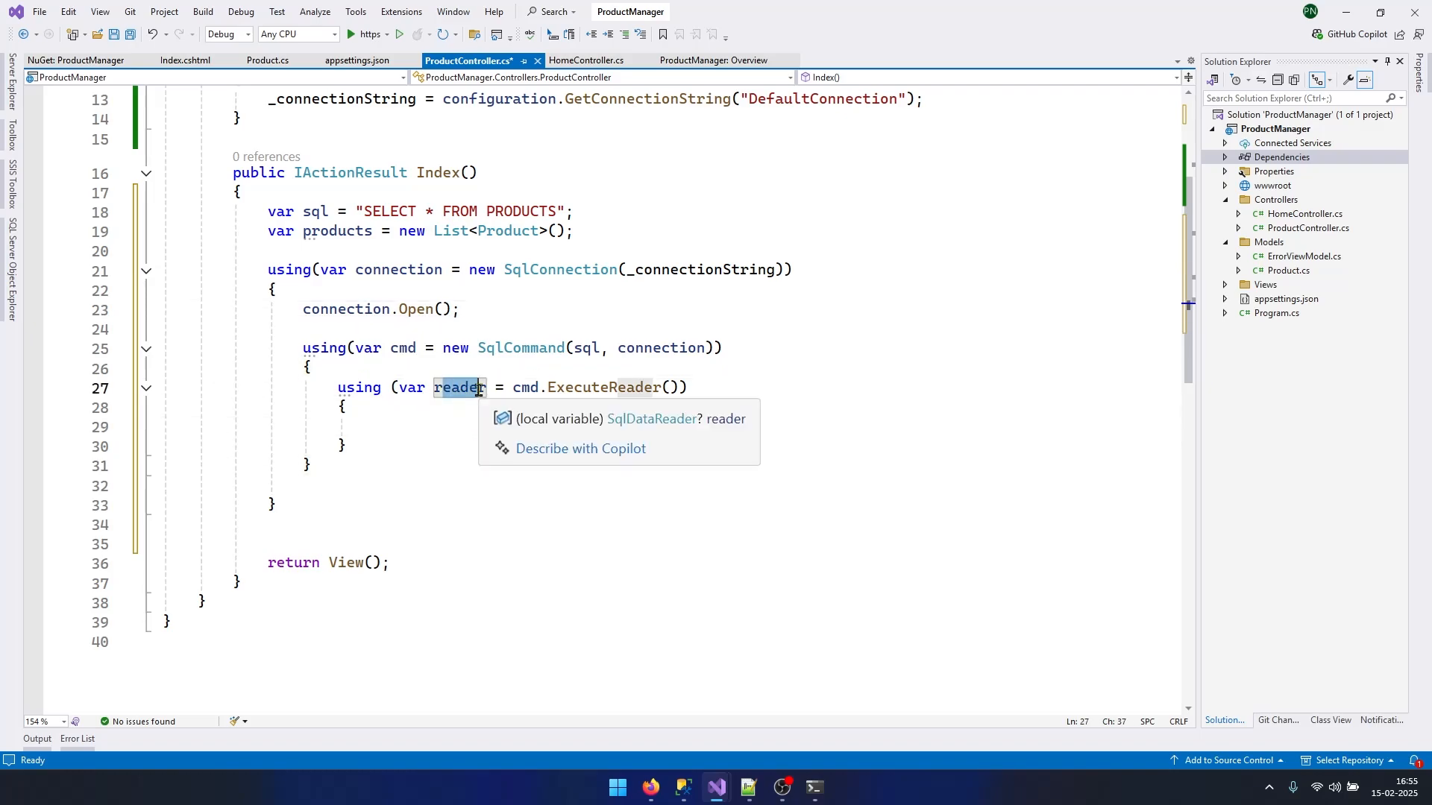
mouse_move(486, 427)
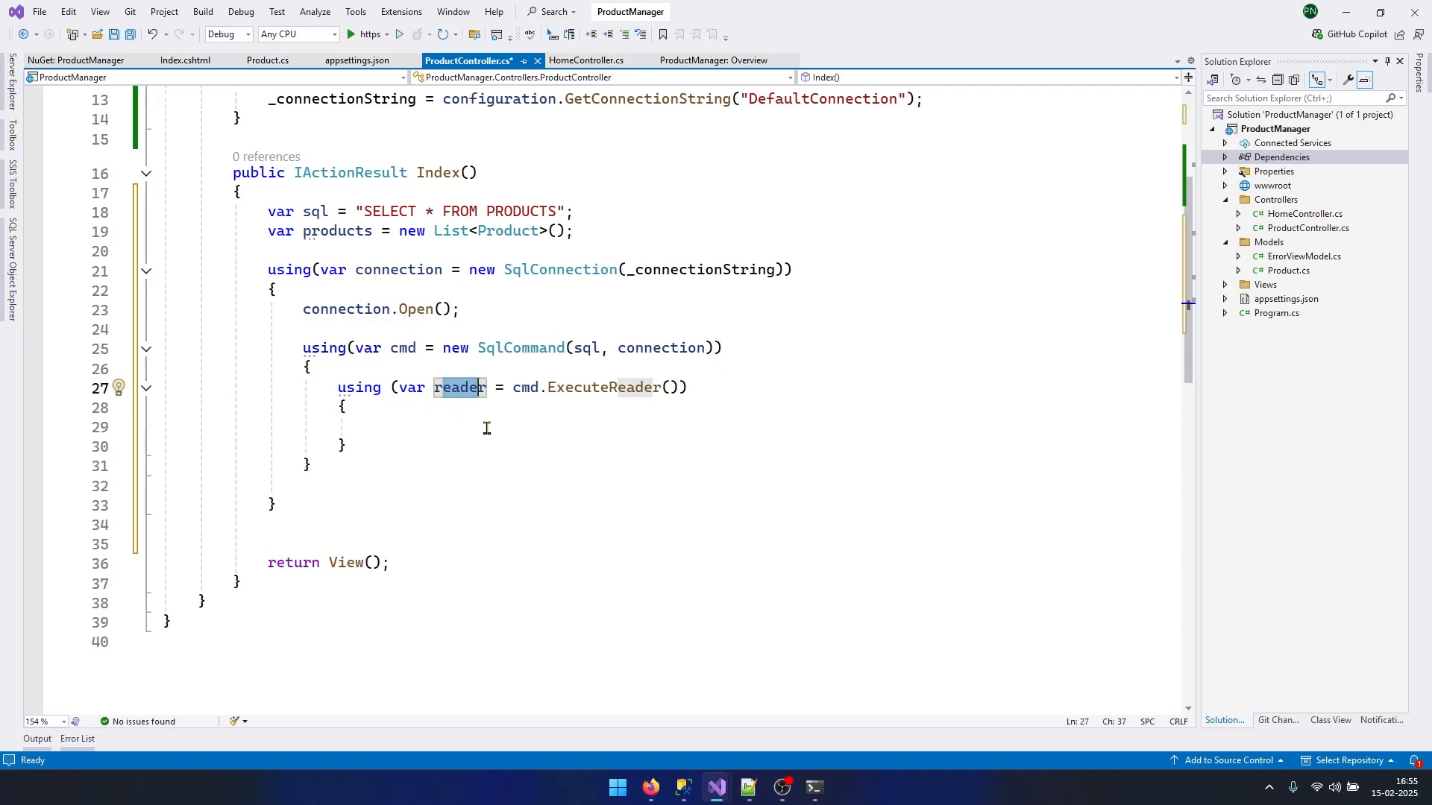
mouse_move(435, 480)
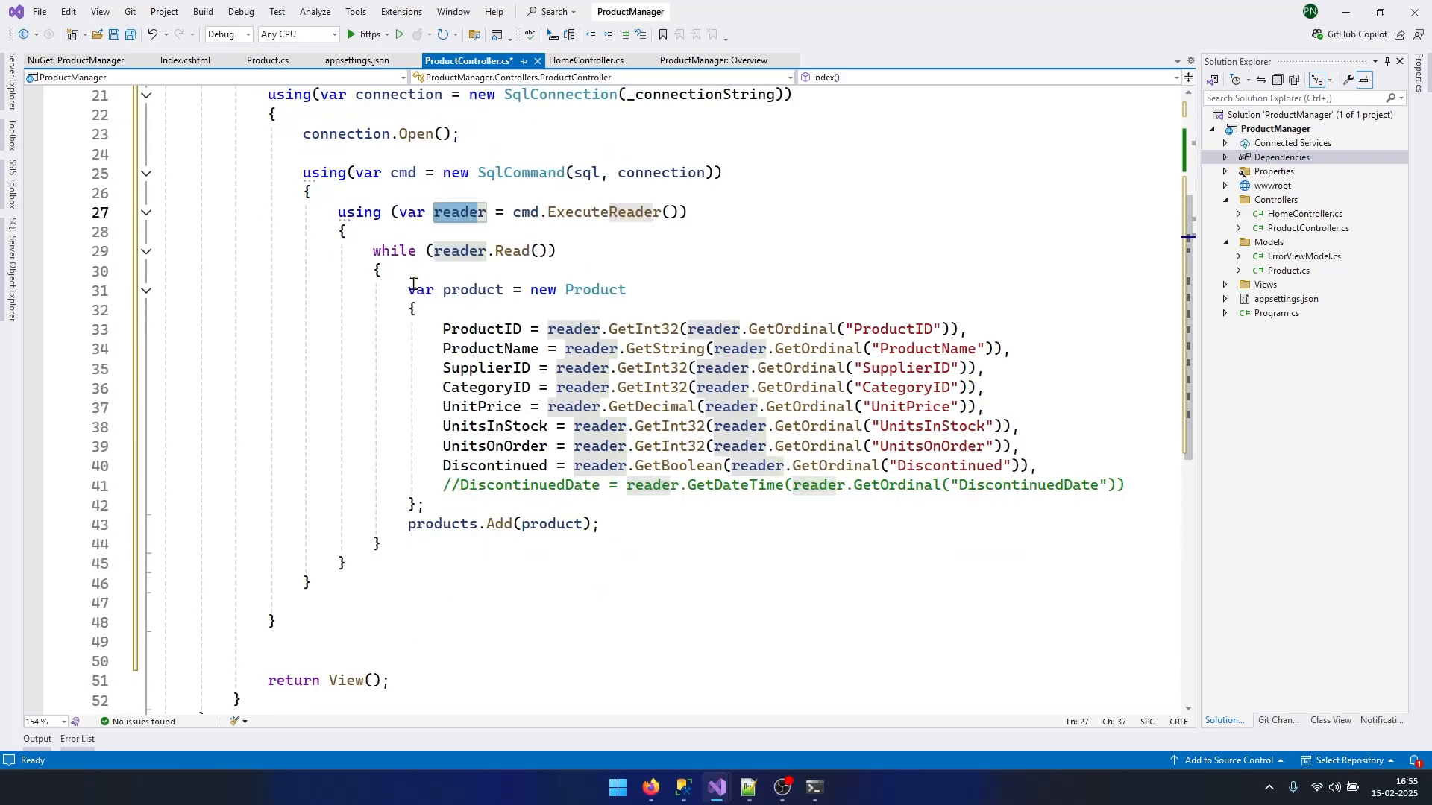
Step: Review the Product-building reader loop, its GetOrdinal lookups and the products list ending in return View(products)
drag(408, 289, 423, 504)
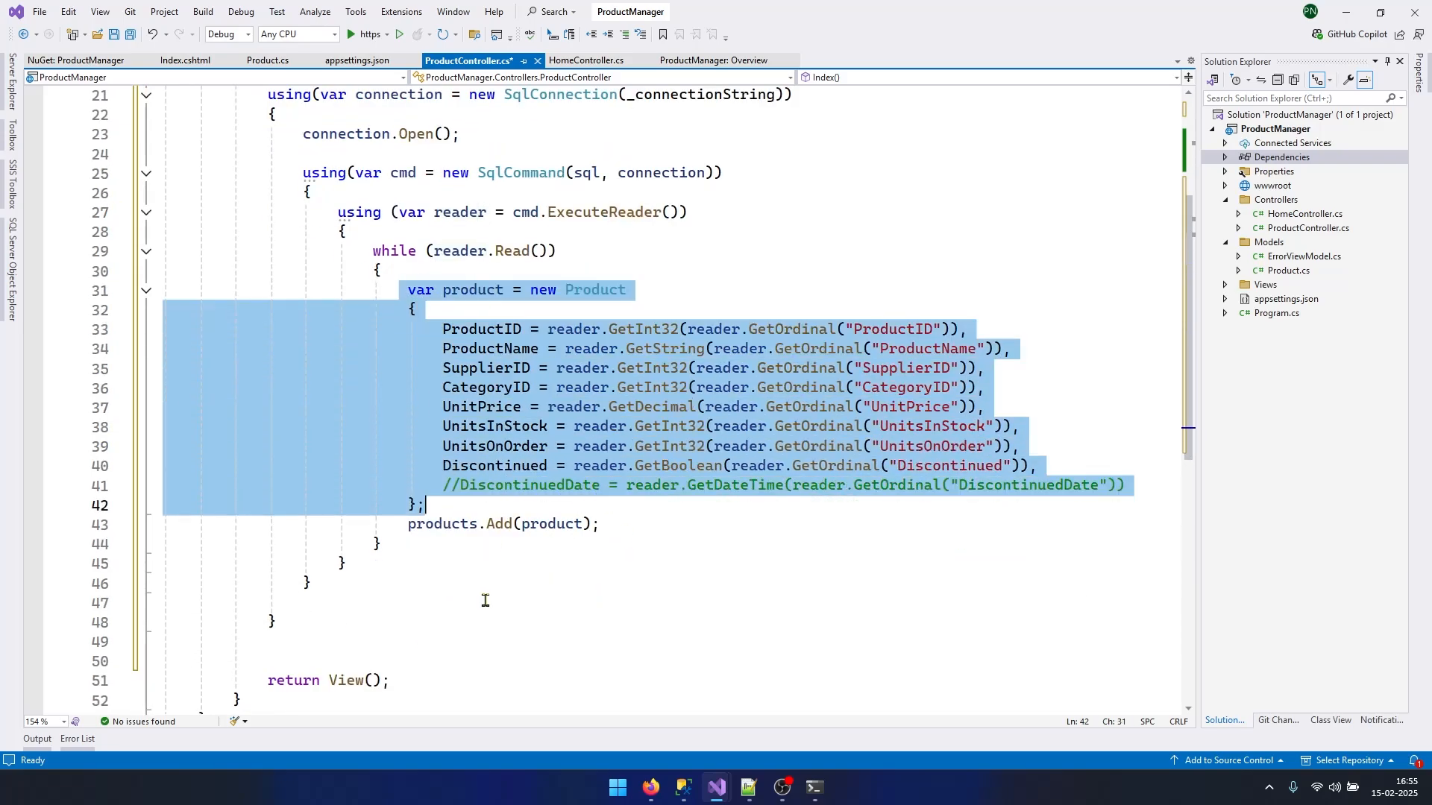
click(501, 523)
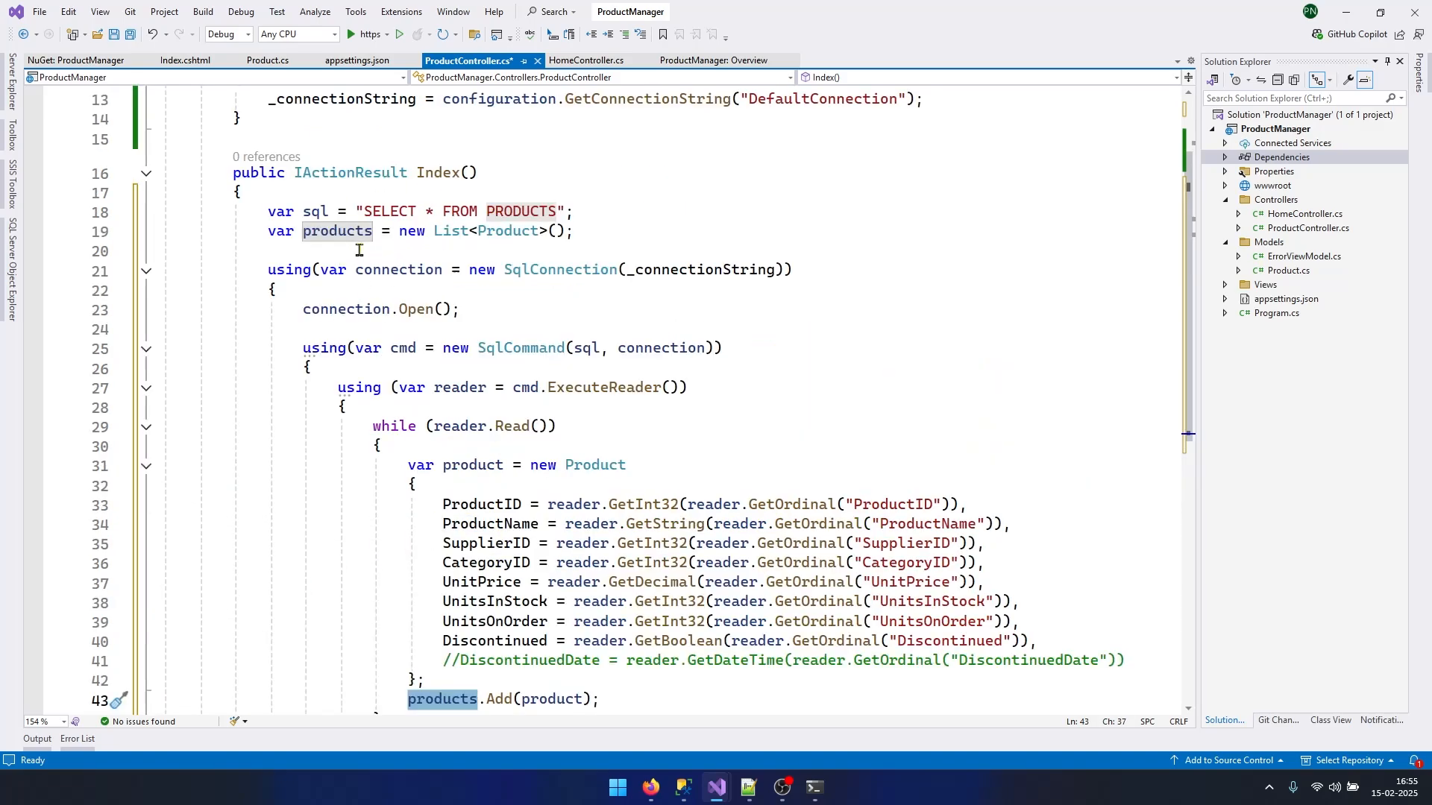
click(336, 231)
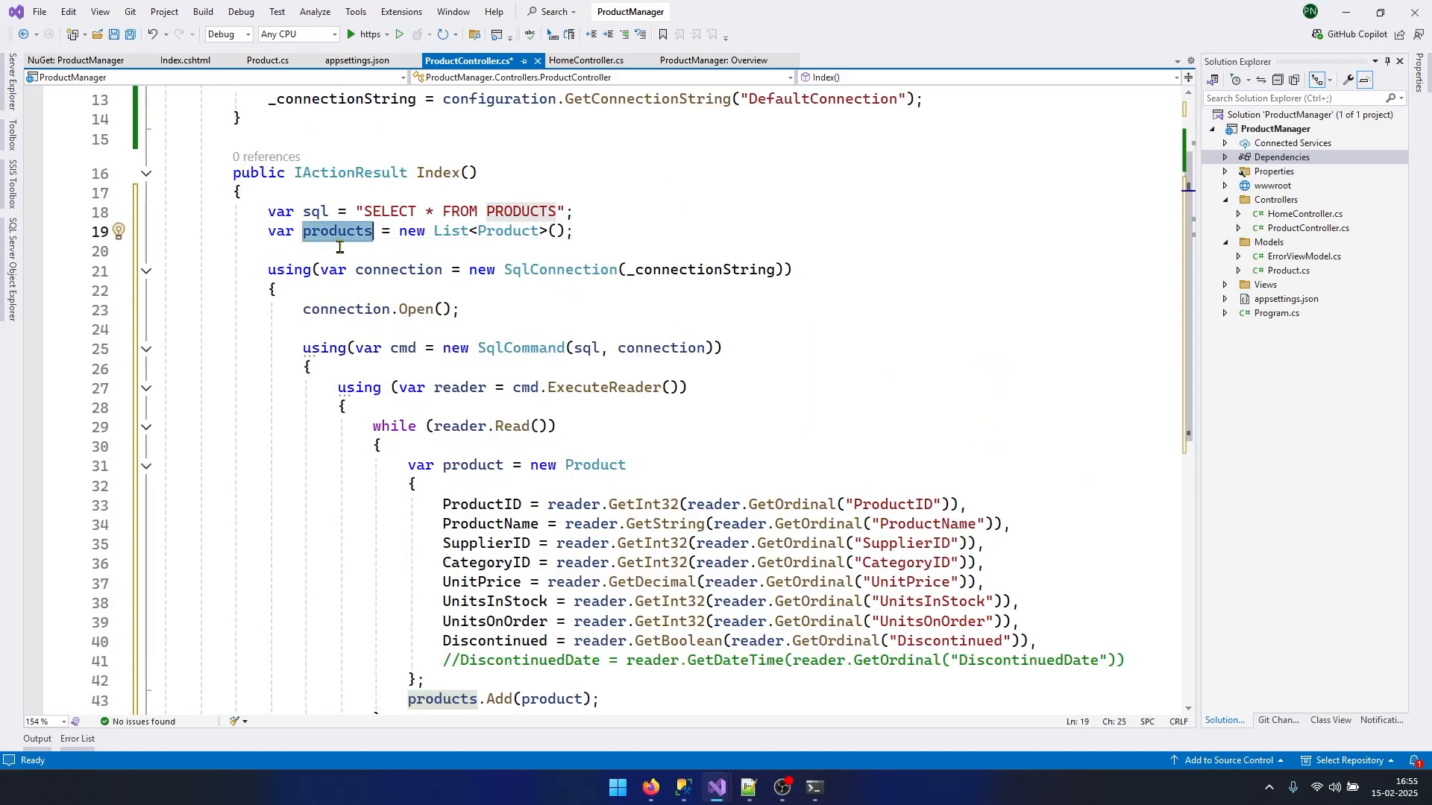
scroll(down, 3)
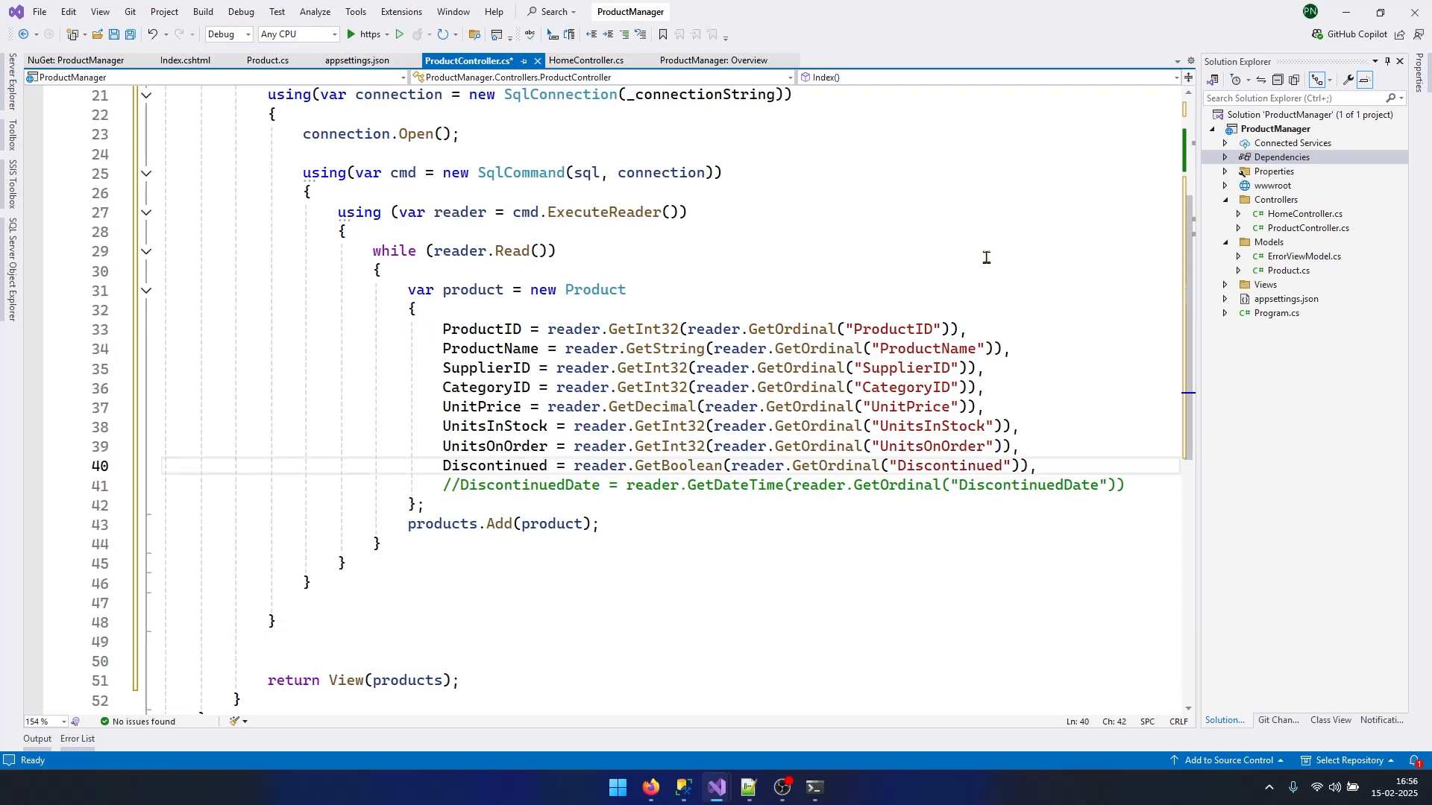
double_click(802, 329)
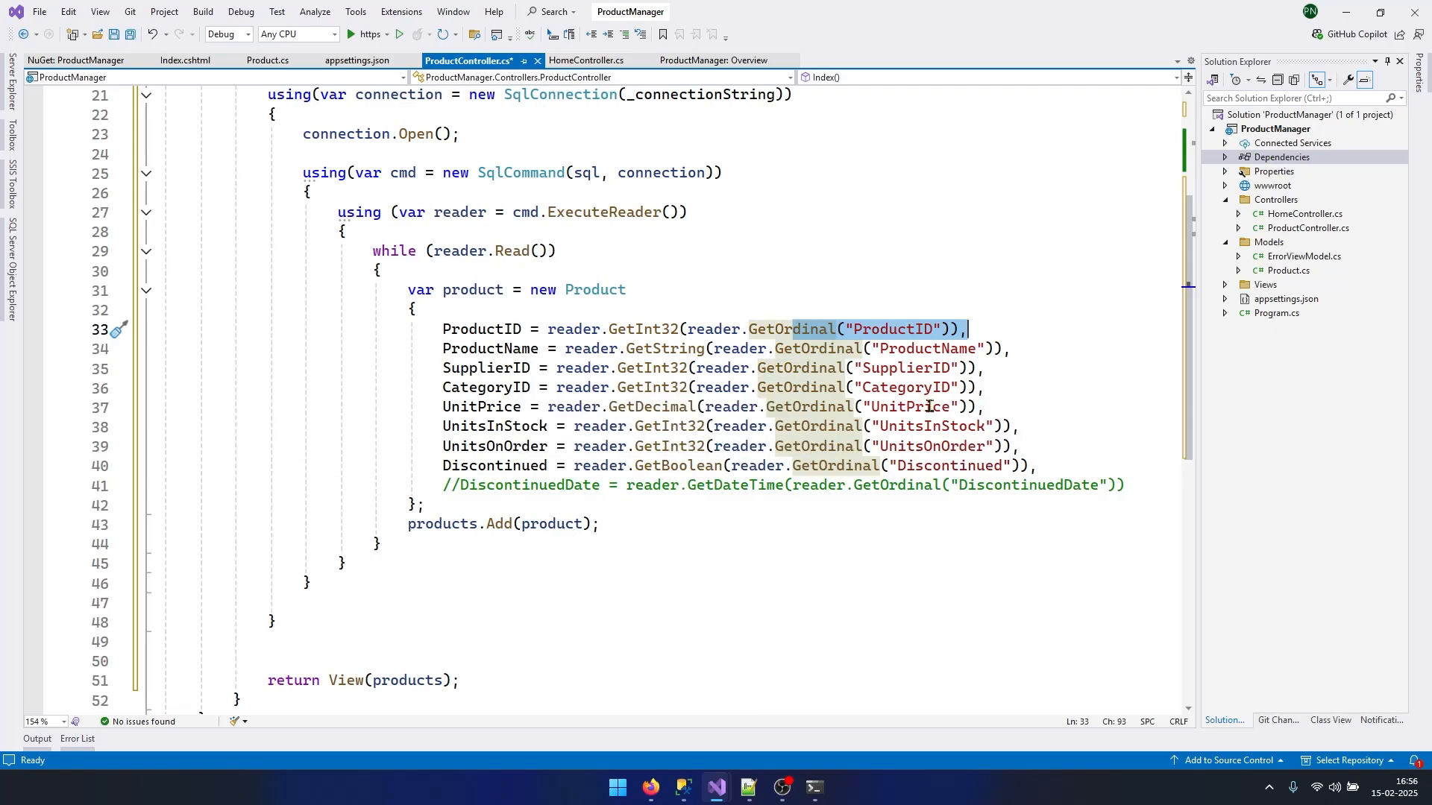
mouse_move(481, 329)
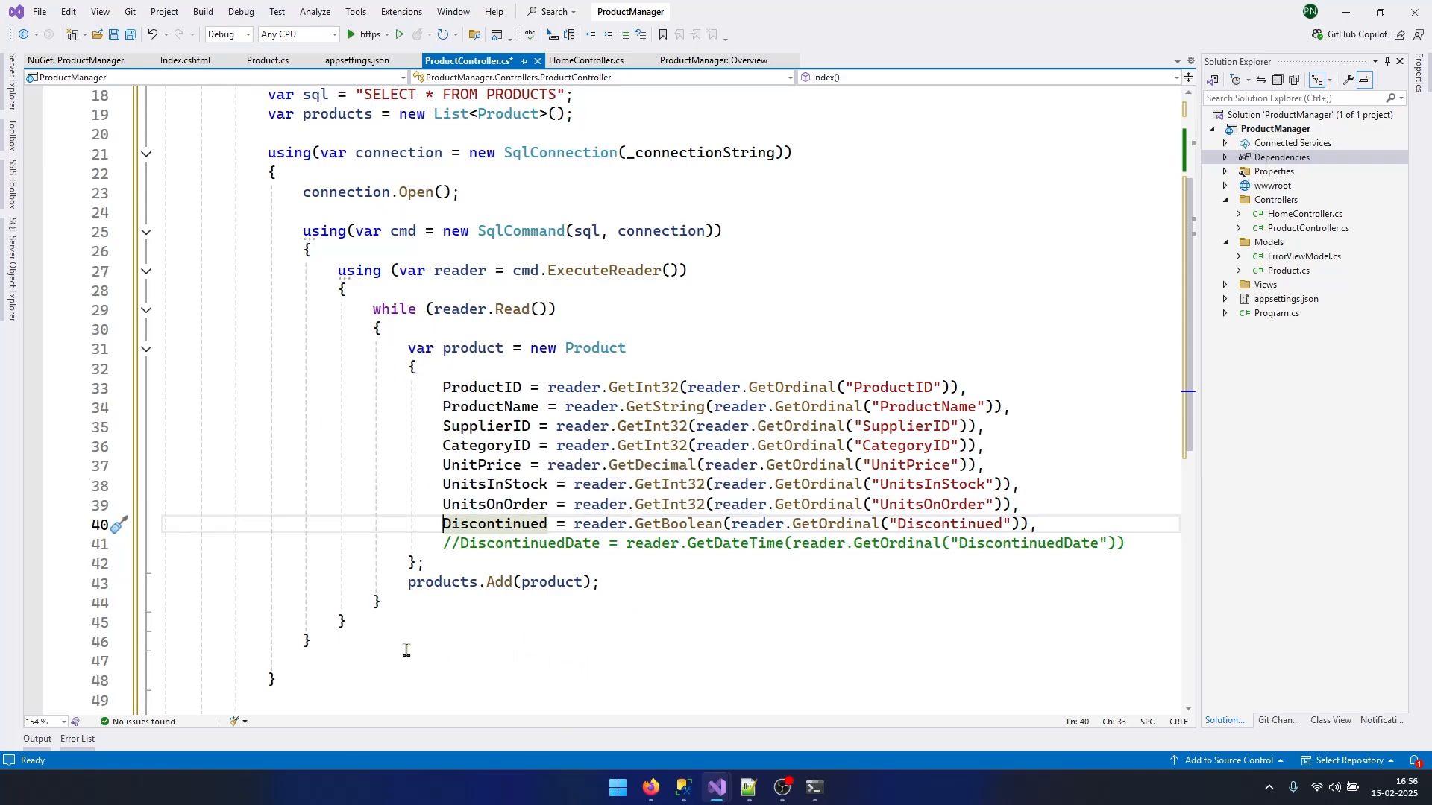
scroll(up, 3)
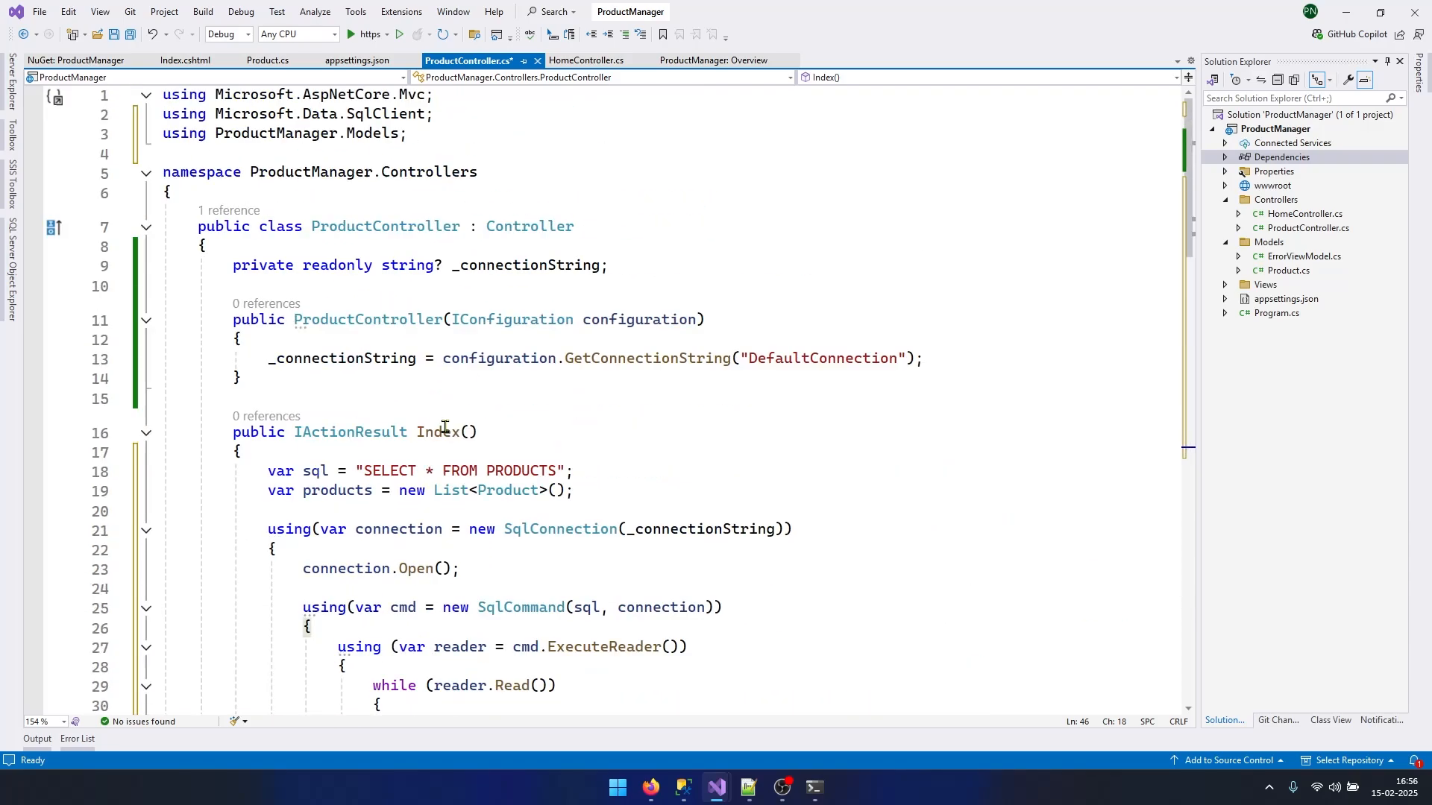
Step: Run ProductManager under the debugger and request the /product page in Firefox
click(402, 34)
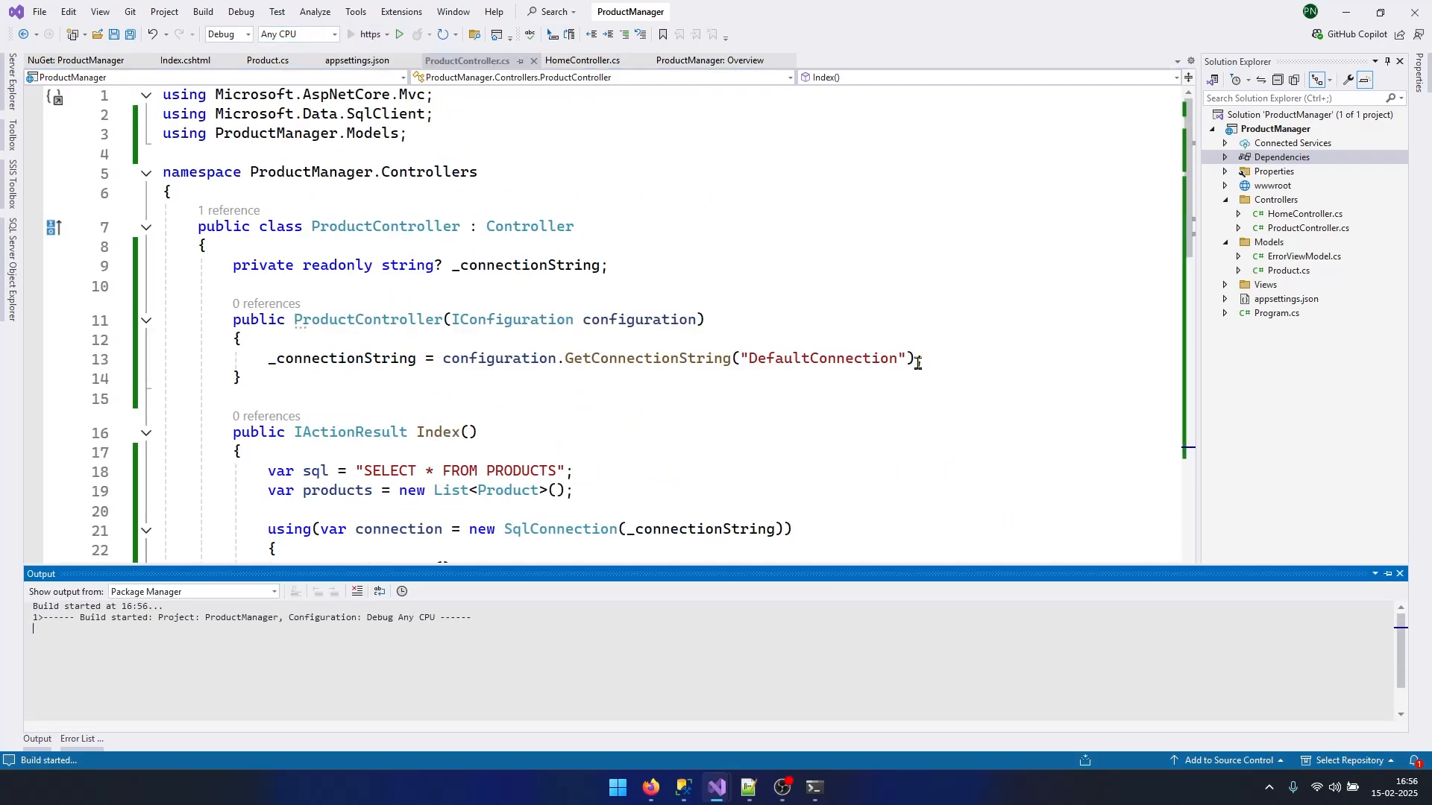
click(399, 33)
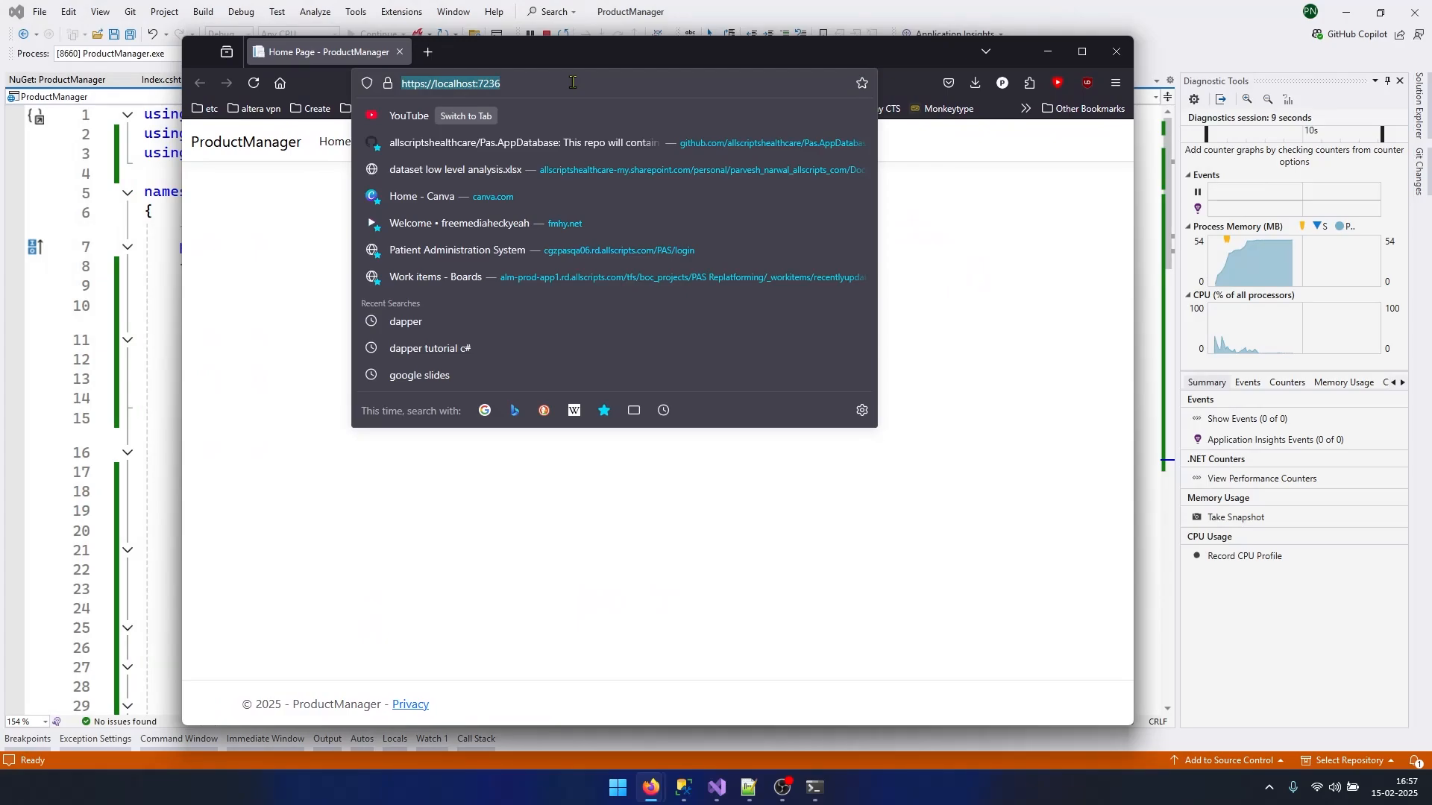
text(/product)
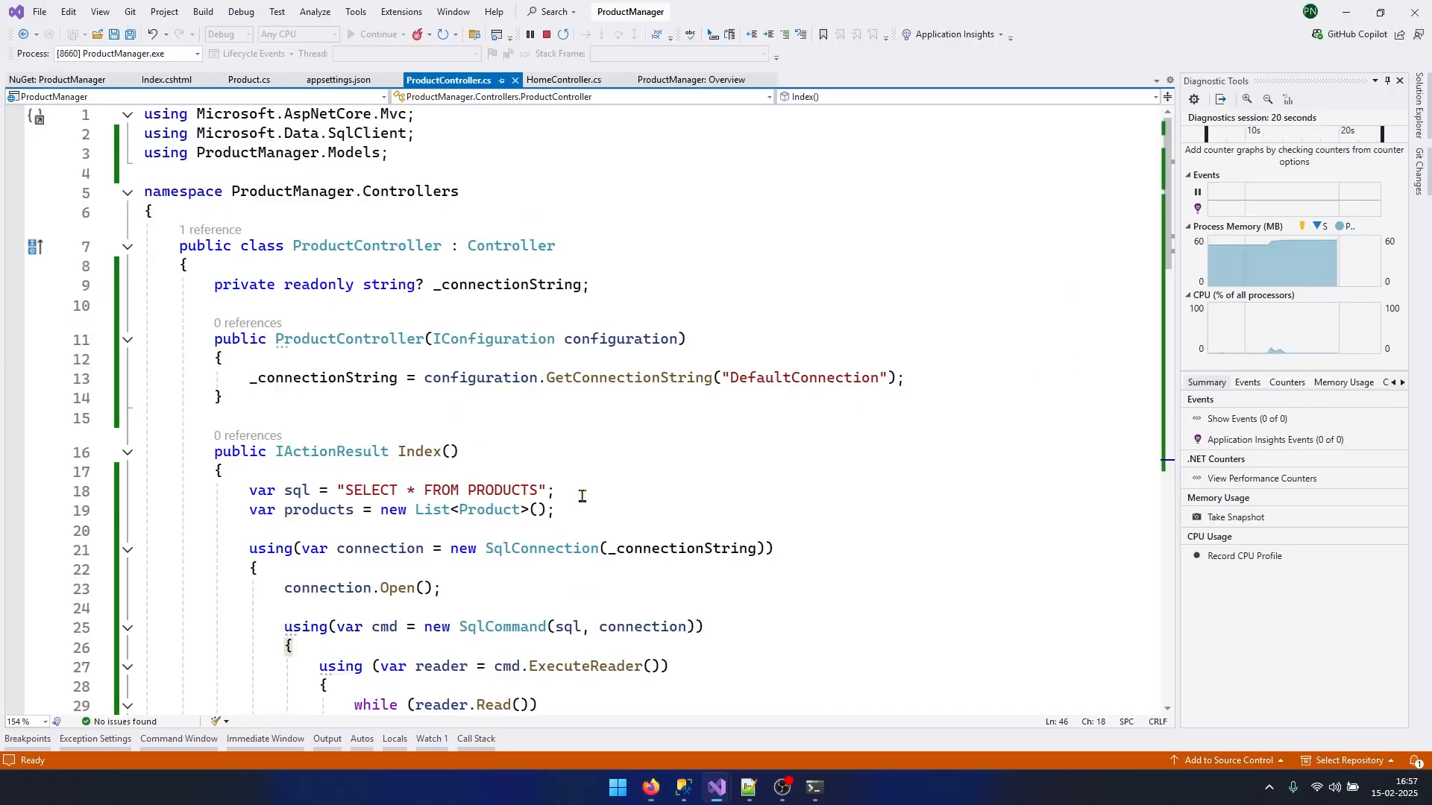
scroll(down, 3)
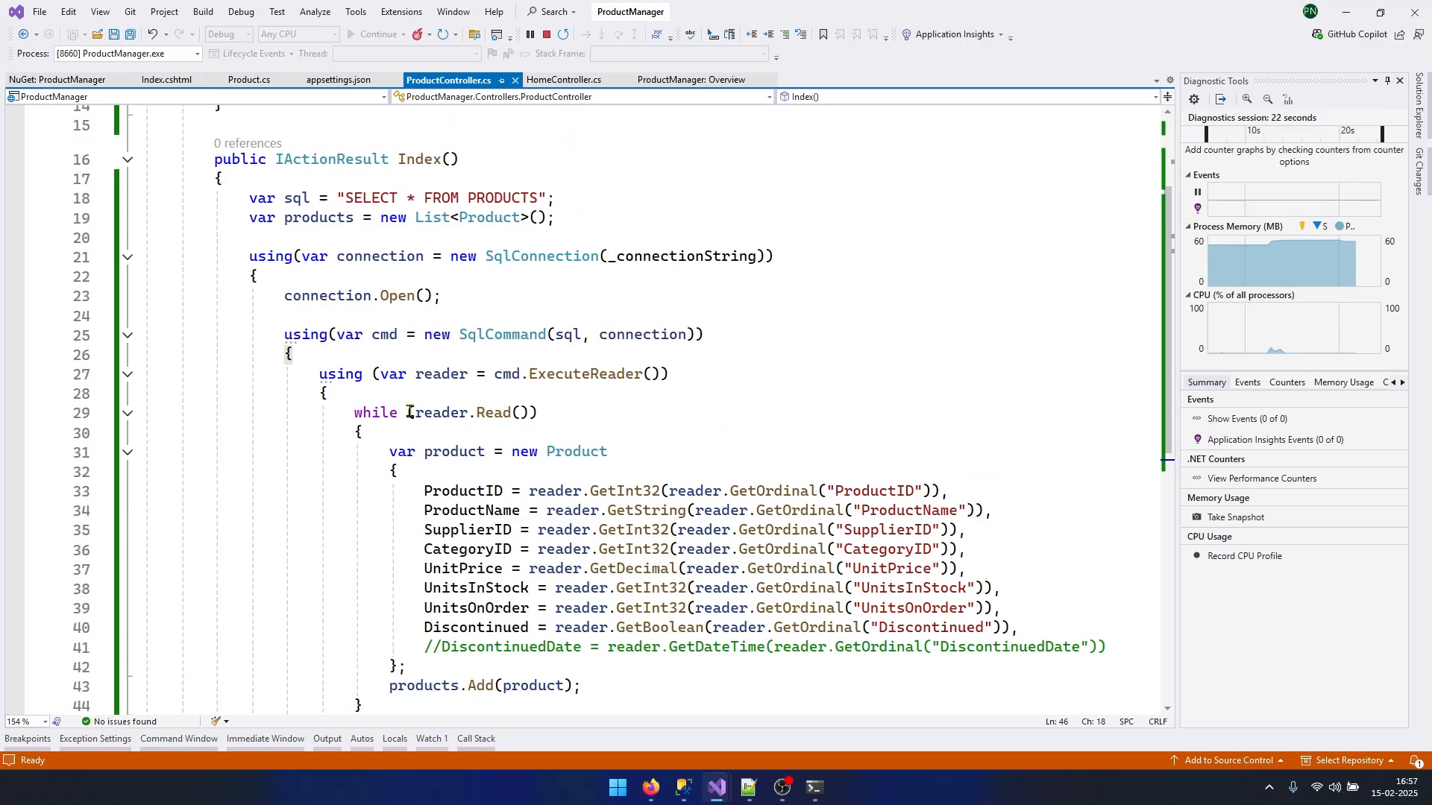
scroll(down, 3)
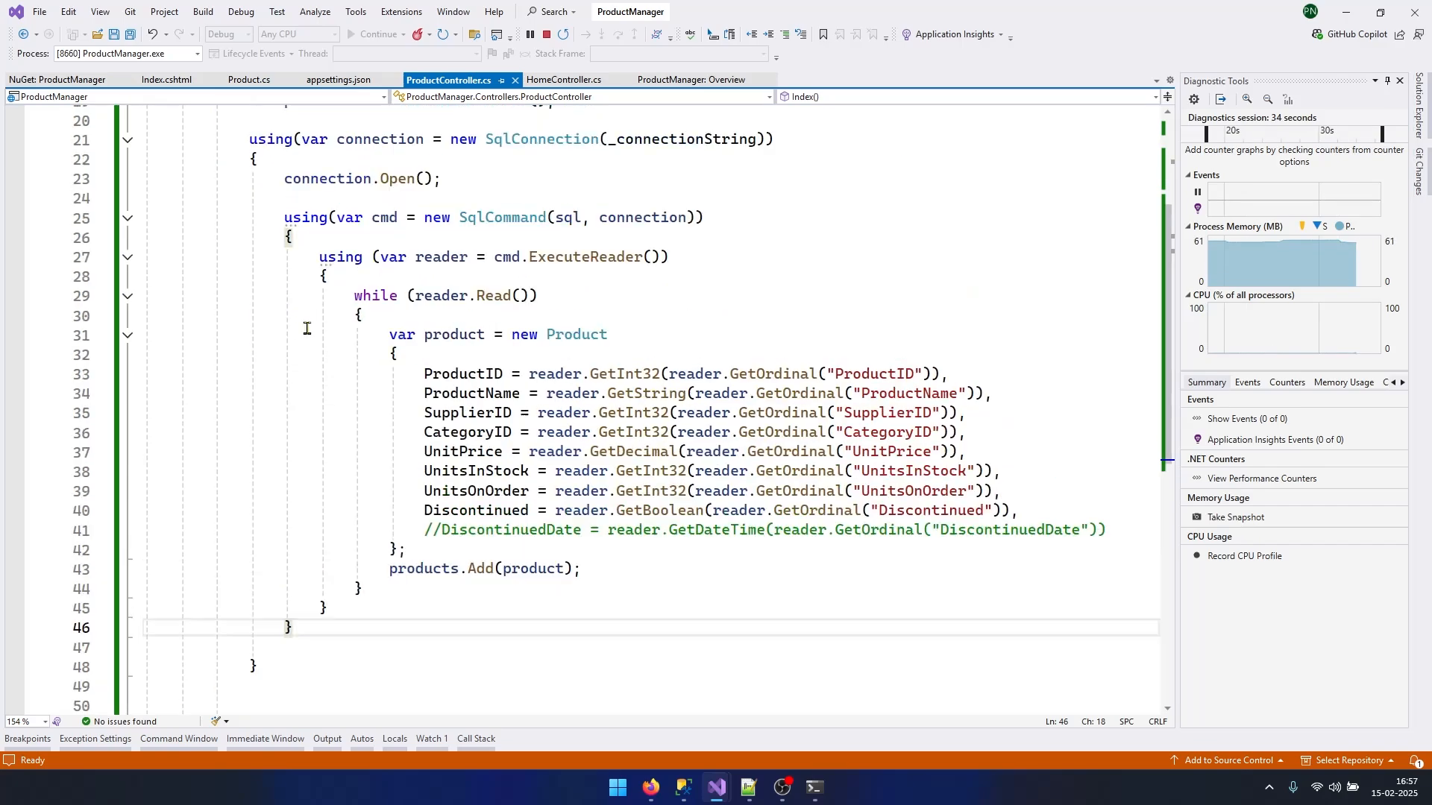
scroll(up, 3)
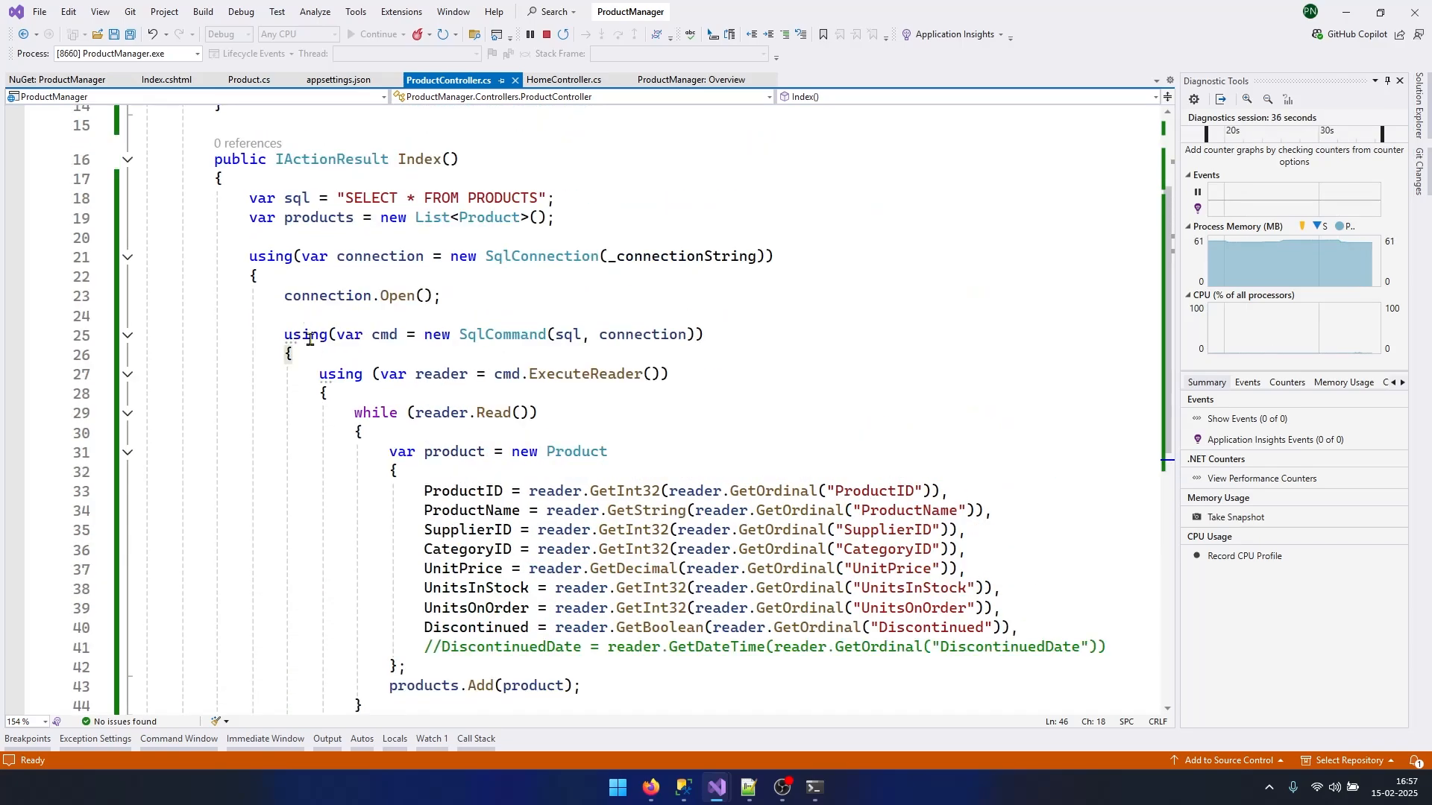
click(564, 530)
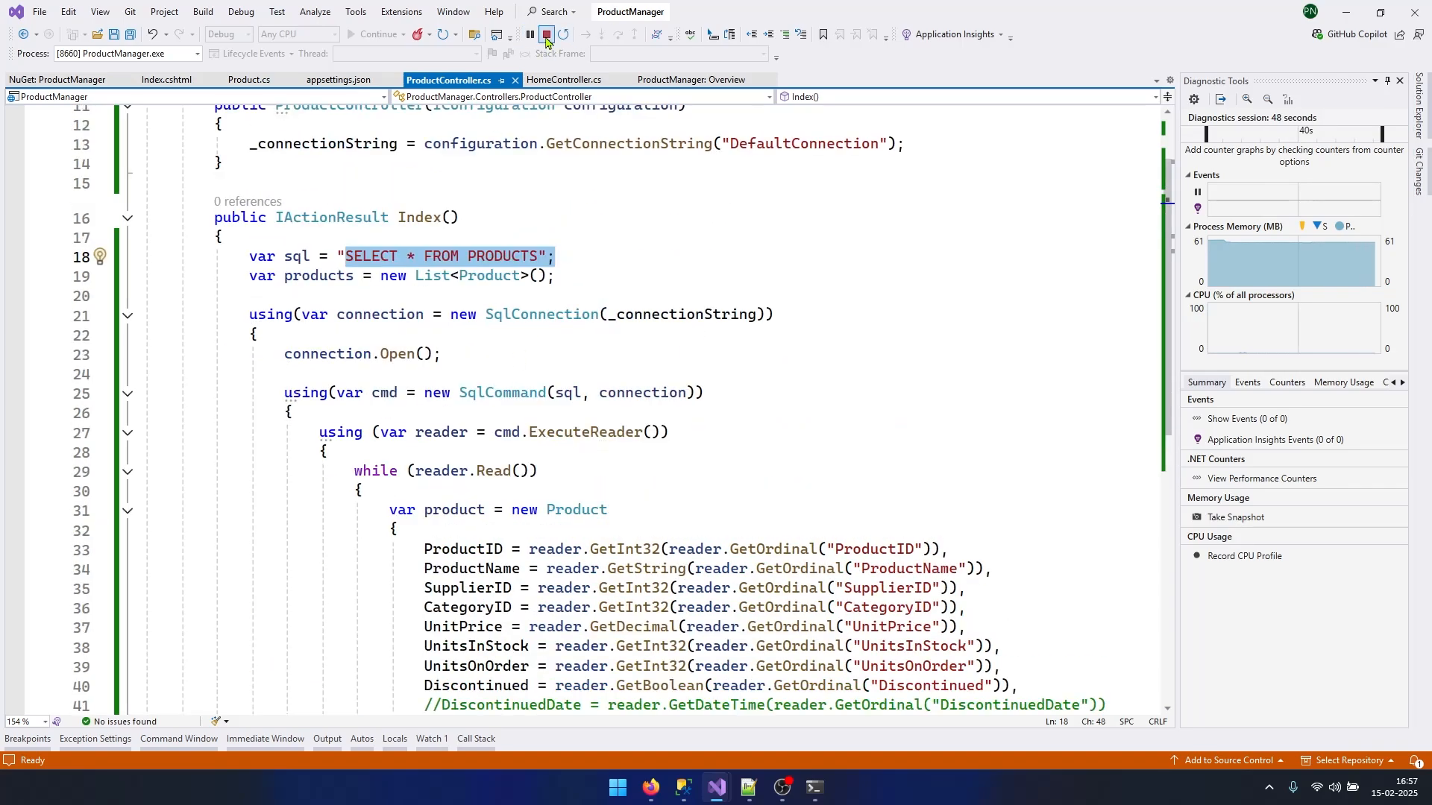
Step: Stop debugging, find and install the Dapper NuGet package, then return to the controller code
click(546, 34)
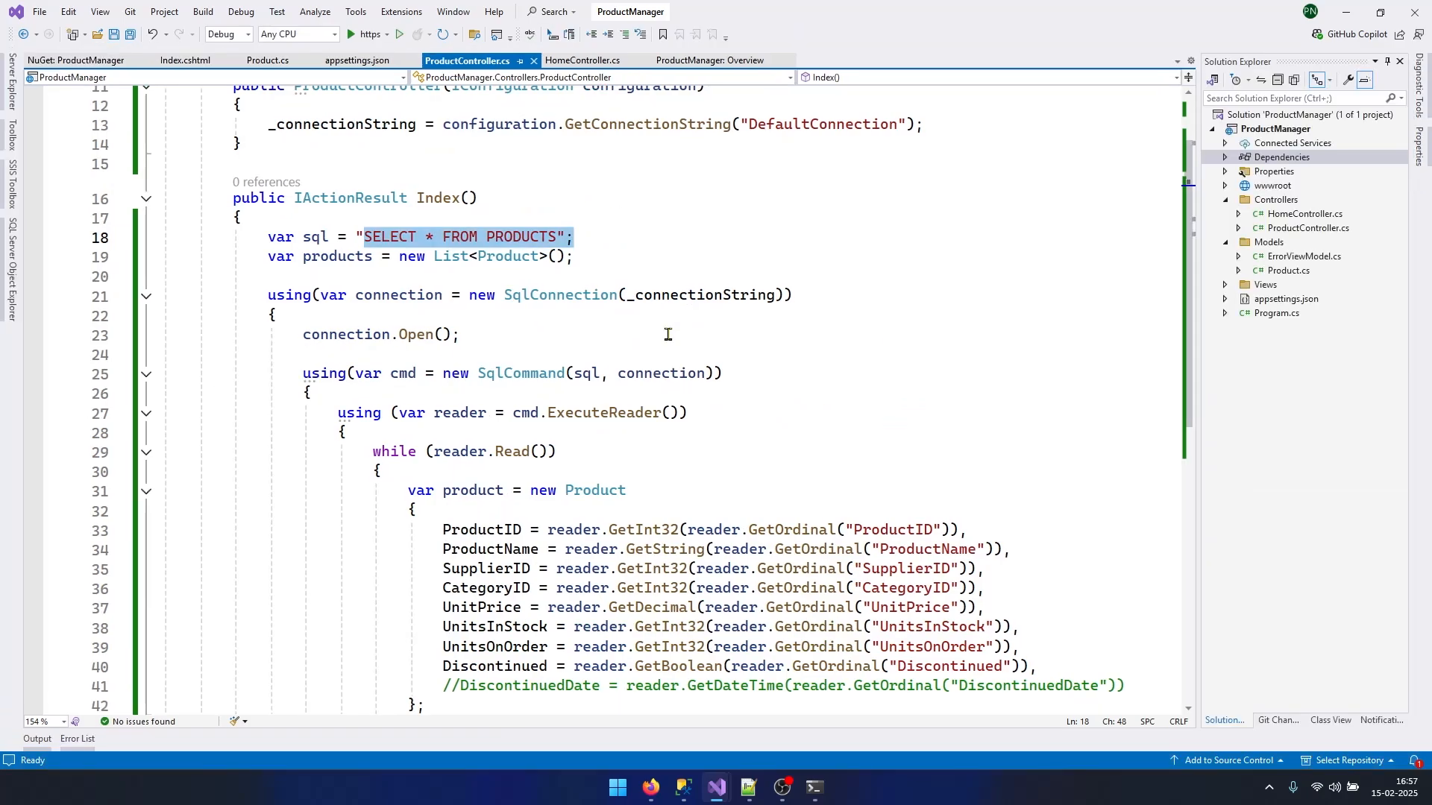
right_click(1281, 155)
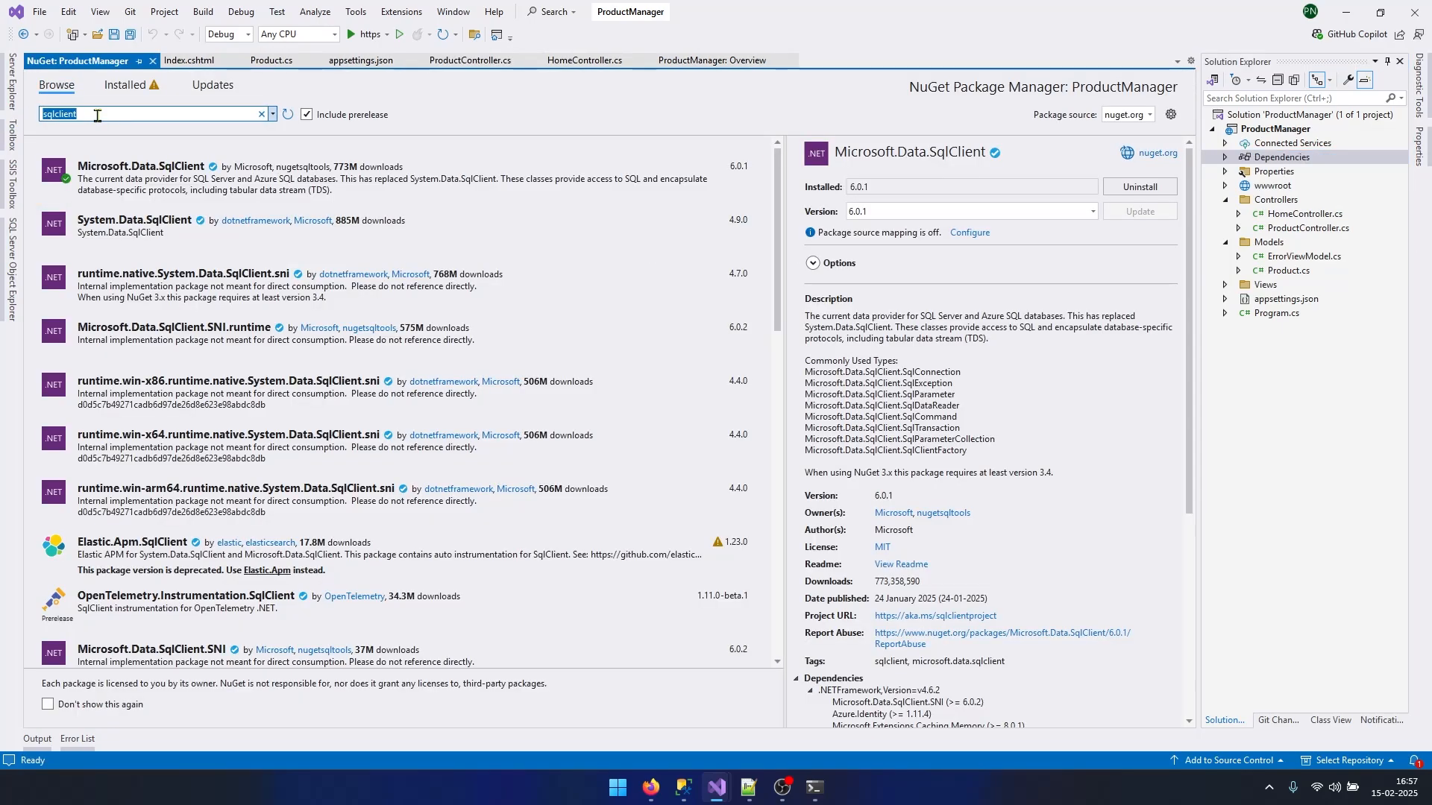
text(dapper)
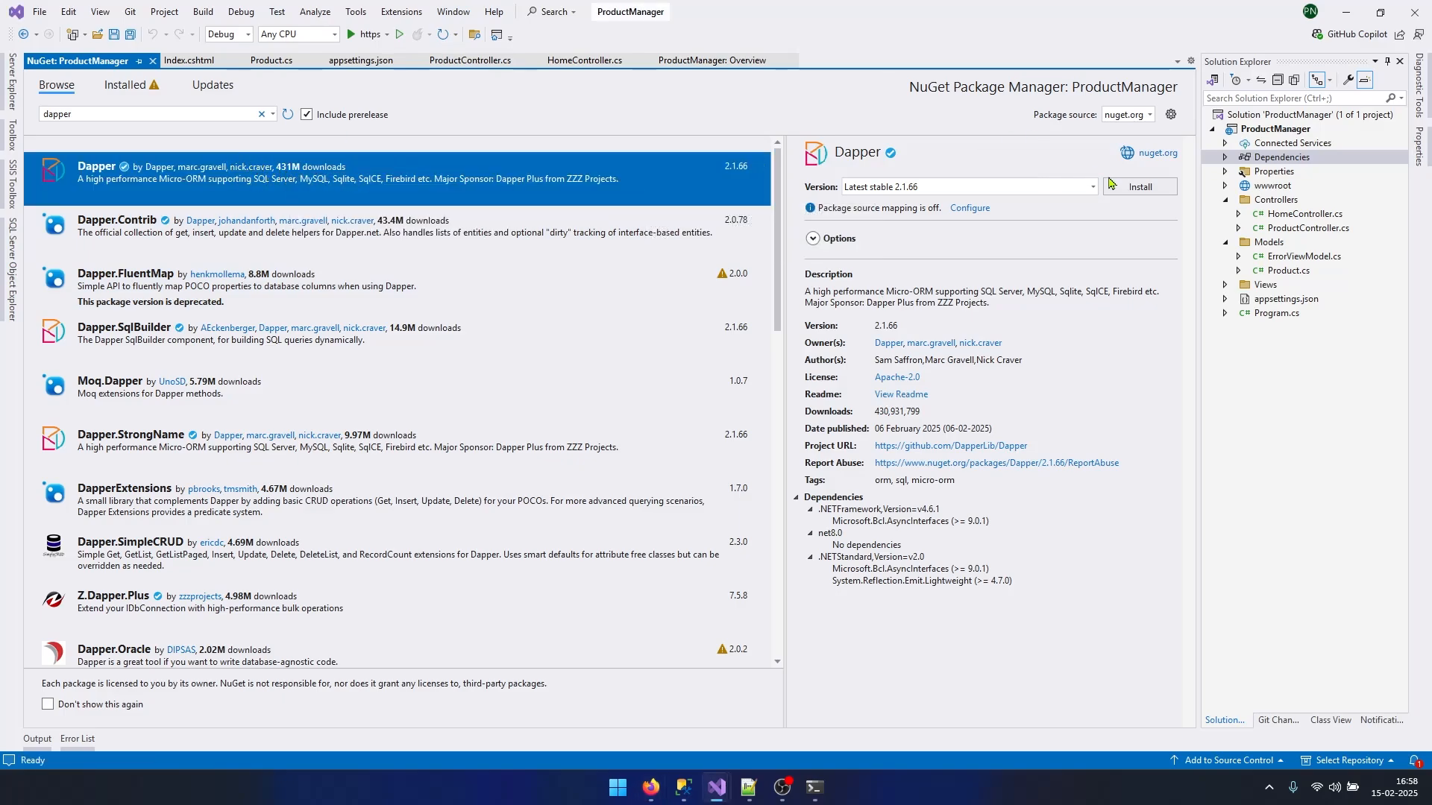
click(1139, 186)
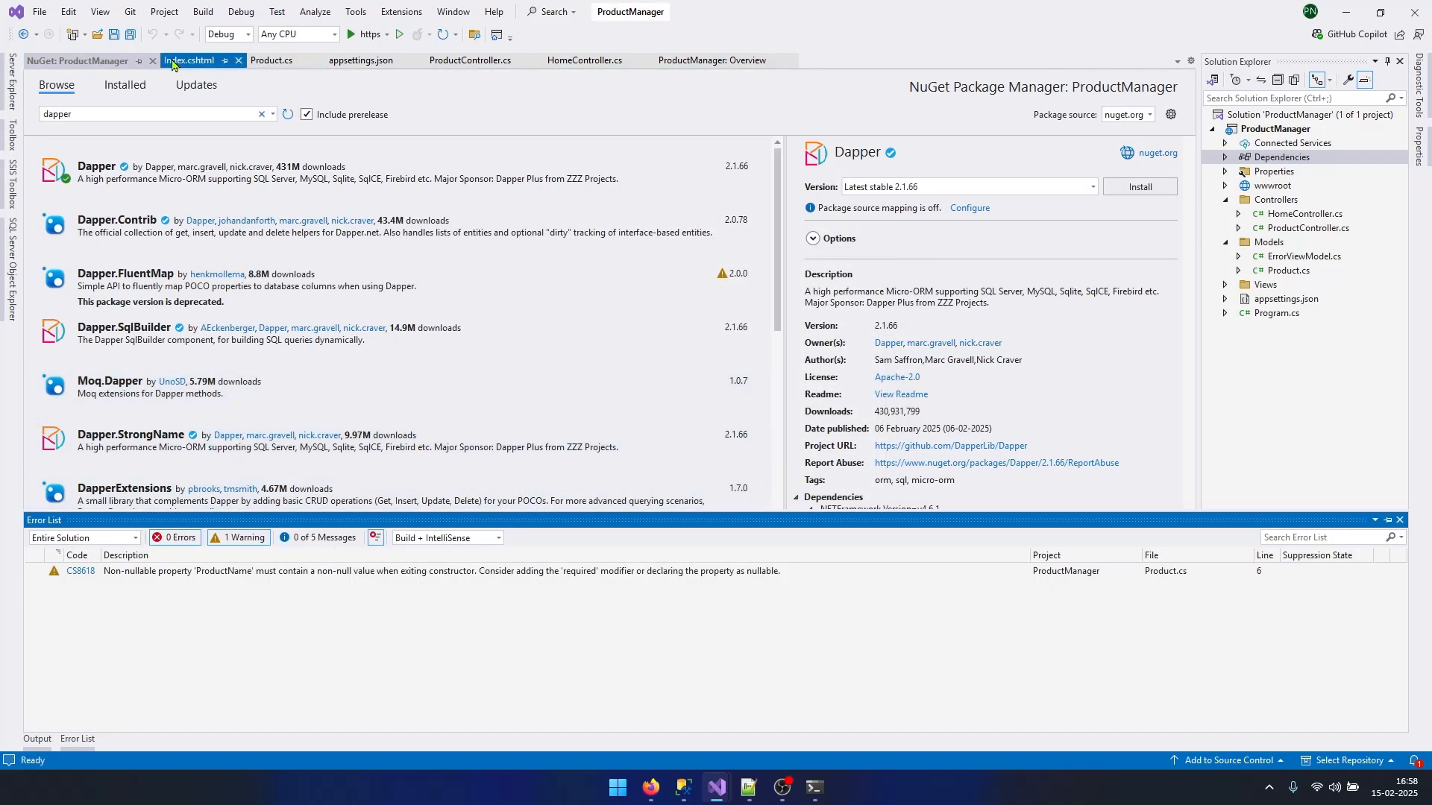
click(466, 61)
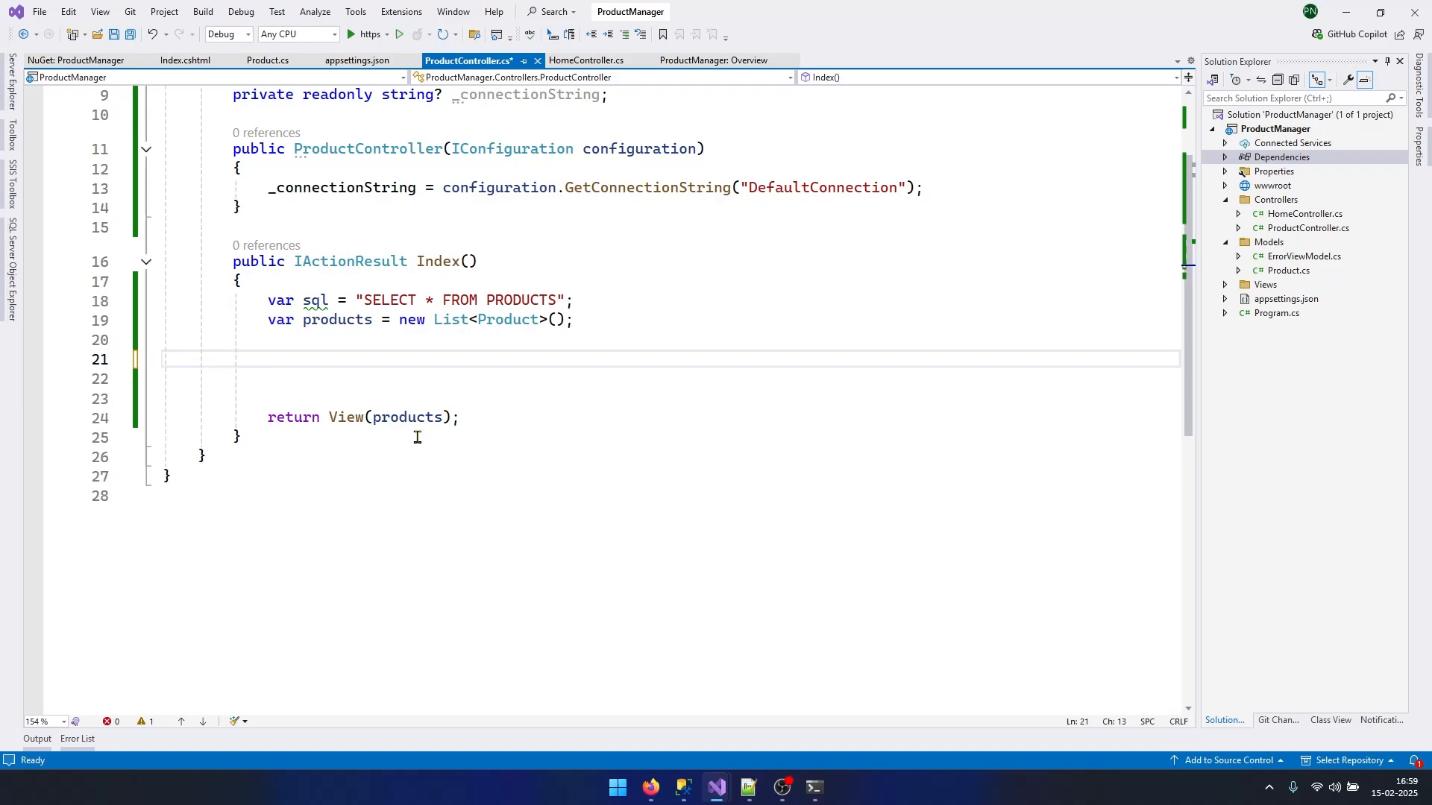
Step: Rewrite Index to open a SqlConnection and fetch products with connection.Query<Product>(sql).ToList()
text(var s)
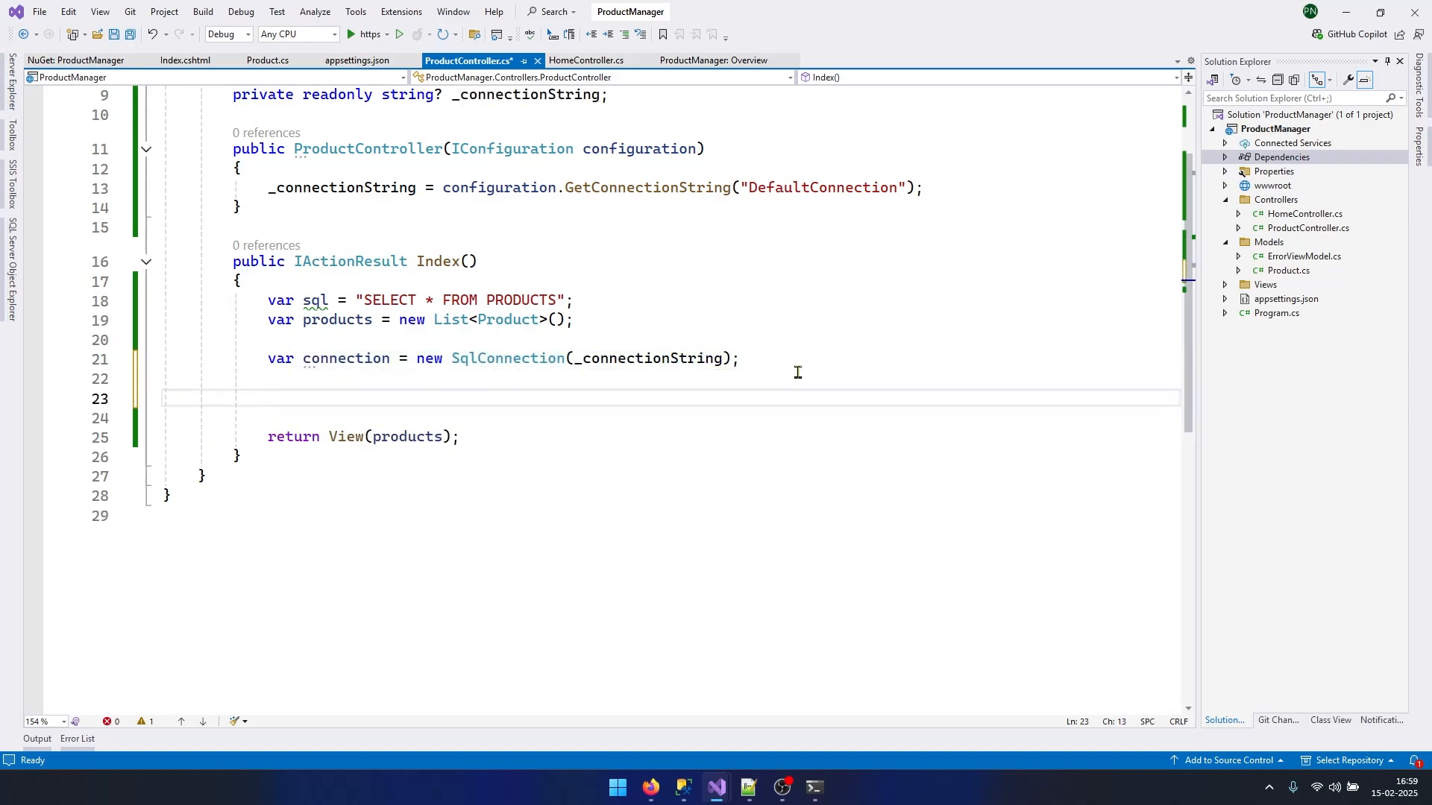
text(connection.Open();)
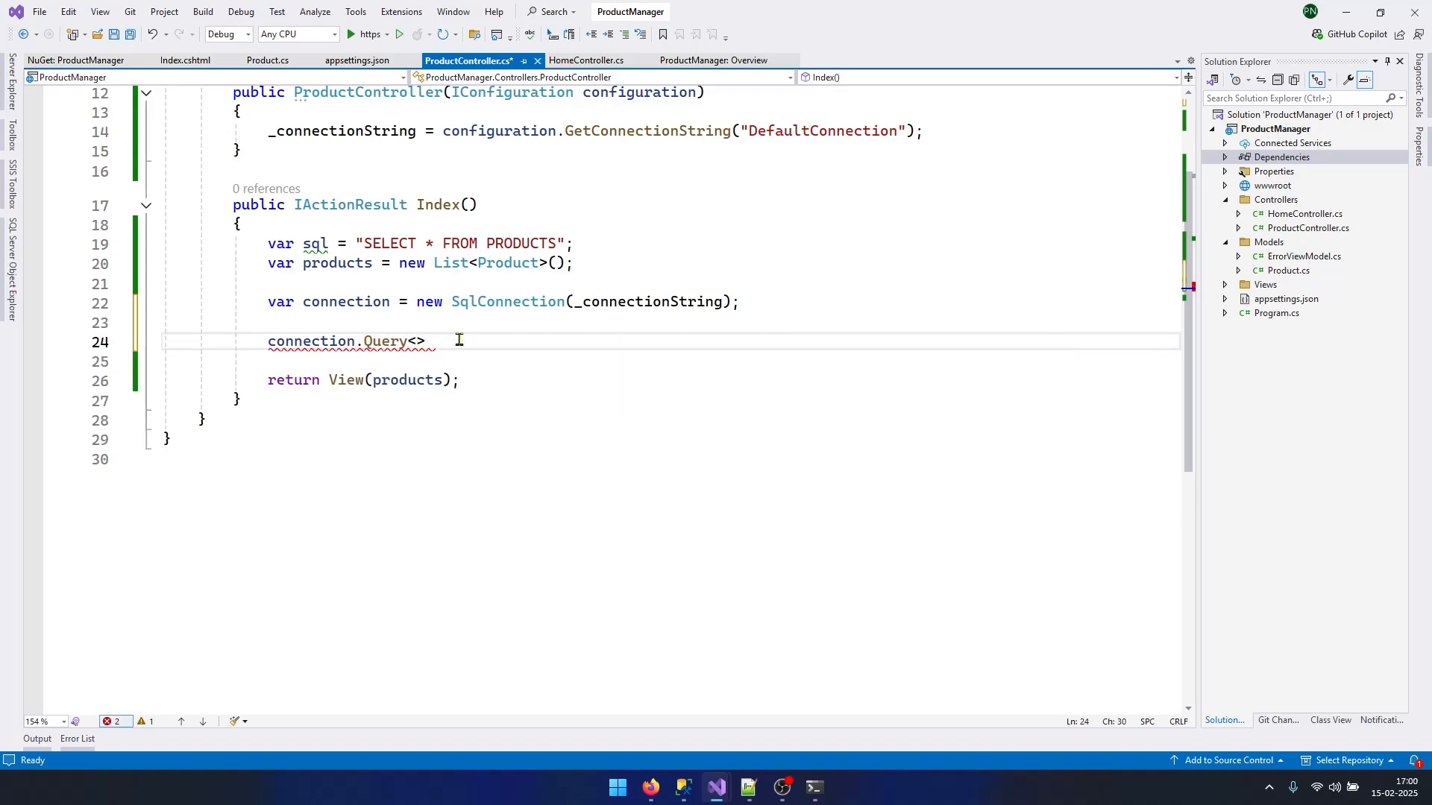
text(Product)
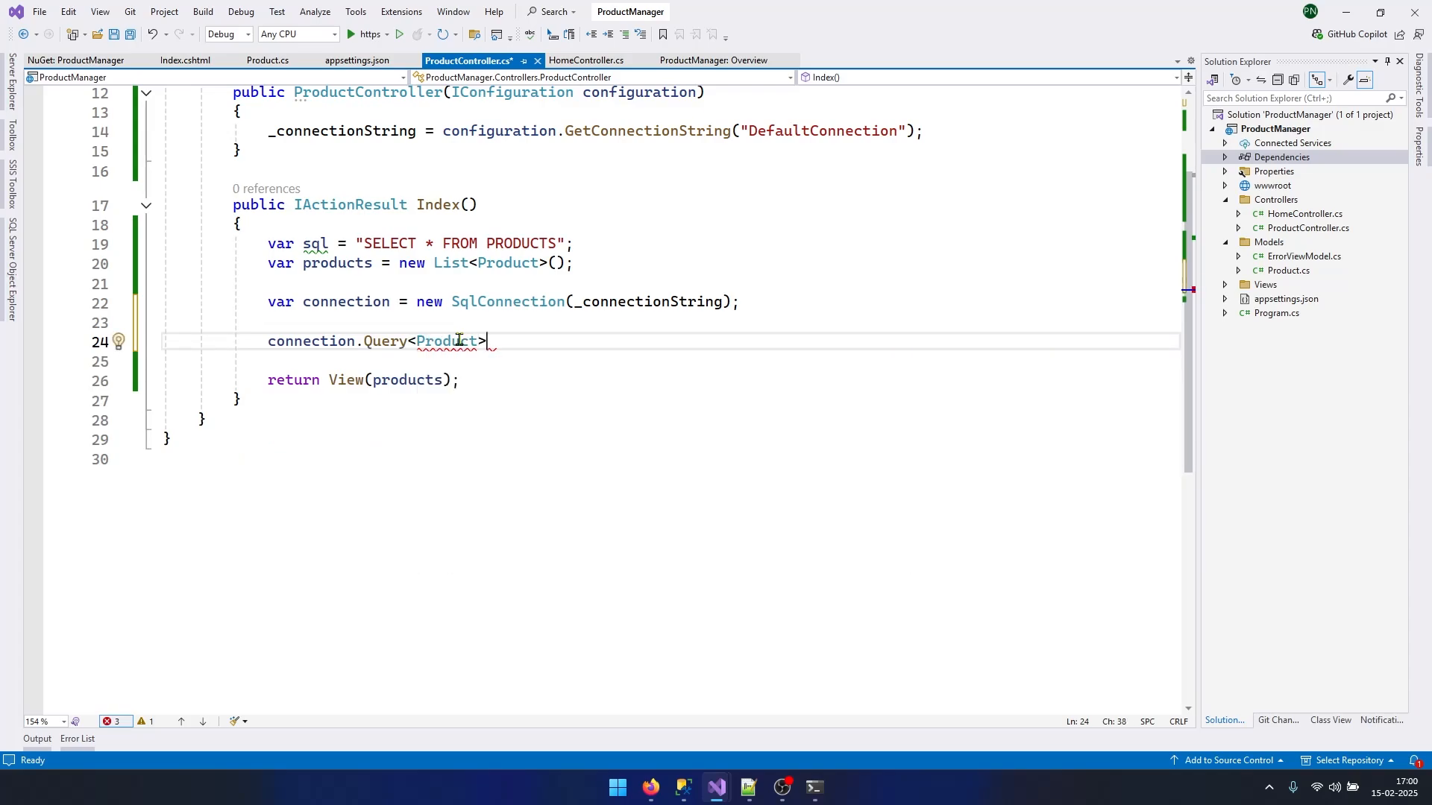
text((sql).ToList();)
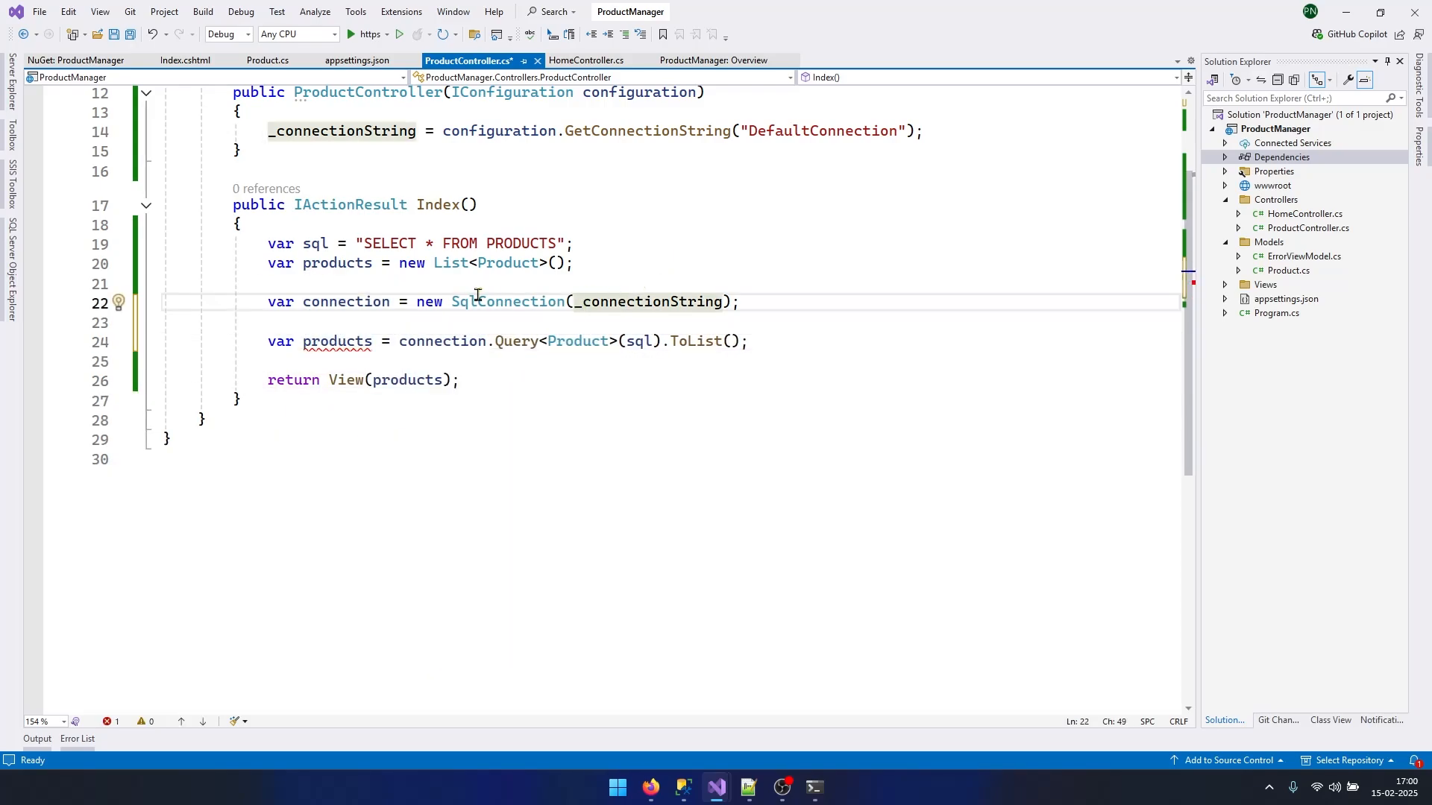
key(Delete)
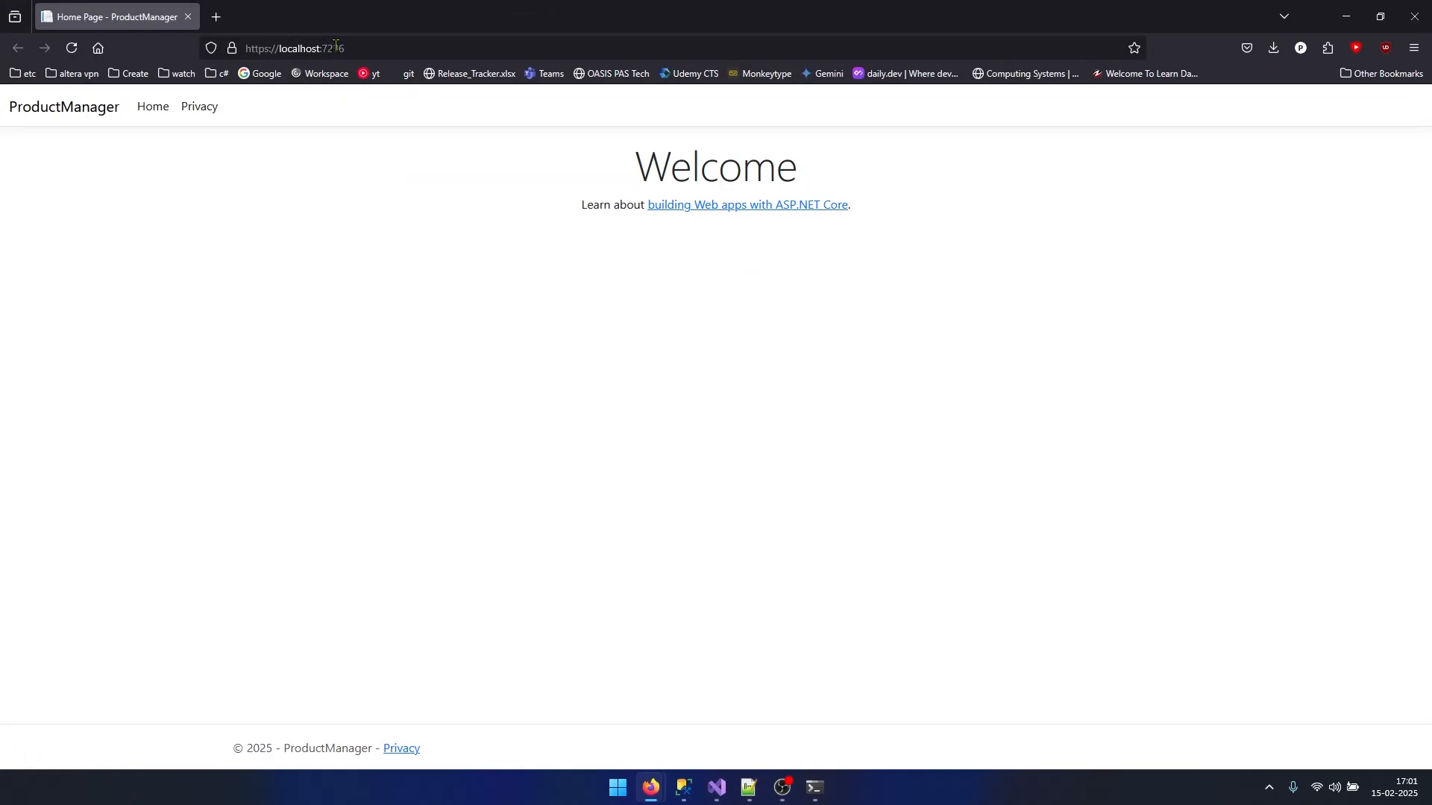
Step: Go to localhost:7236/product in Firefox to see all 11 products
click(292, 48)
text(/product)
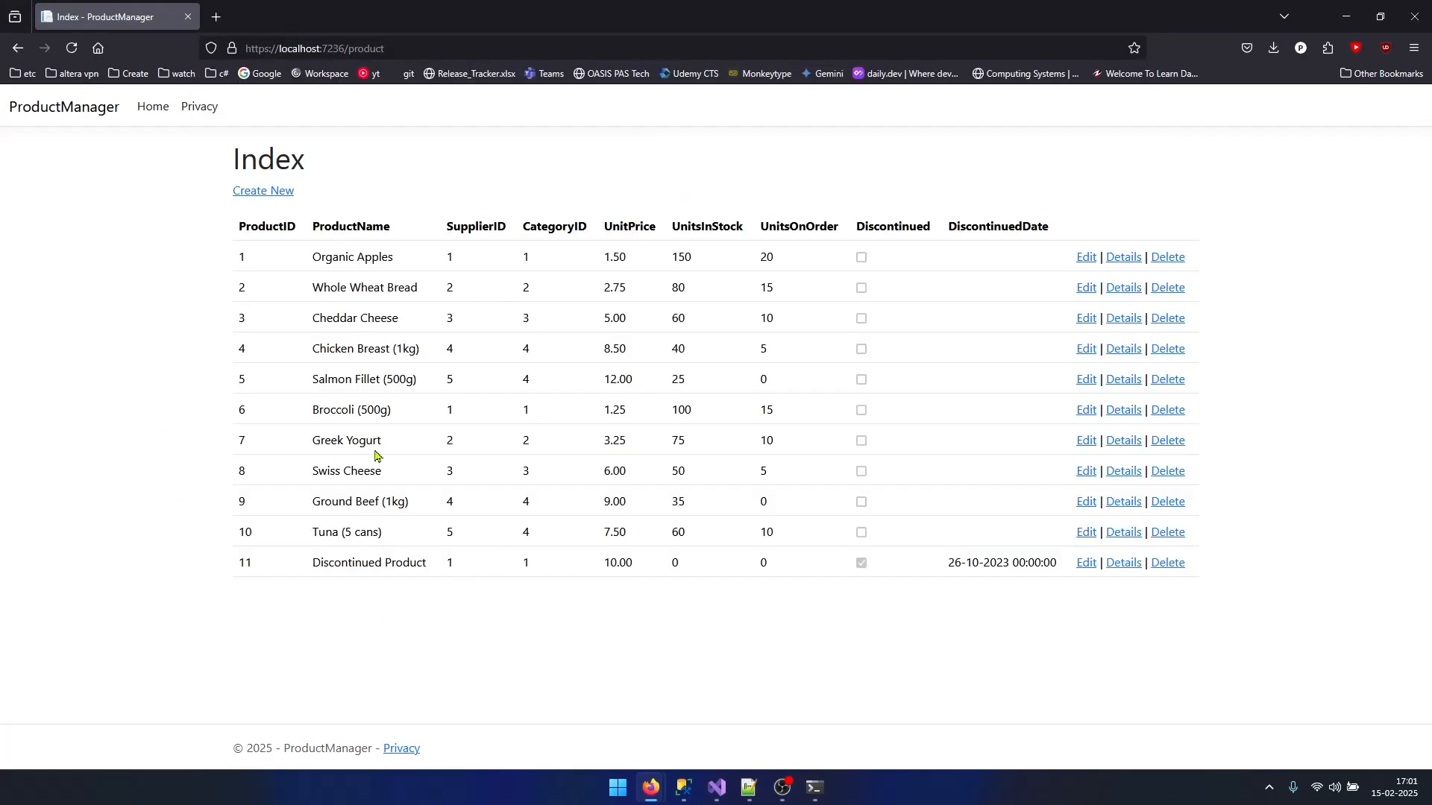
mouse_move(388, 492)
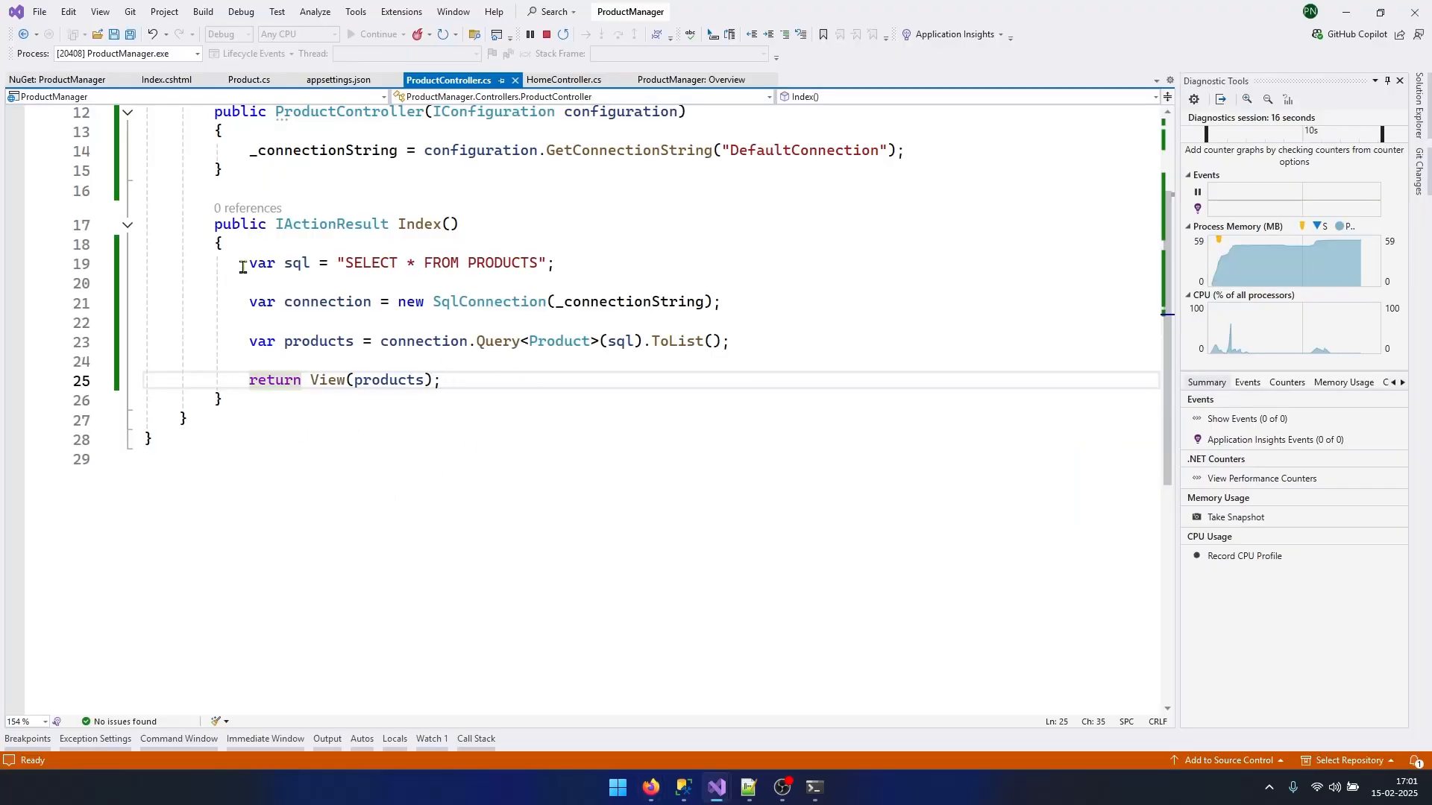
drag(240, 263, 439, 380)
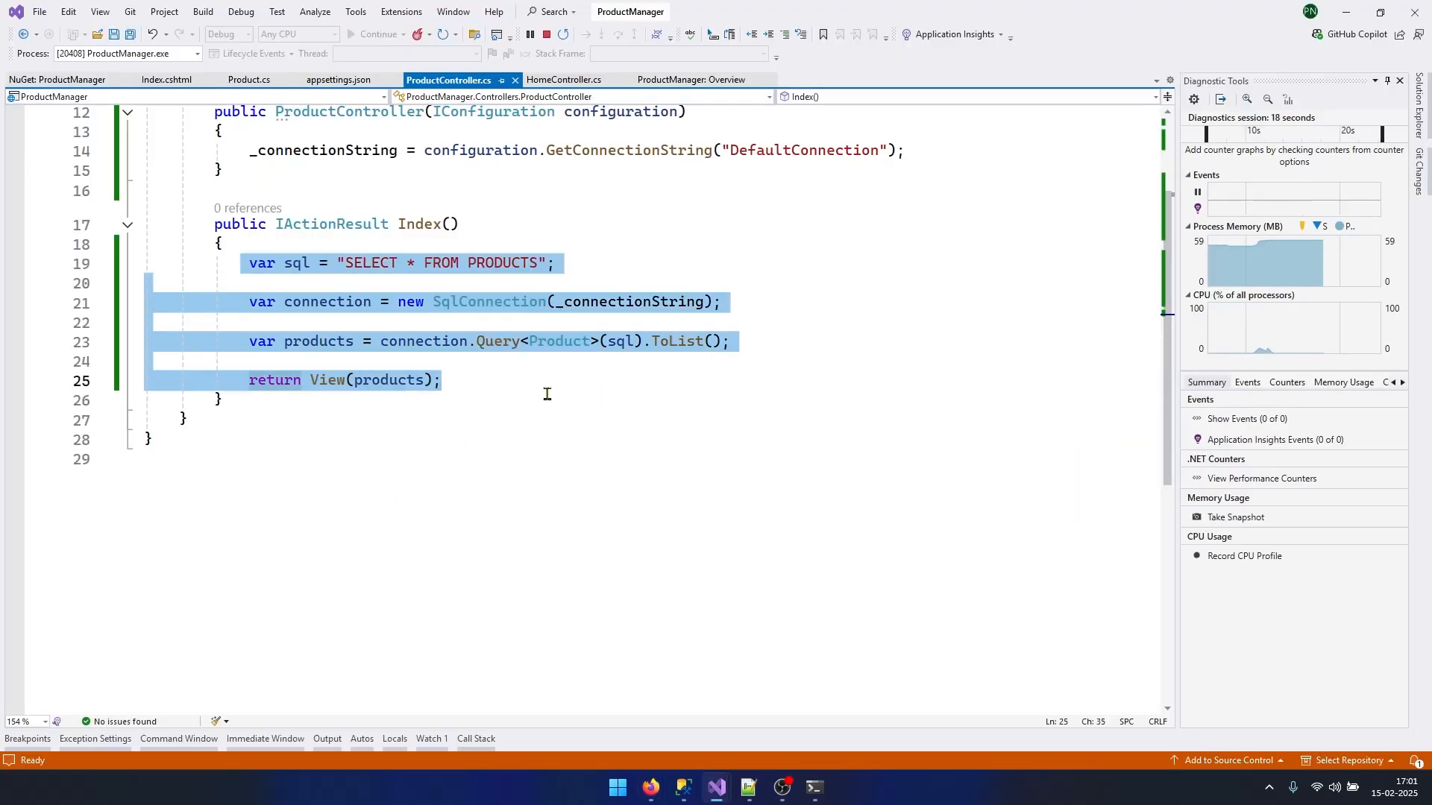
click(548, 400)
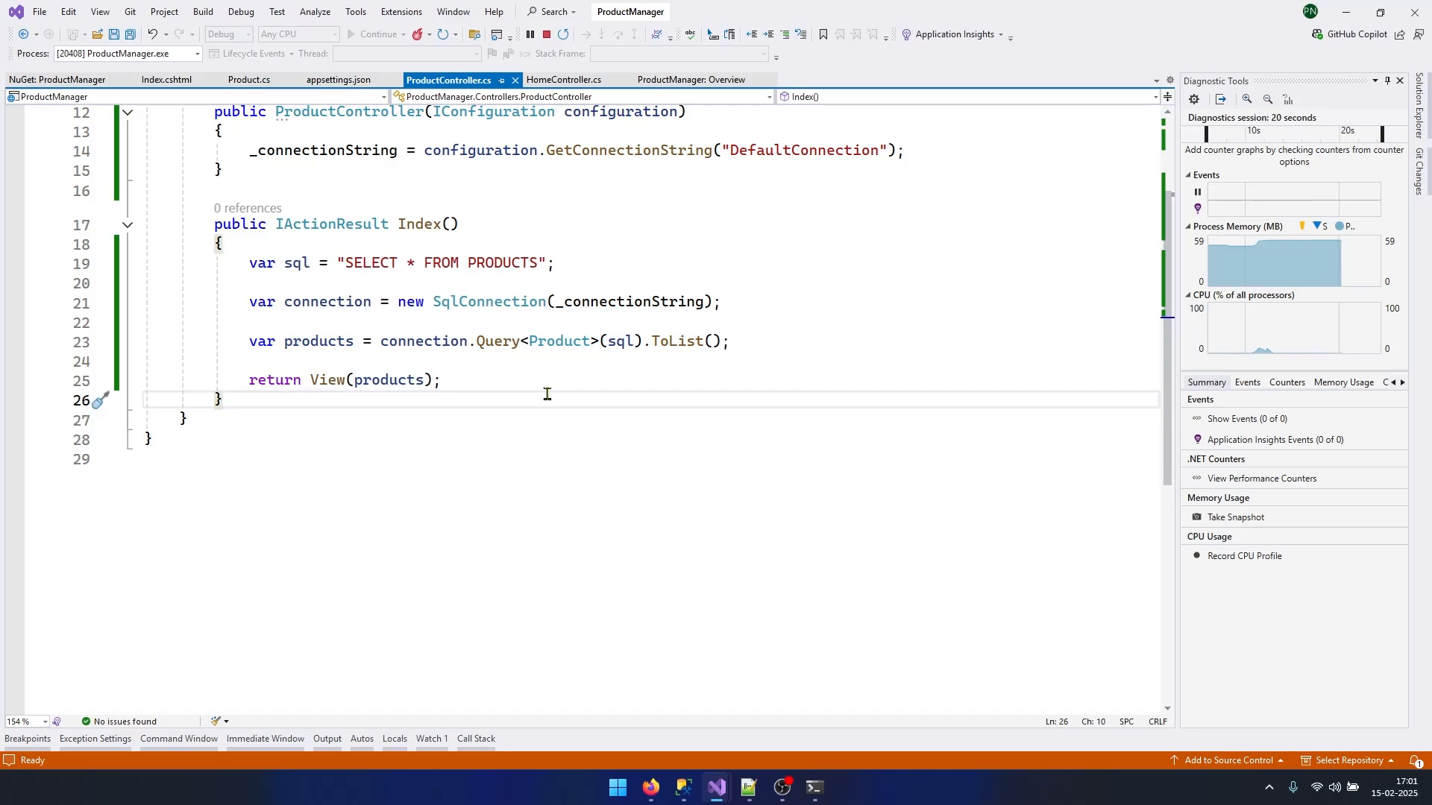